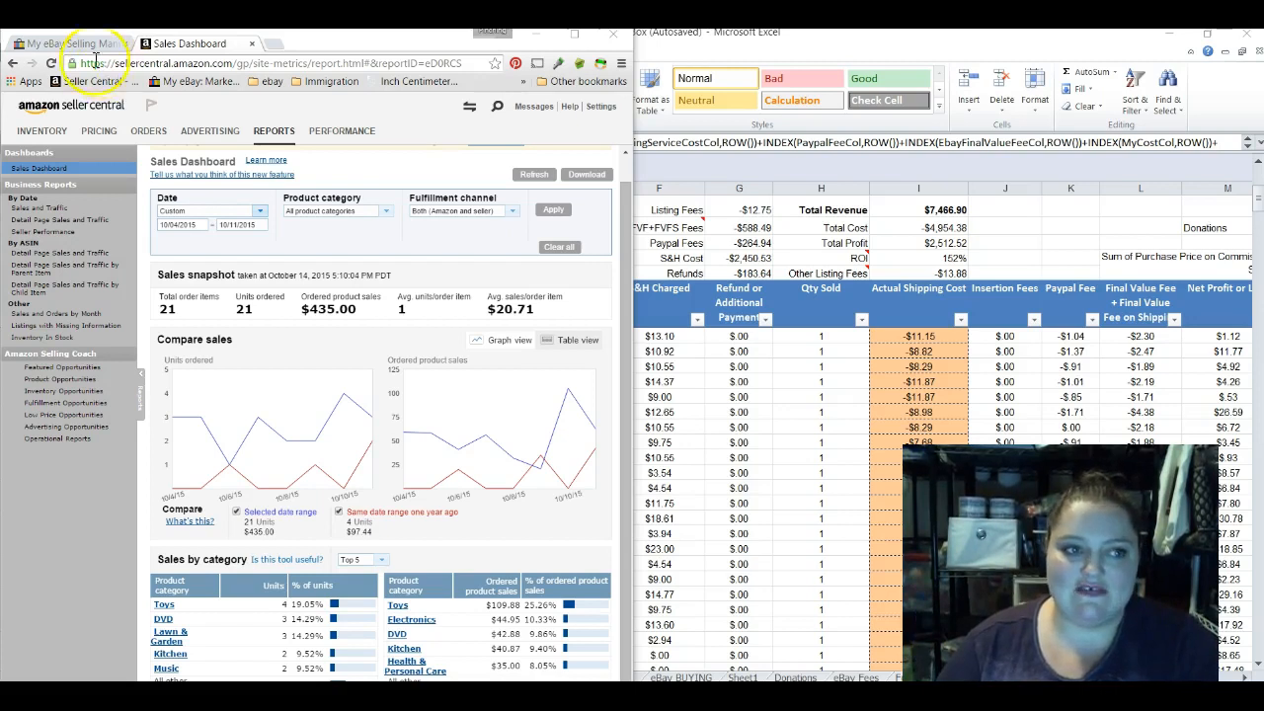
- Switch to the My eBay Selling Manager tab showing sold items and totals
left_click(69, 44)
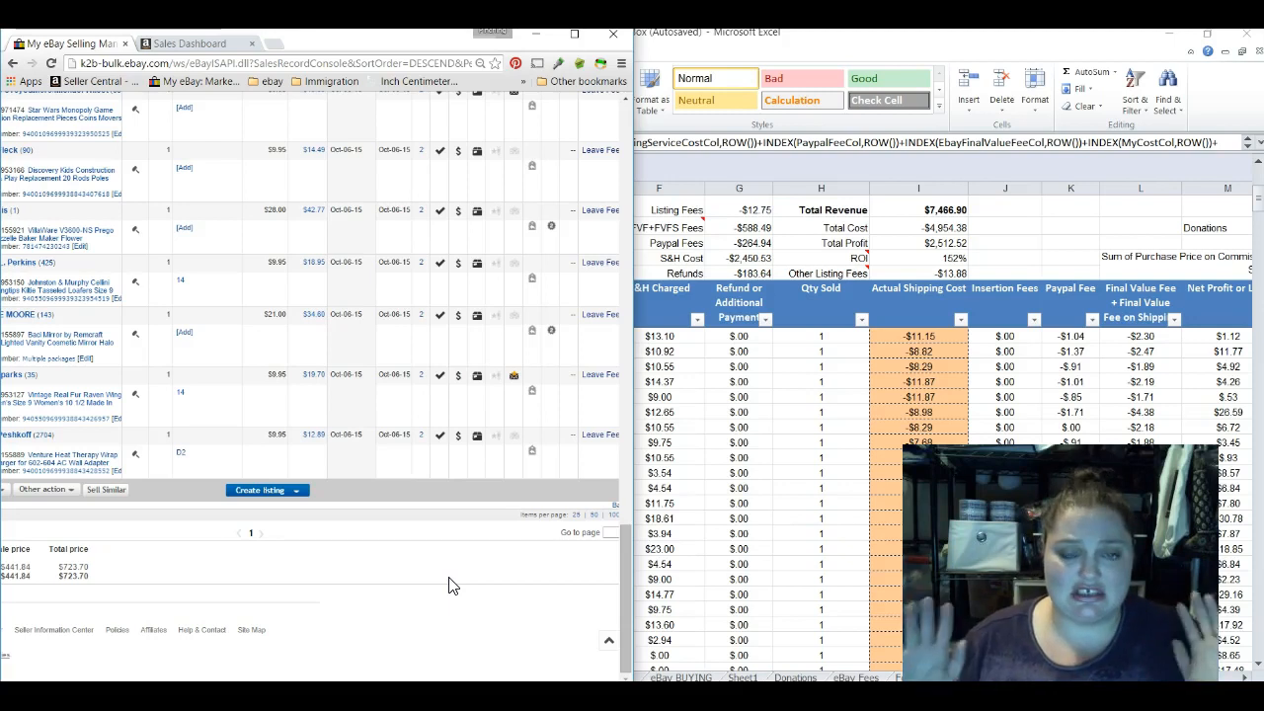
mouse_move(586, 604)
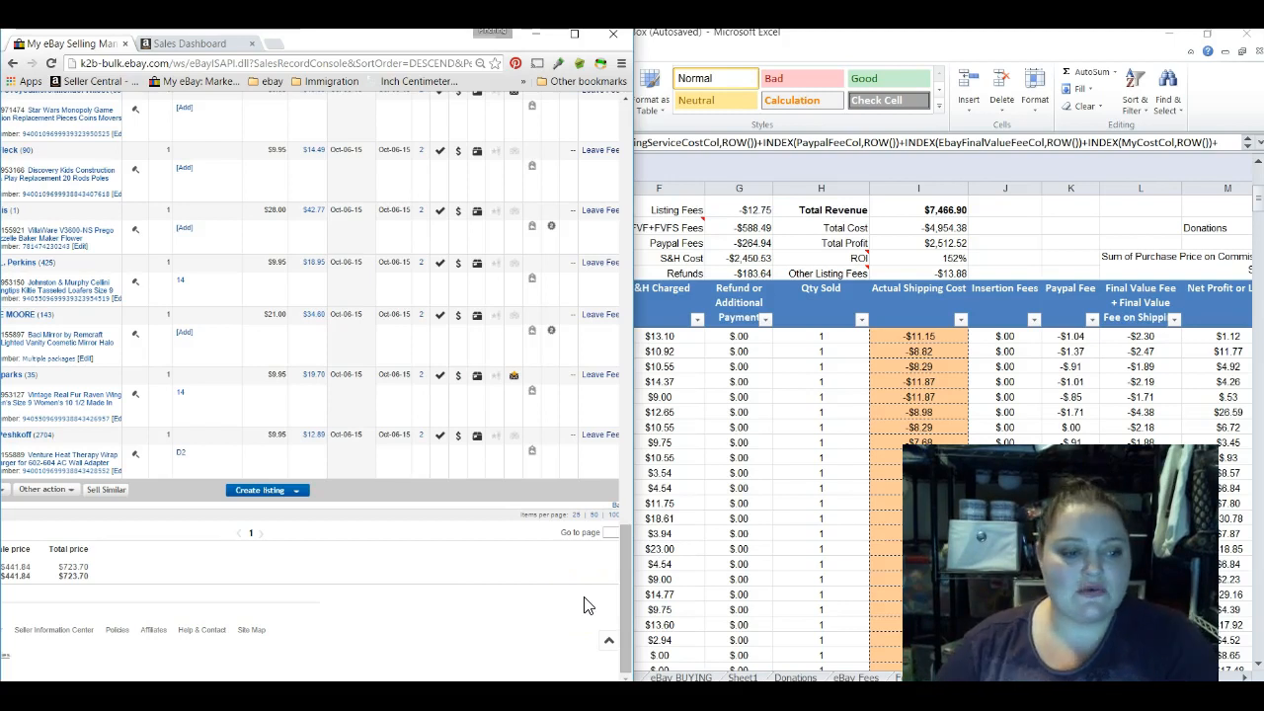
mouse_move(412, 428)
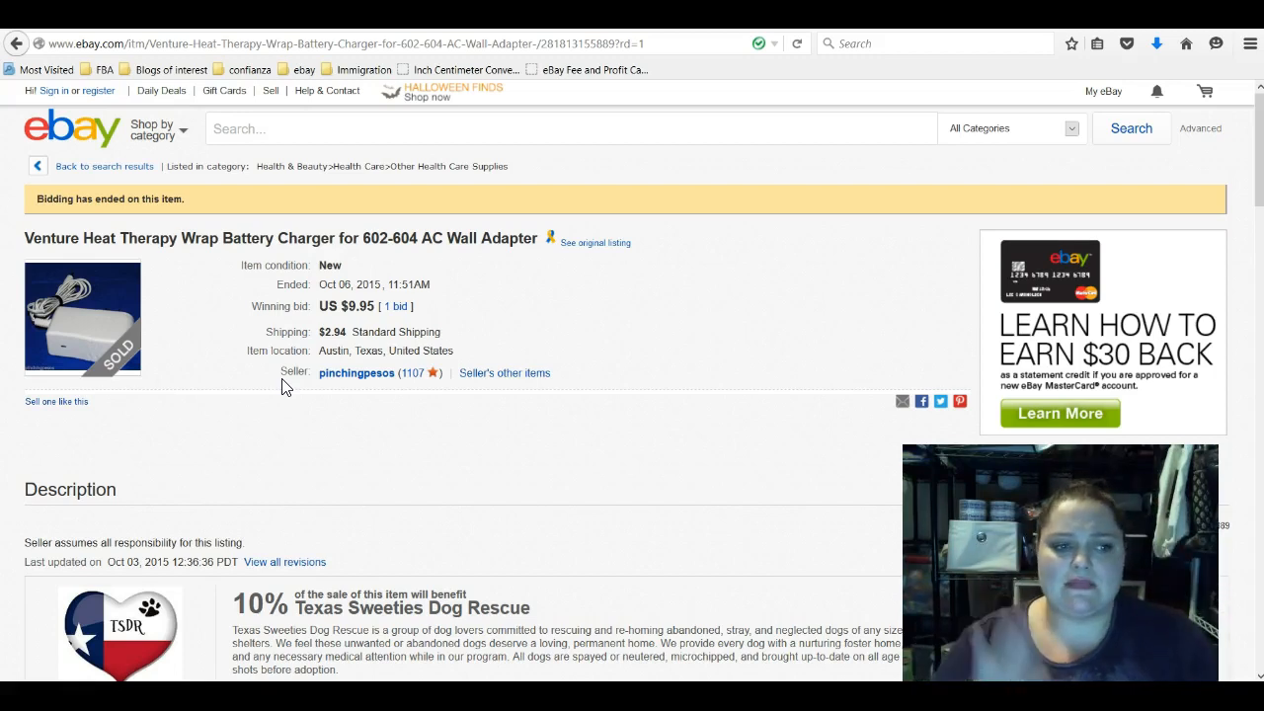
mouse_move(499, 324)
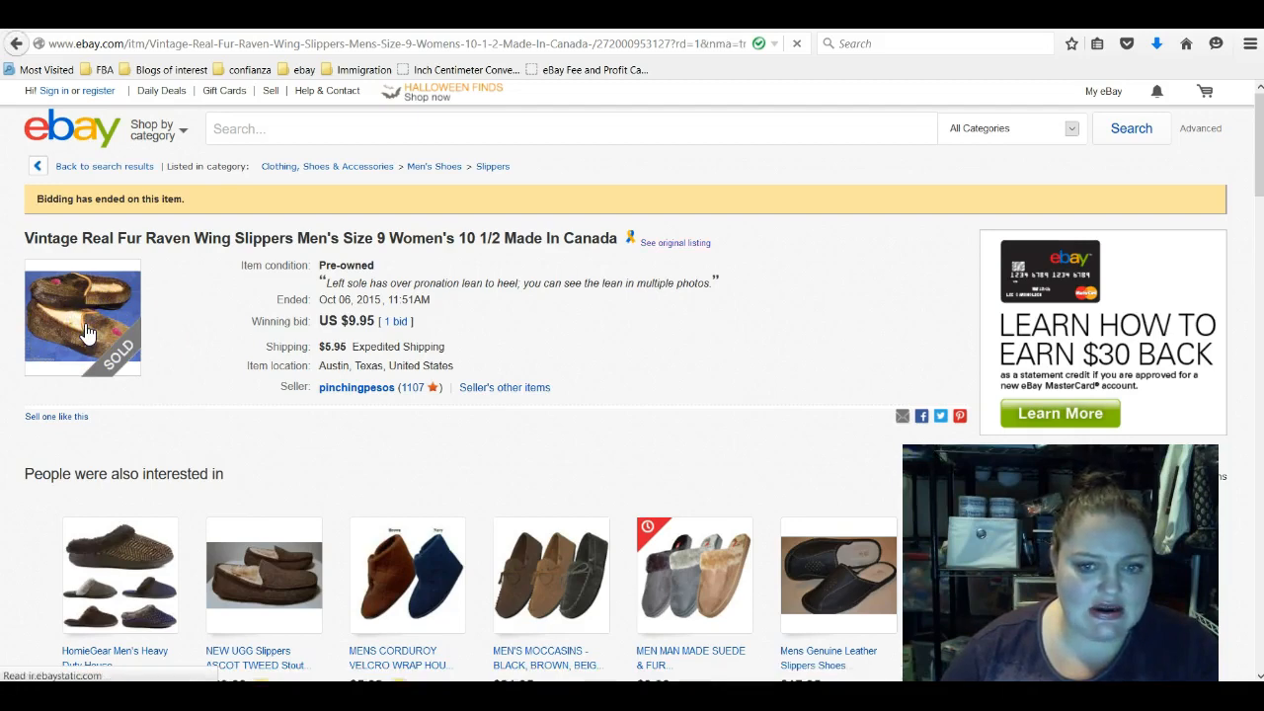
- Scroll to the Raven Wing Slippers gallery and view the back, heel and inside photos
scroll("down", 3)
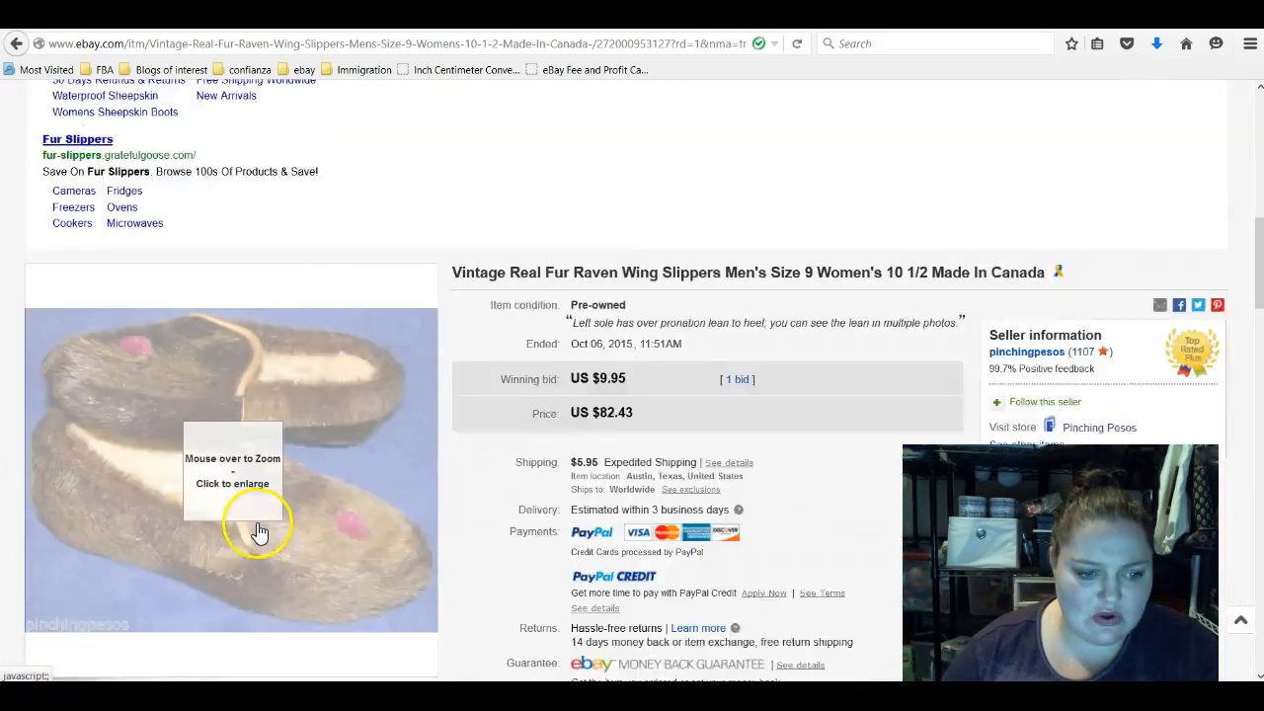
scroll("down", 3)
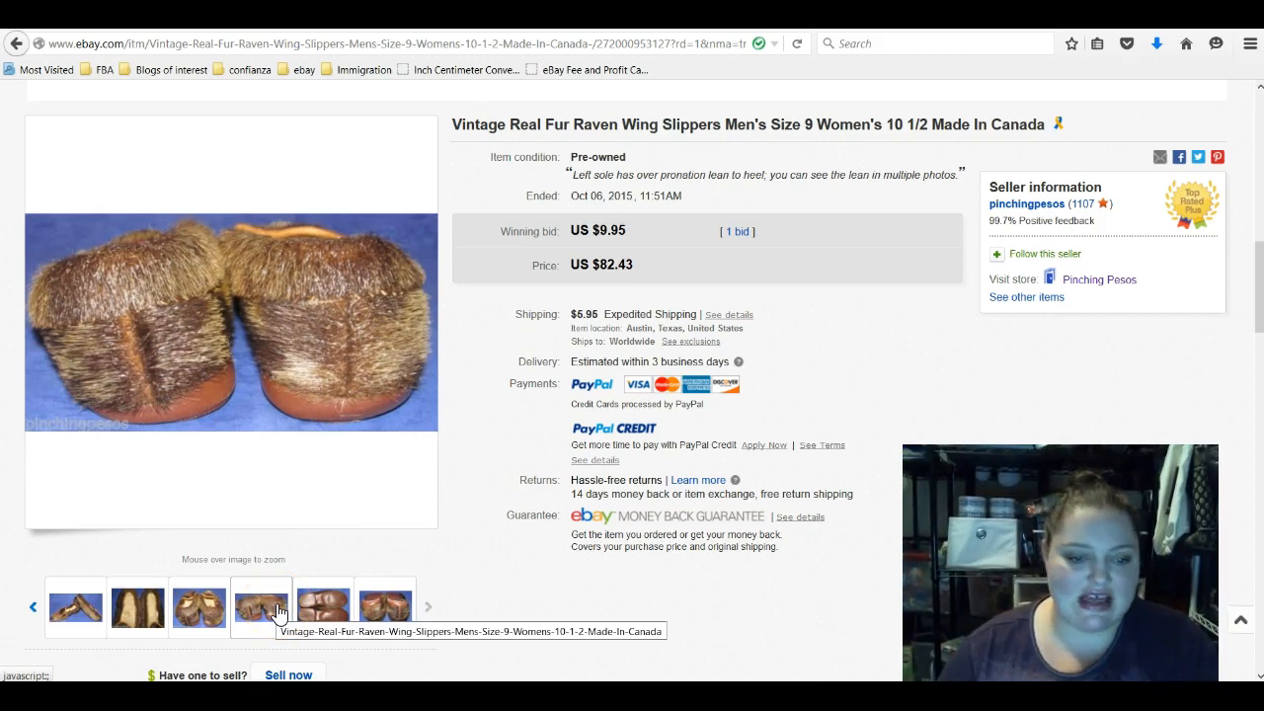
left_click(261, 607)
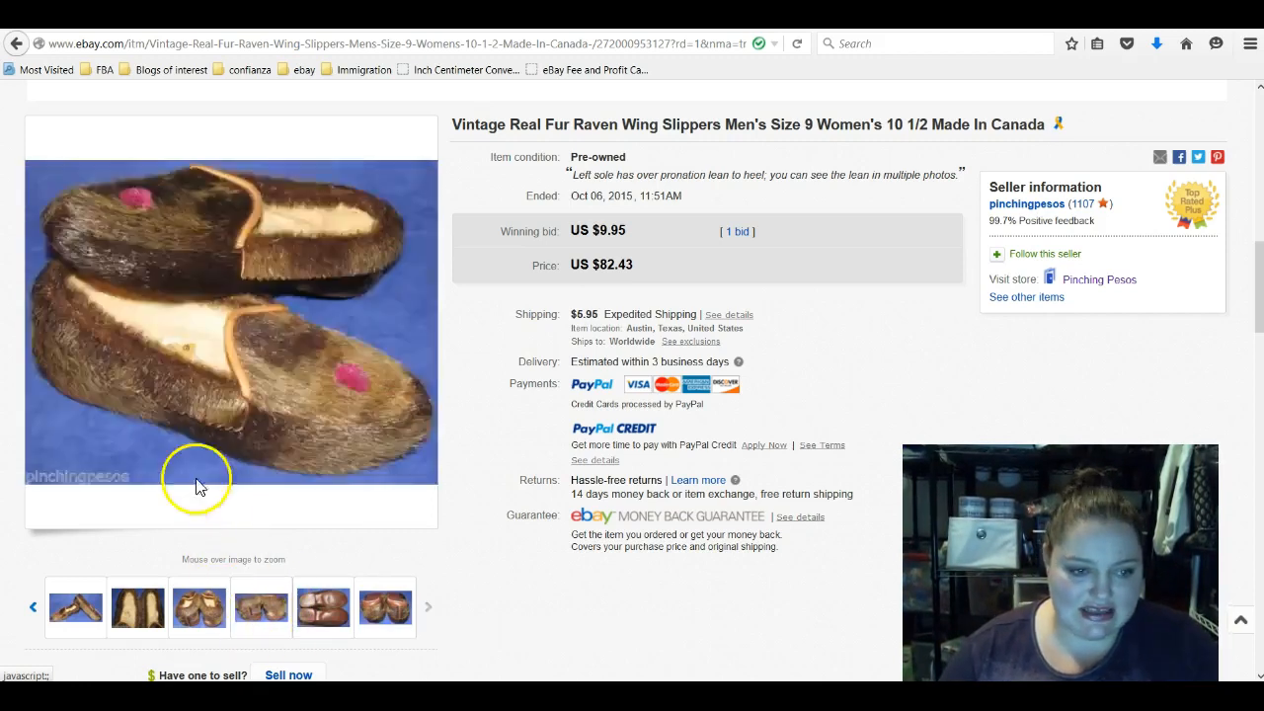
left_click(261, 606)
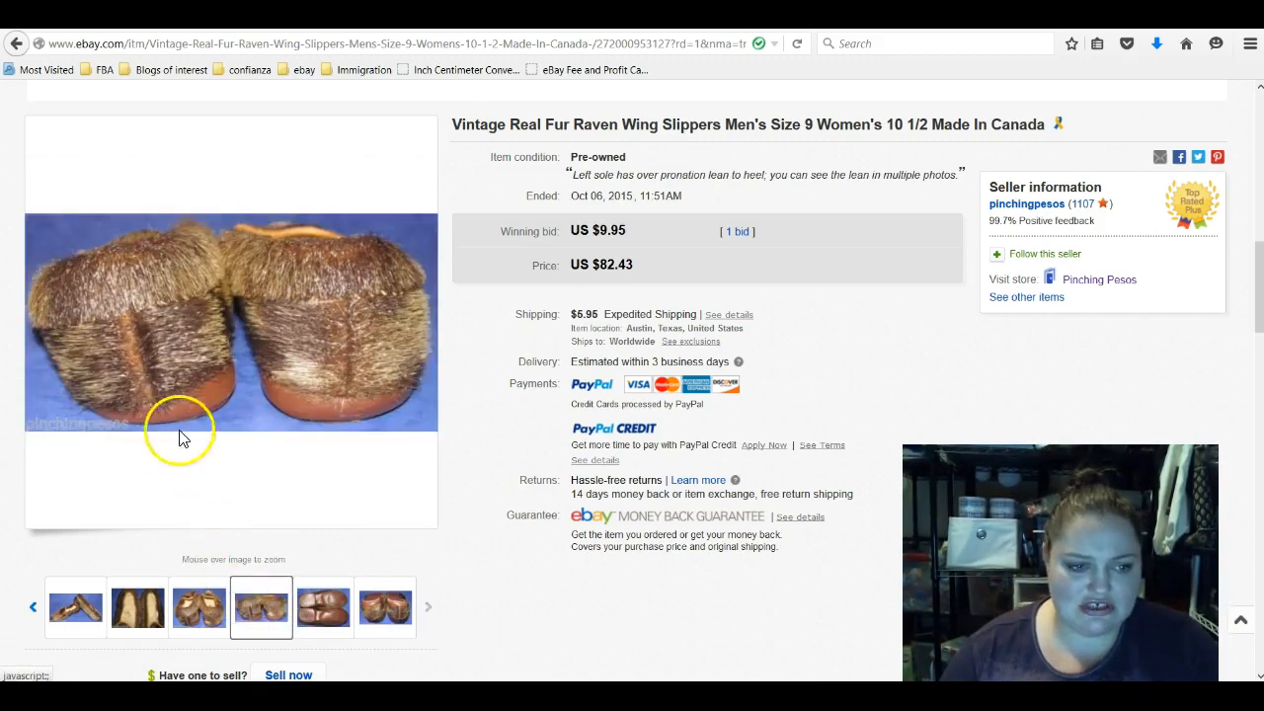
mouse_move(89, 408)
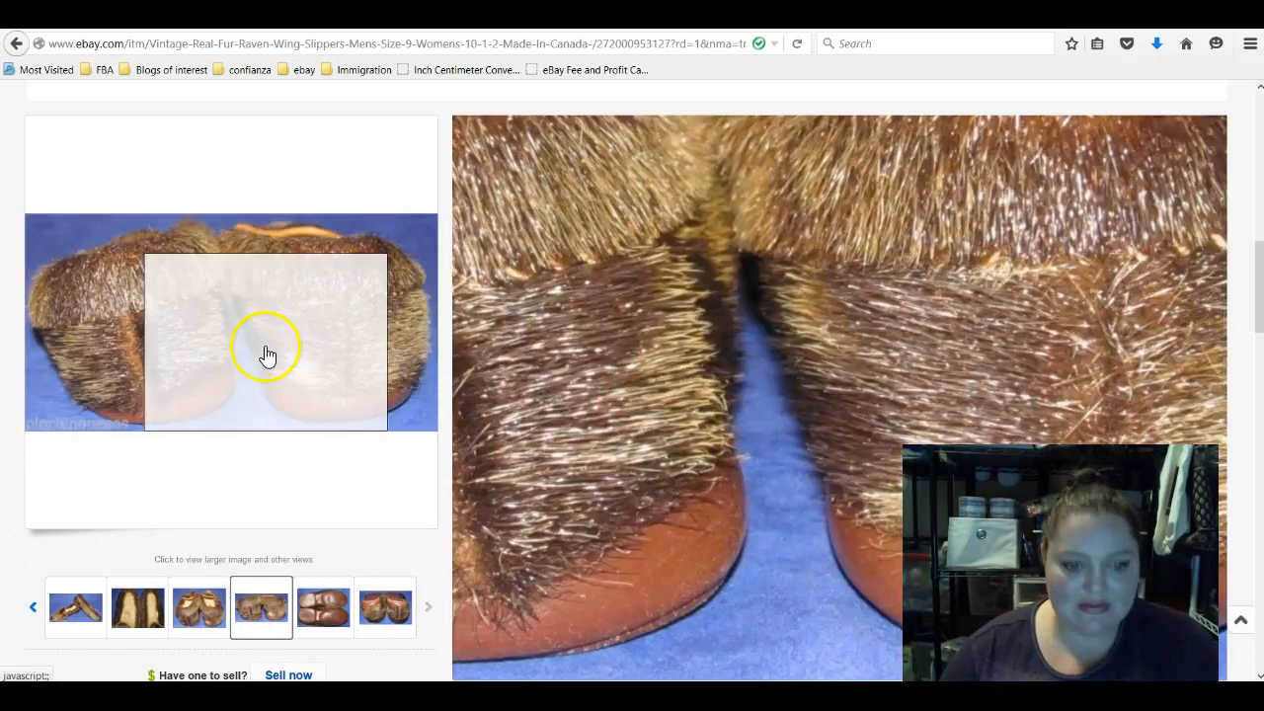
left_click(197, 607)
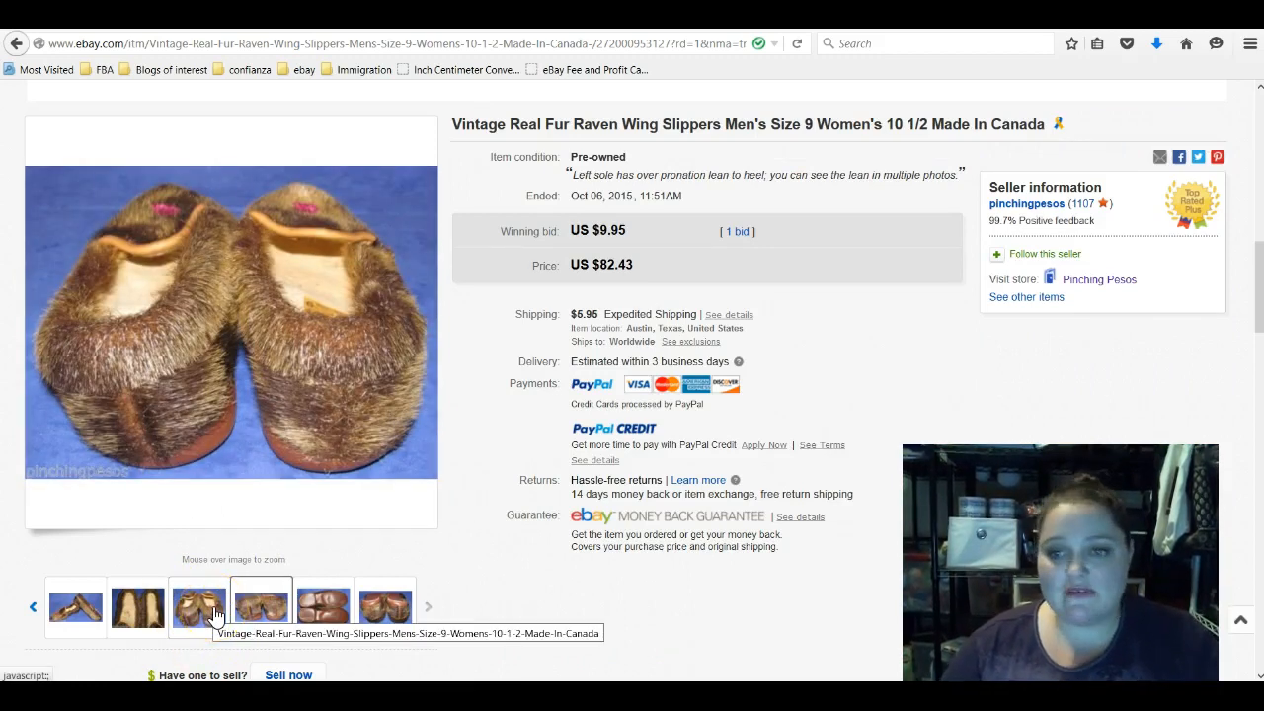
left_click(261, 606)
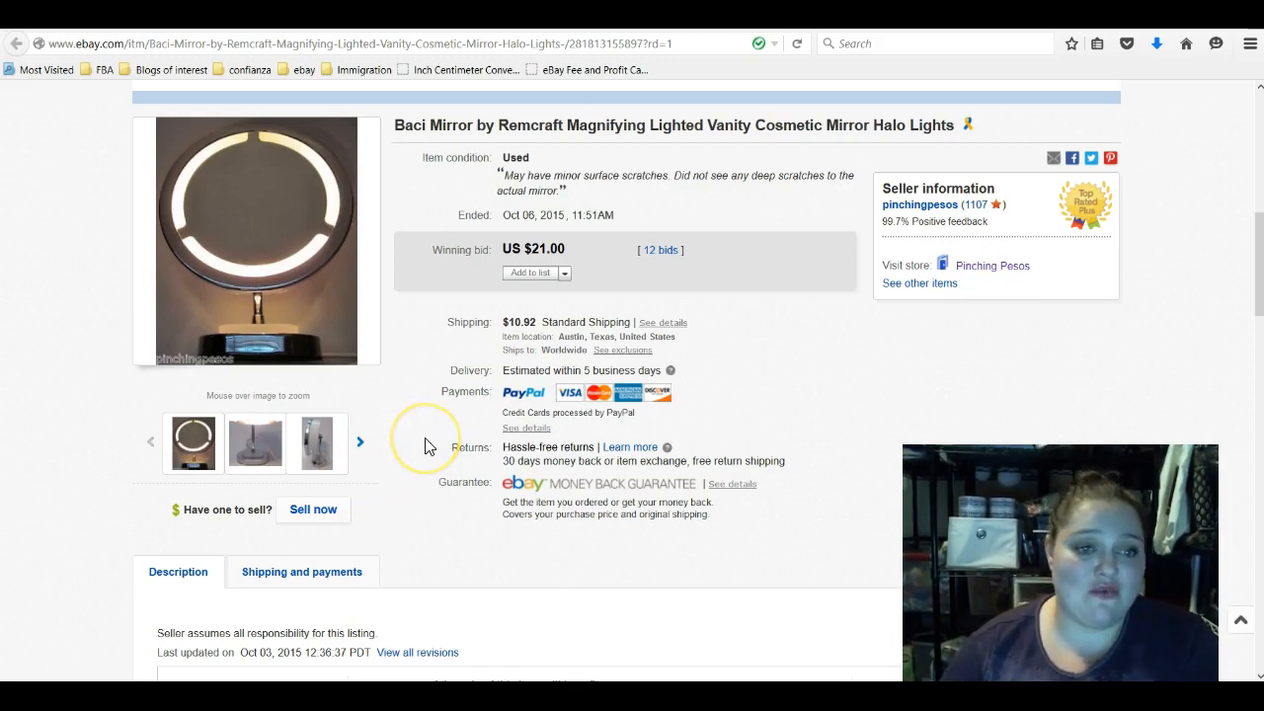
mouse_move(403, 425)
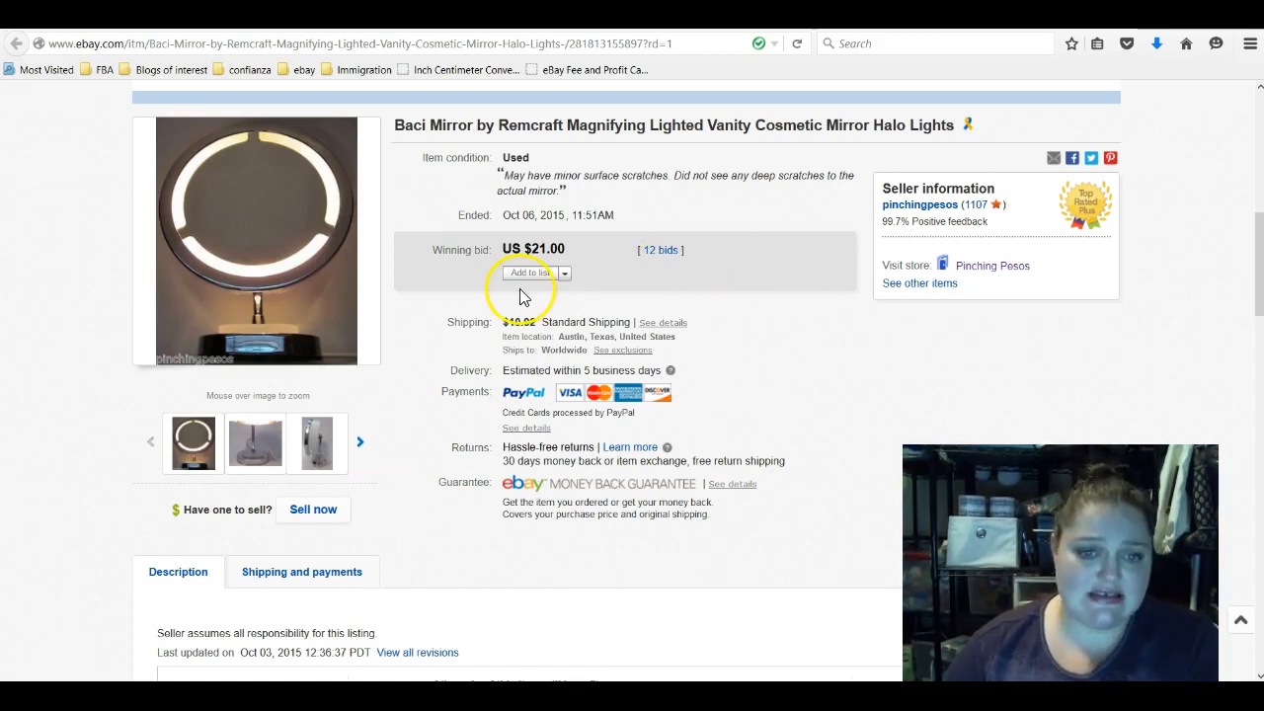
mouse_move(461, 328)
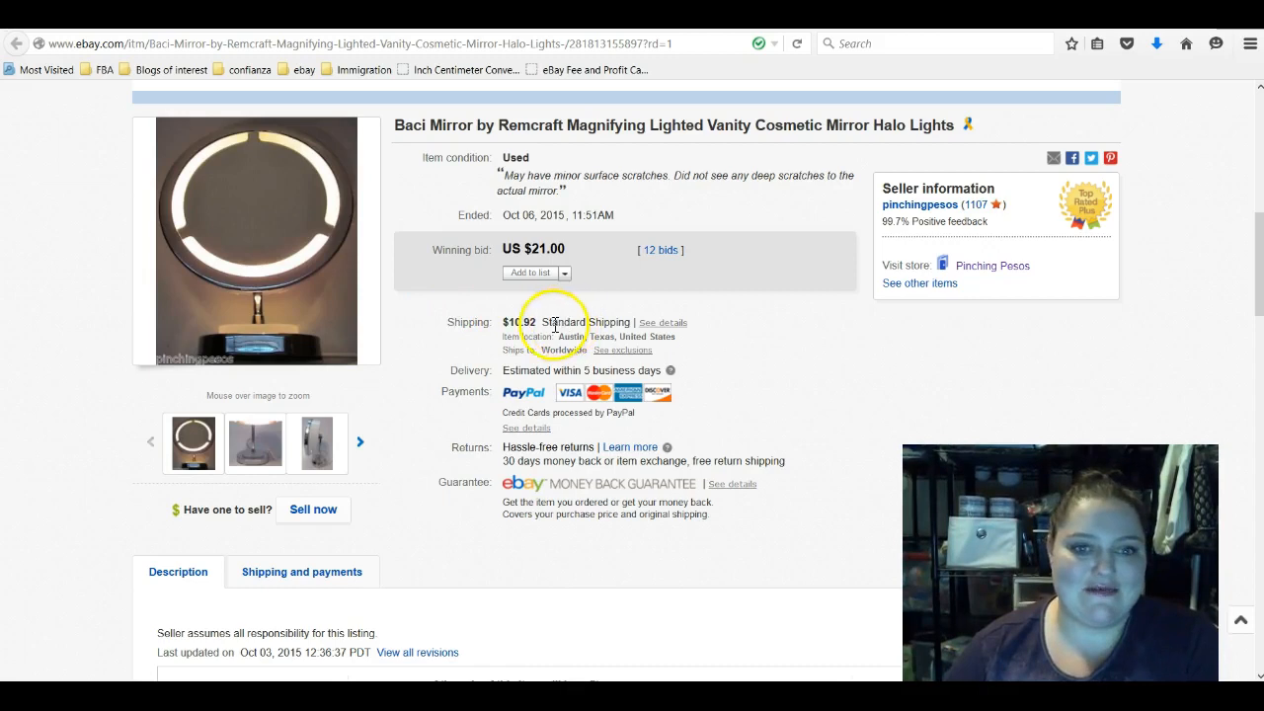
mouse_move(484, 341)
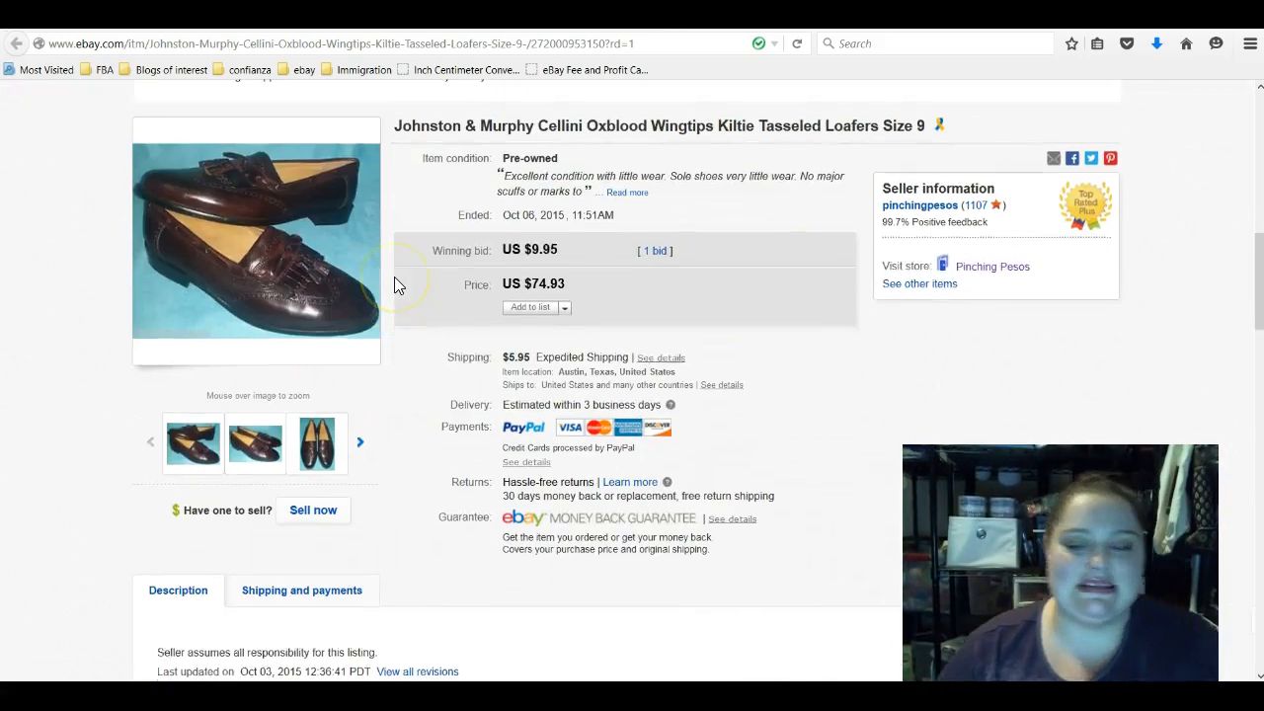
- Scroll down and page through more Johnston & Murphy loafer photos with the thumbnail arrow
scroll("down", 3)
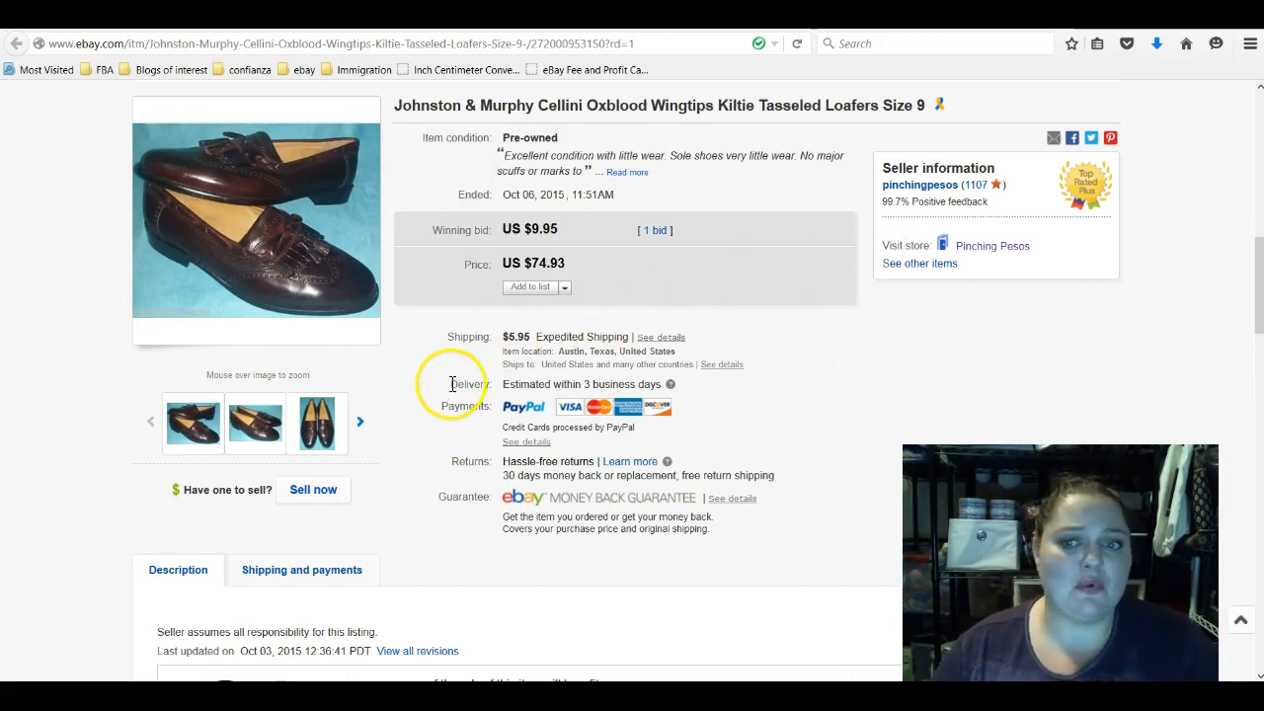
mouse_move(492, 348)
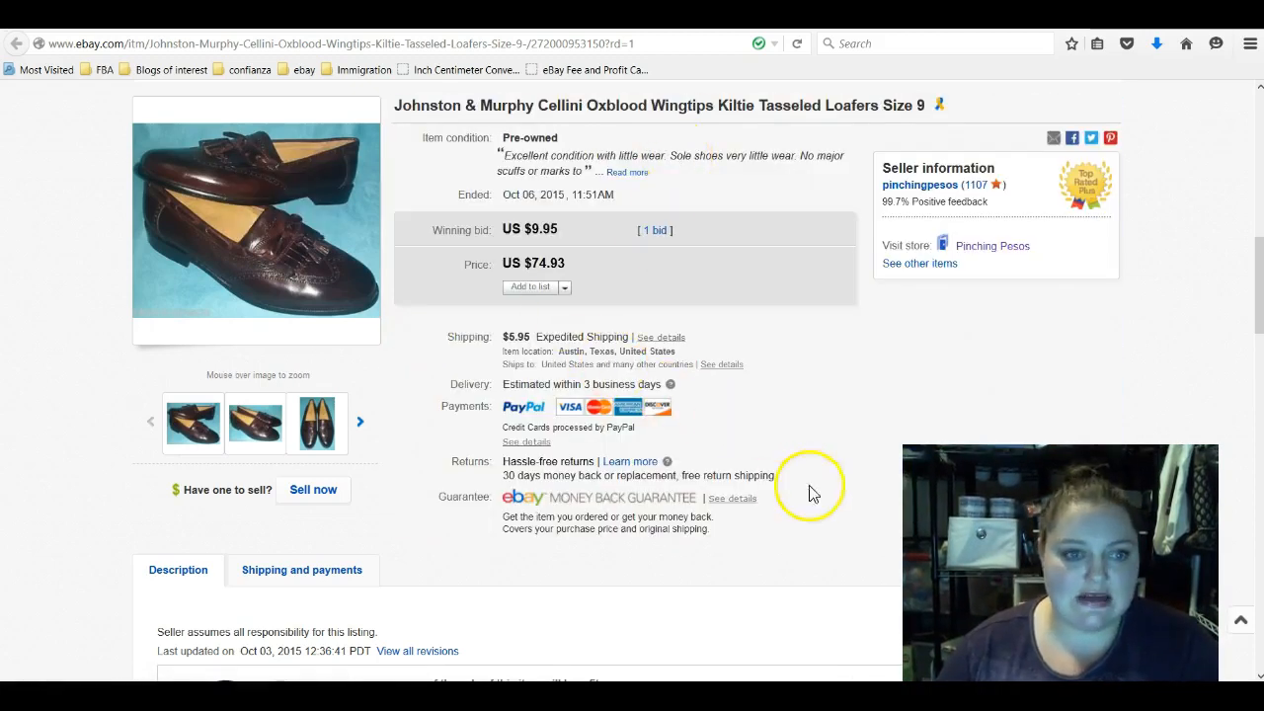
mouse_move(770, 493)
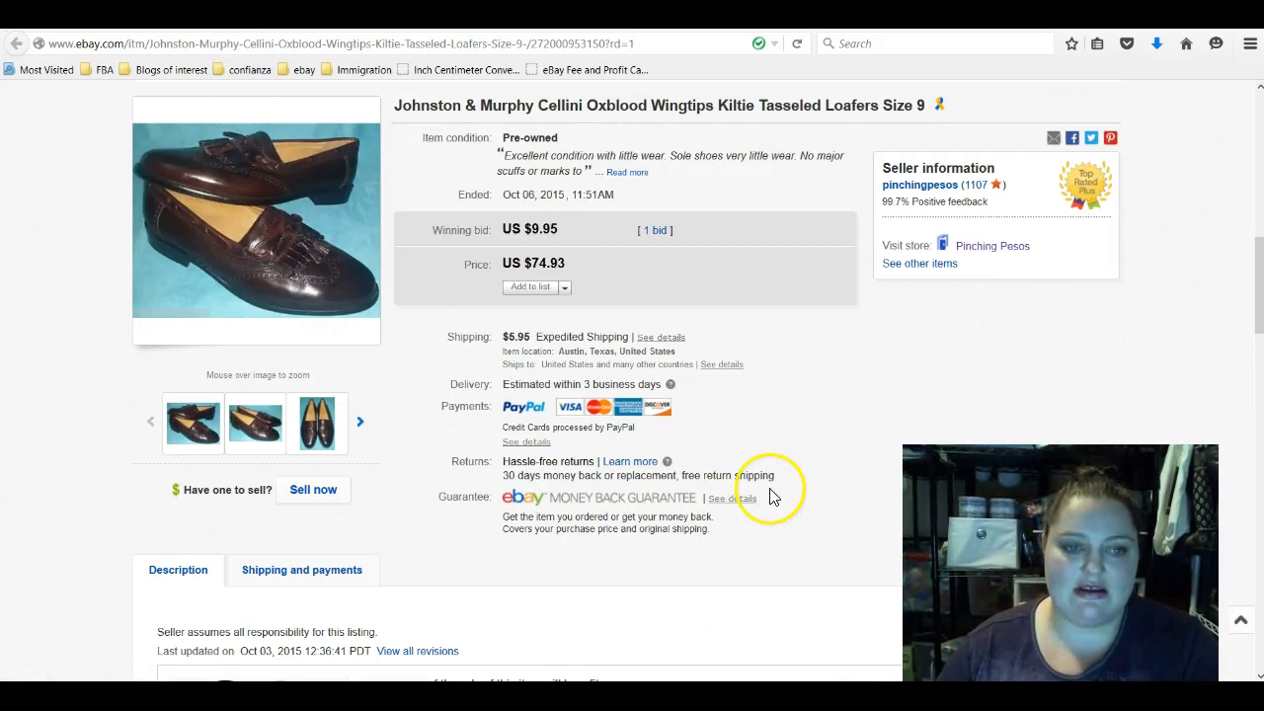
left_click(317, 421)
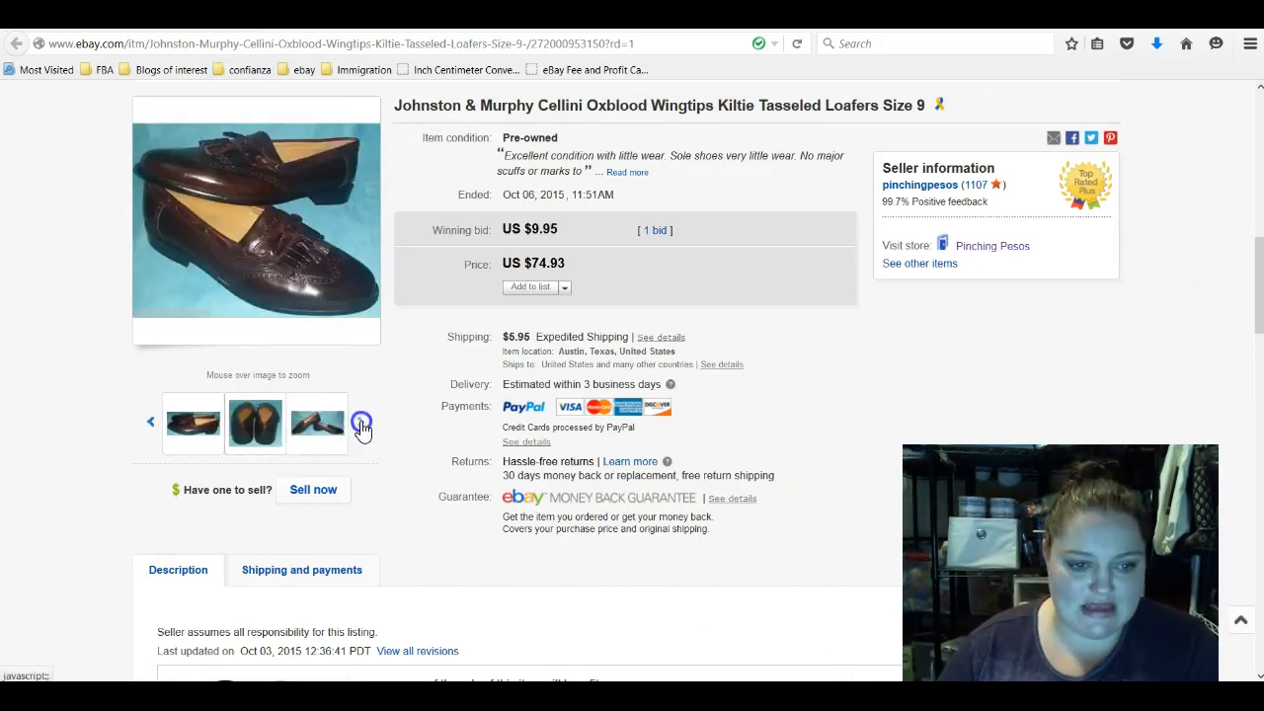
left_click(317, 423)
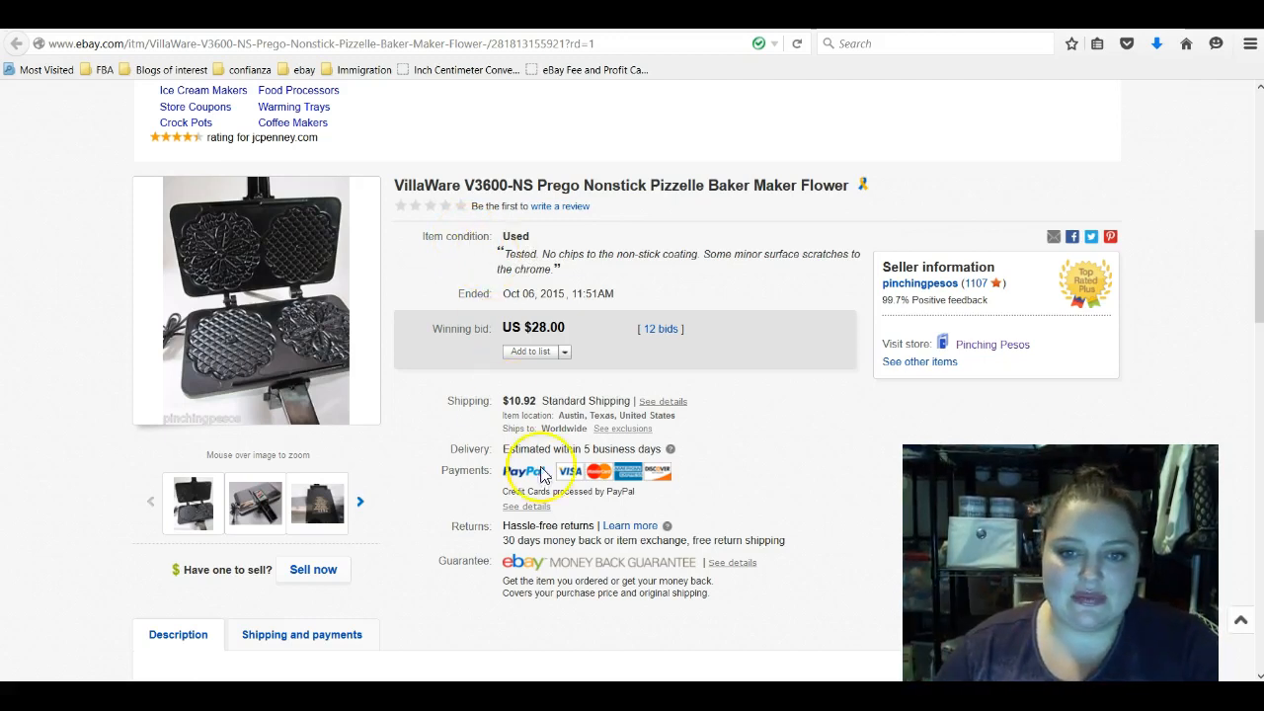
mouse_move(341, 190)
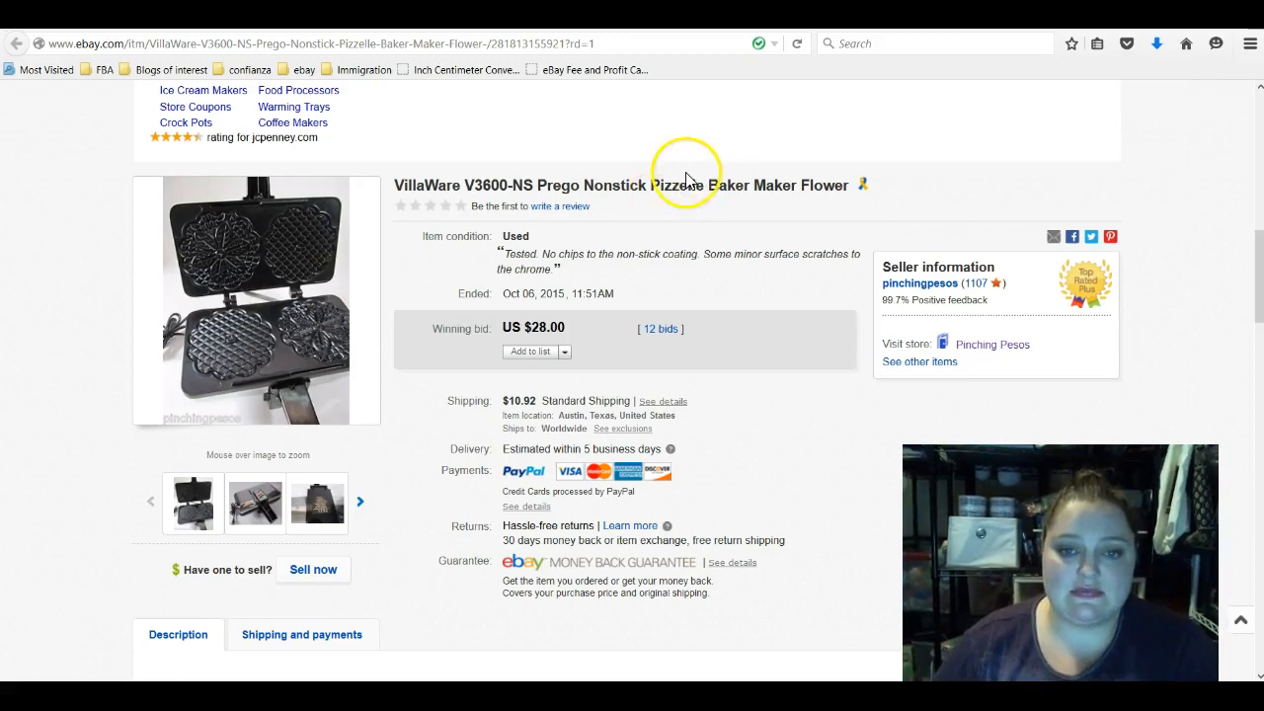
mouse_move(681, 257)
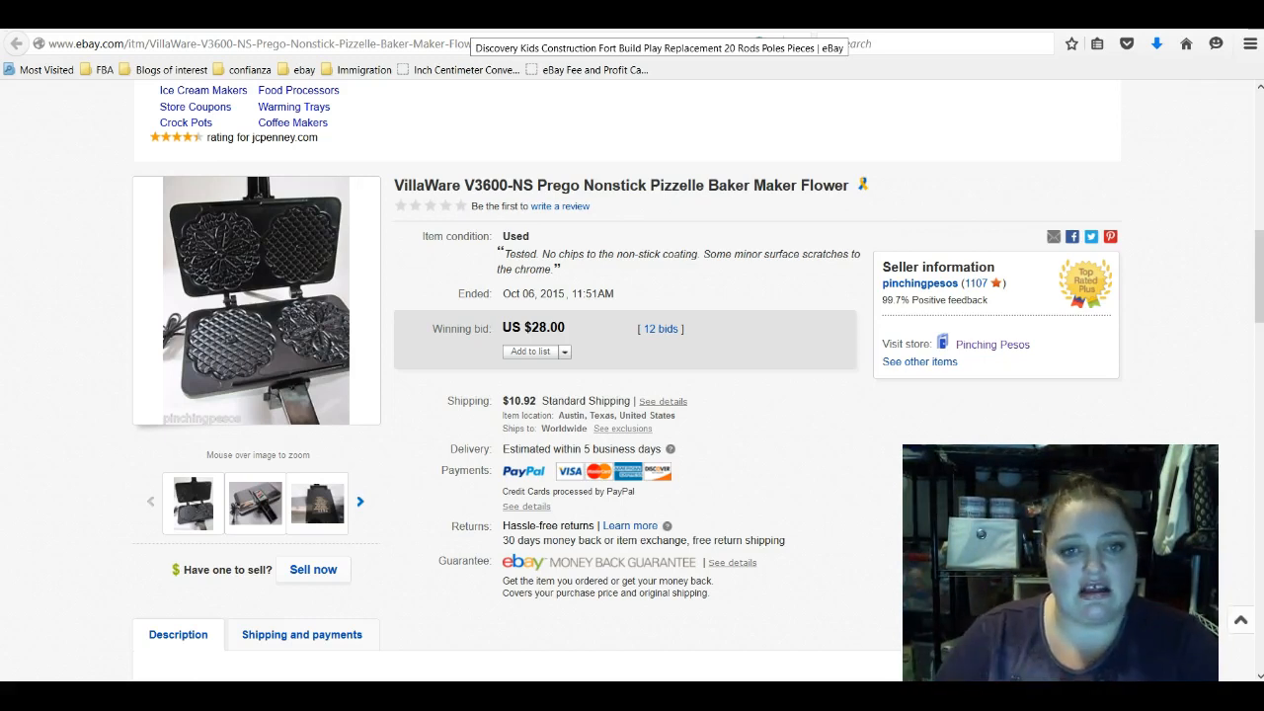
- Open the Discovery Kids Construction Fort rods listing and scroll up to its $9.95 winning bid
left_click(254, 502)
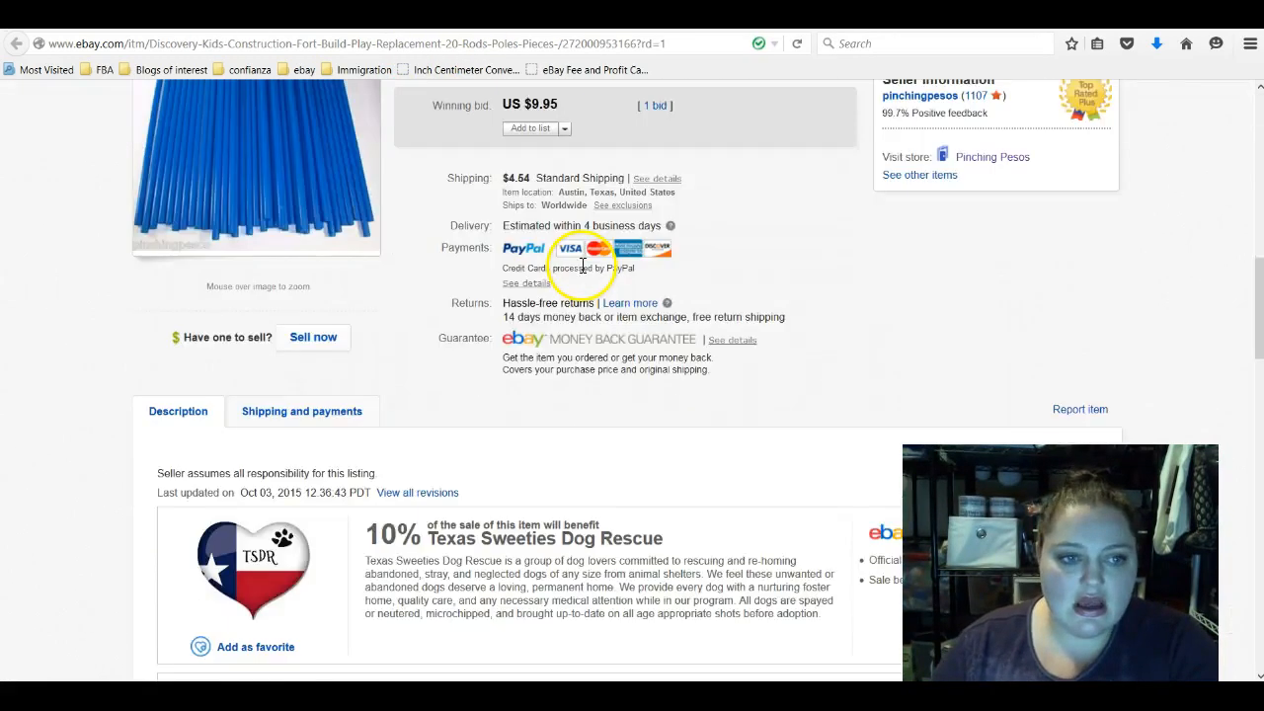
scroll("up", 3)
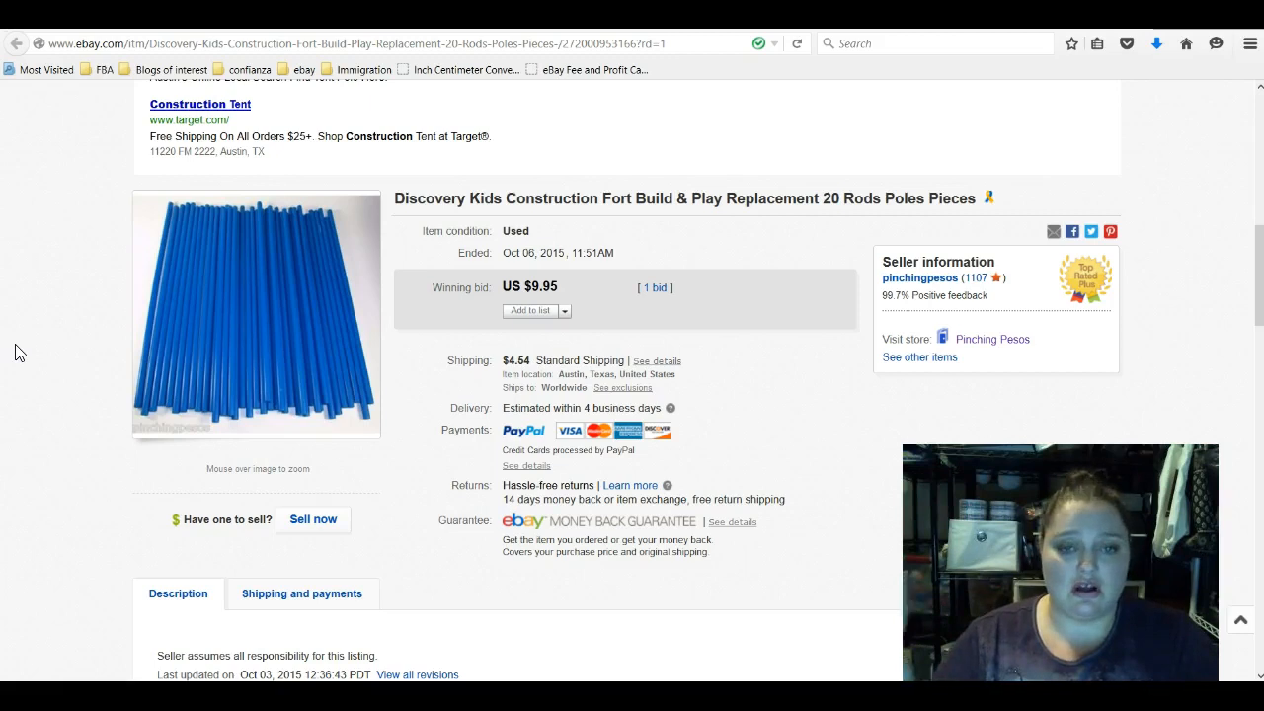
mouse_move(258, 353)
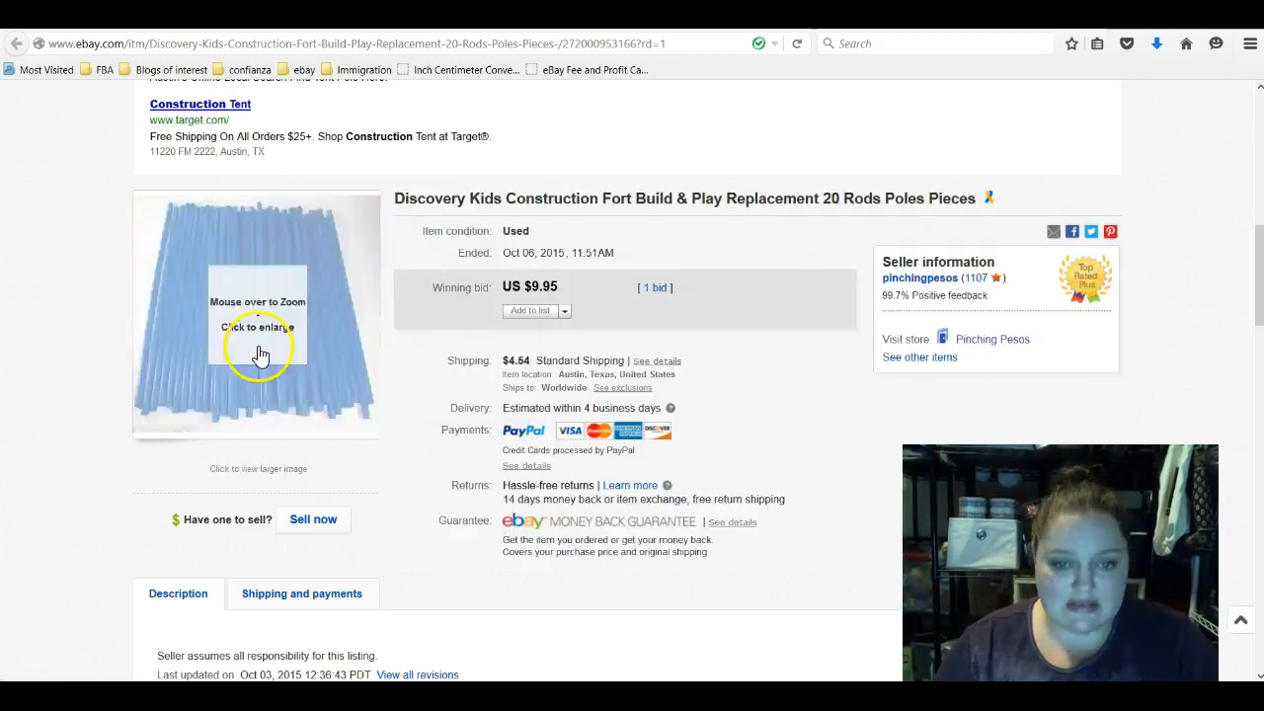
mouse_move(1074, 210)
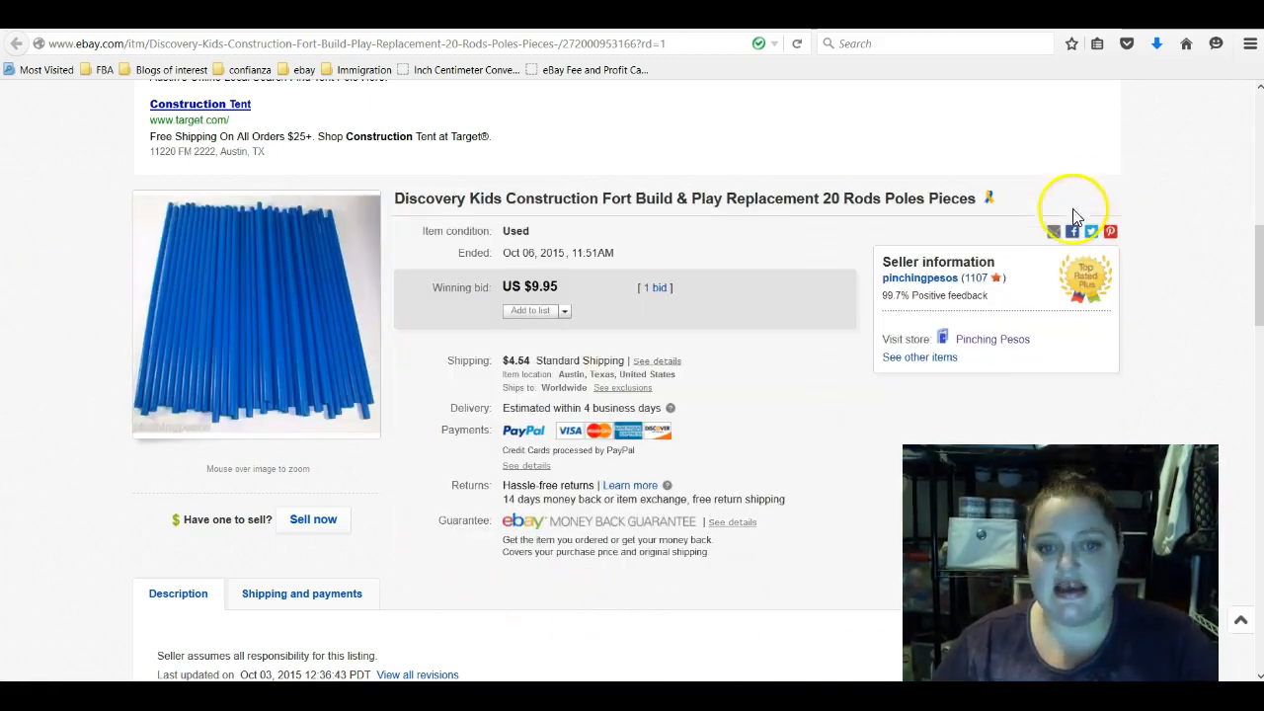
mouse_move(337, 373)
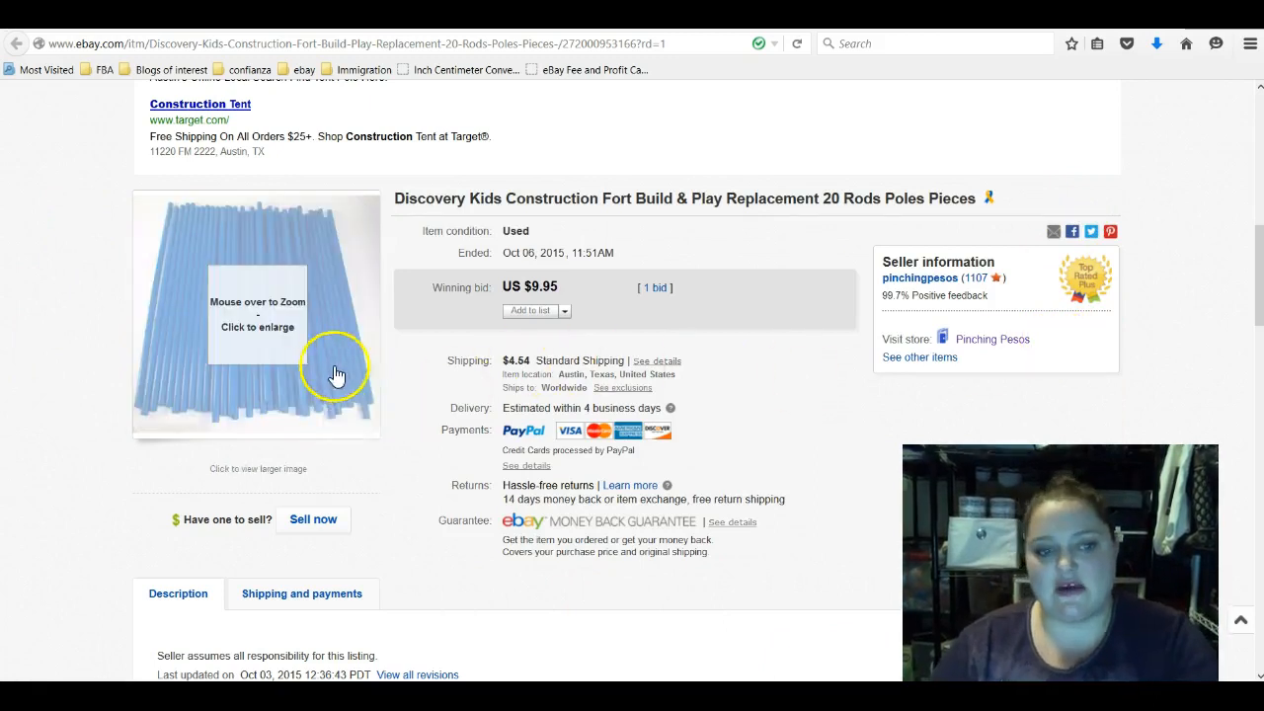
mouse_move(833, 384)
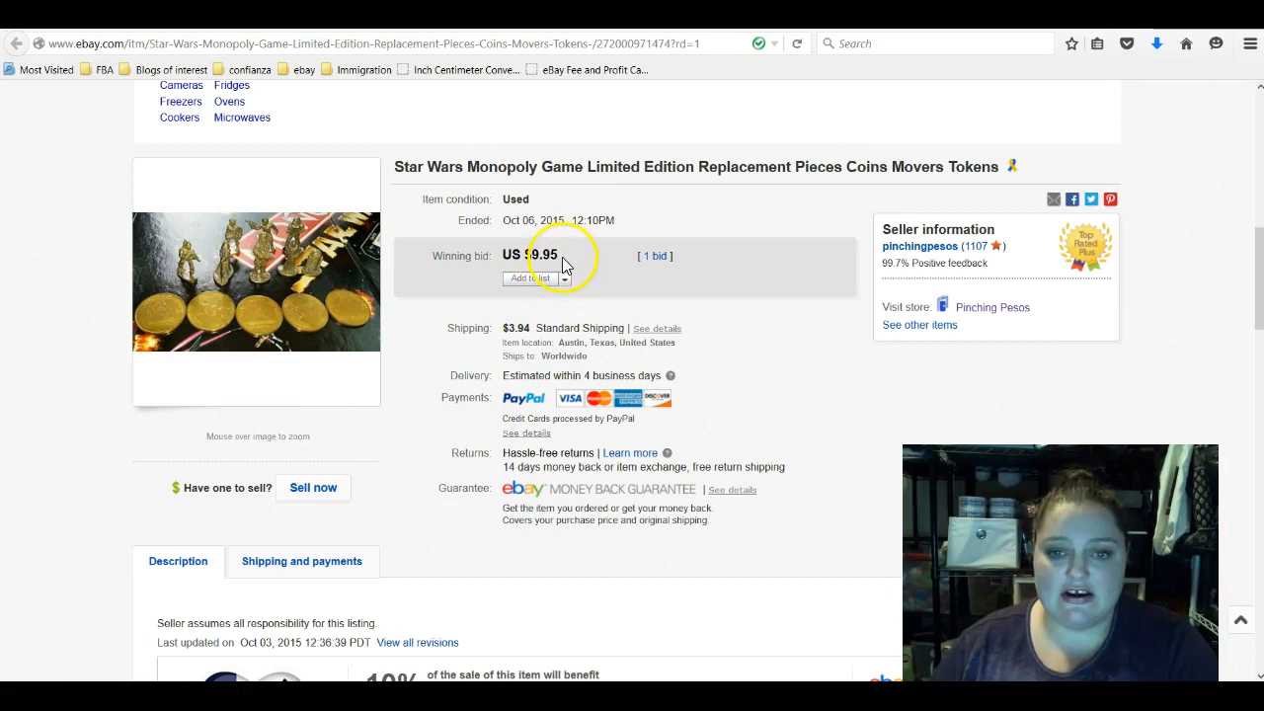
mouse_move(739, 257)
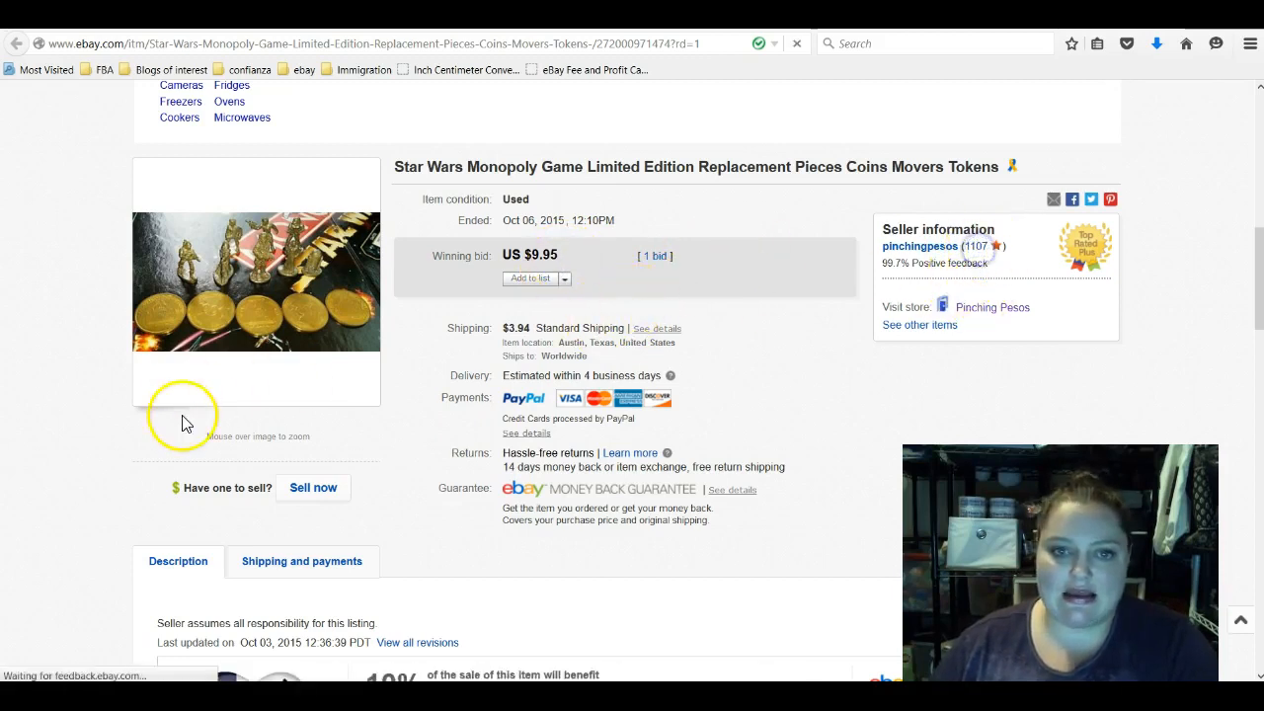
- Open the seller's feedback score link and scroll down the Feedback as a seller list
left_click(976, 246)
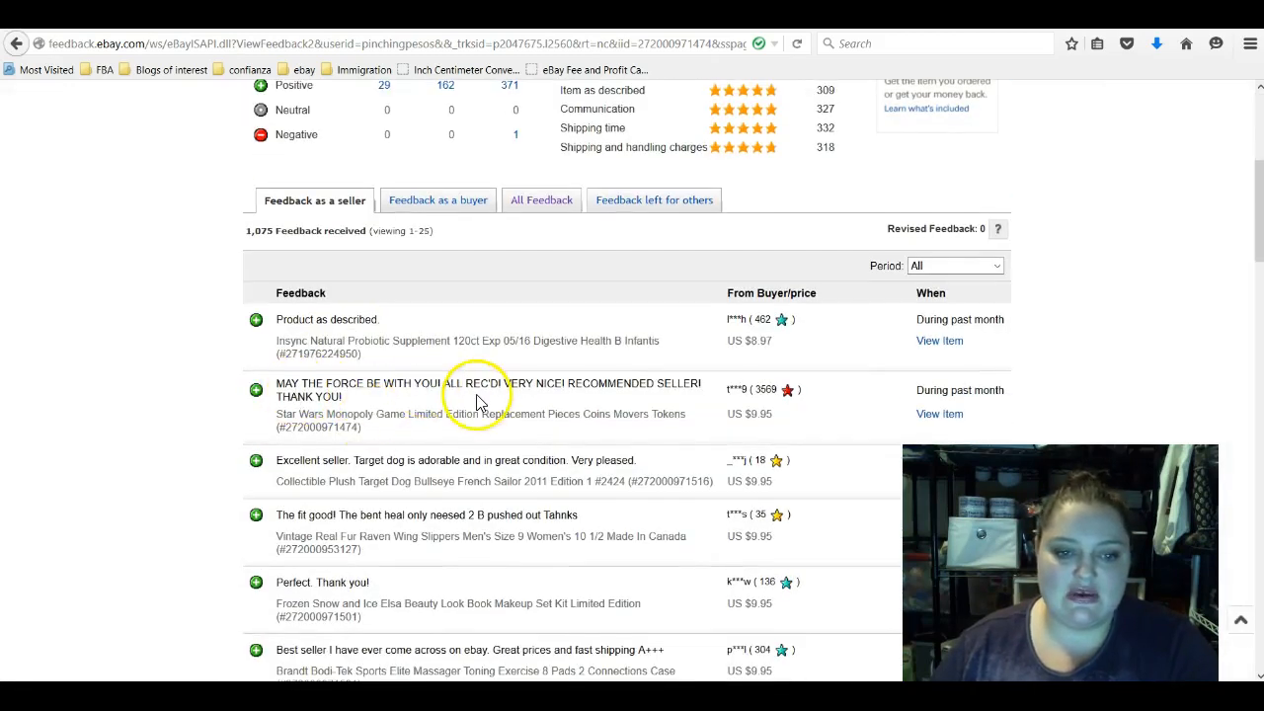
mouse_move(577, 416)
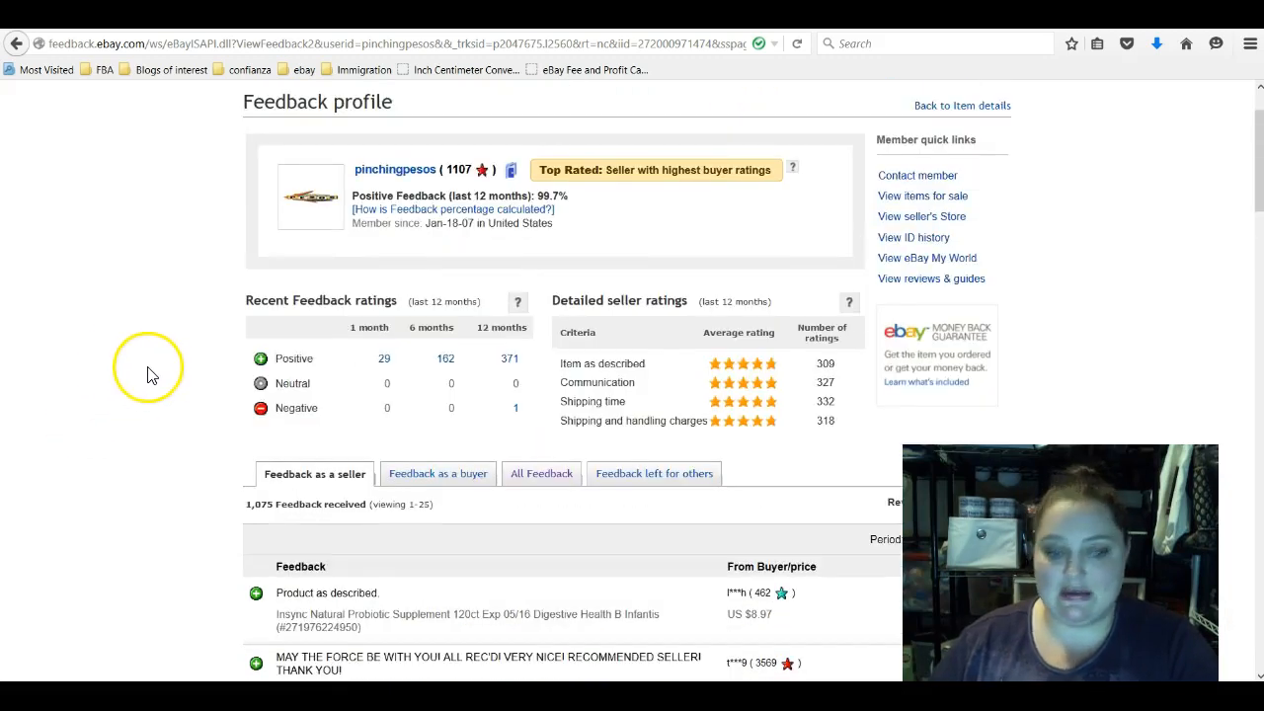
scroll("down", 3)
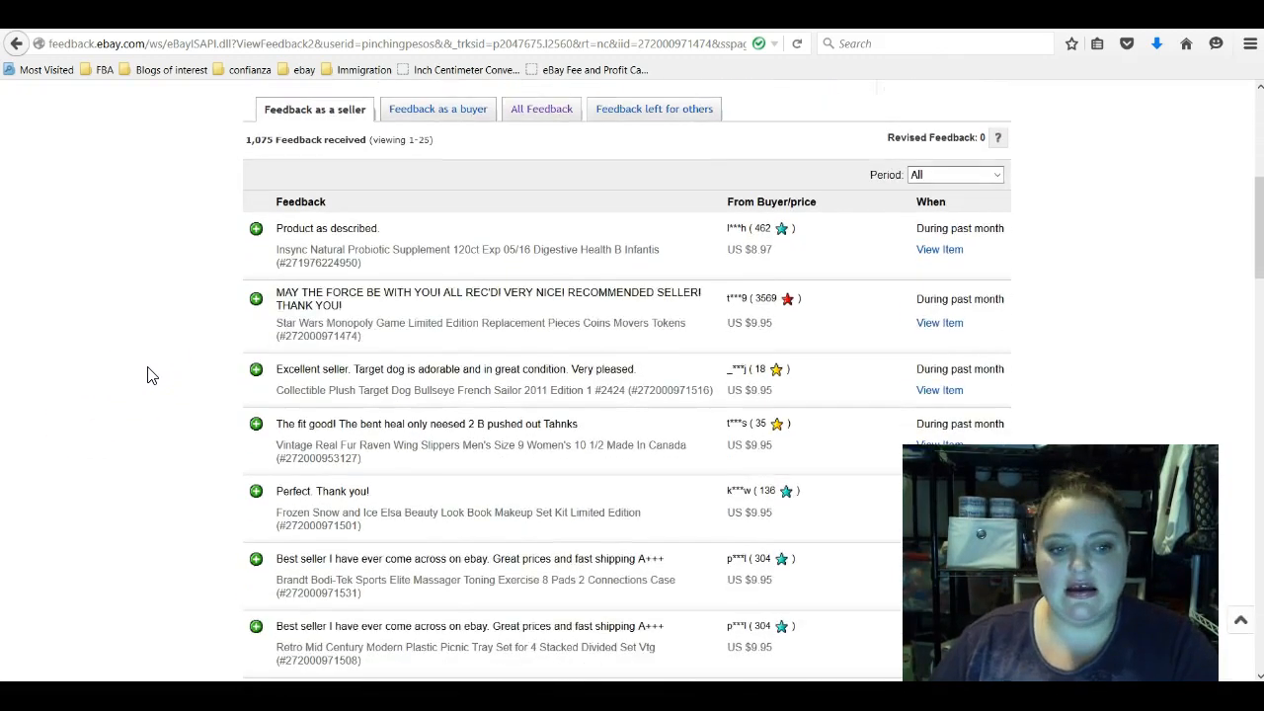
scroll("down", 3)
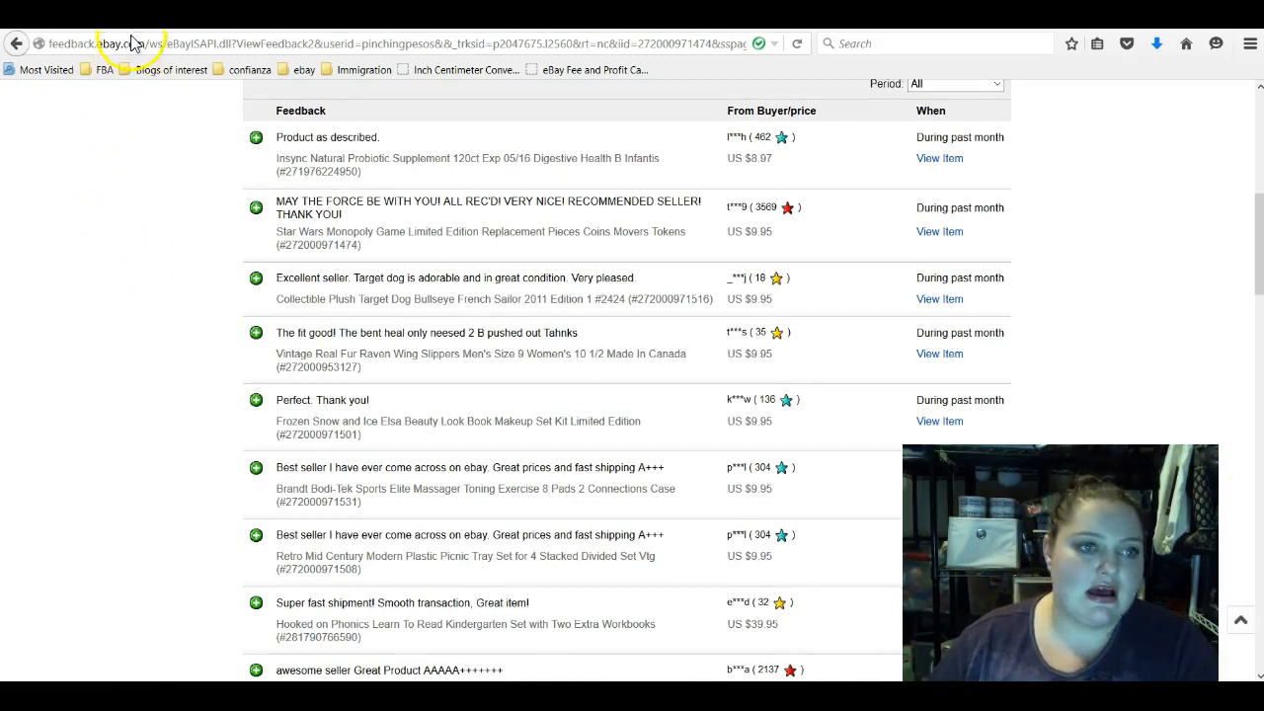
- Open the CTC Pasta Express X3000 listing sold at $29.00 after 12 bids
left_click(939, 231)
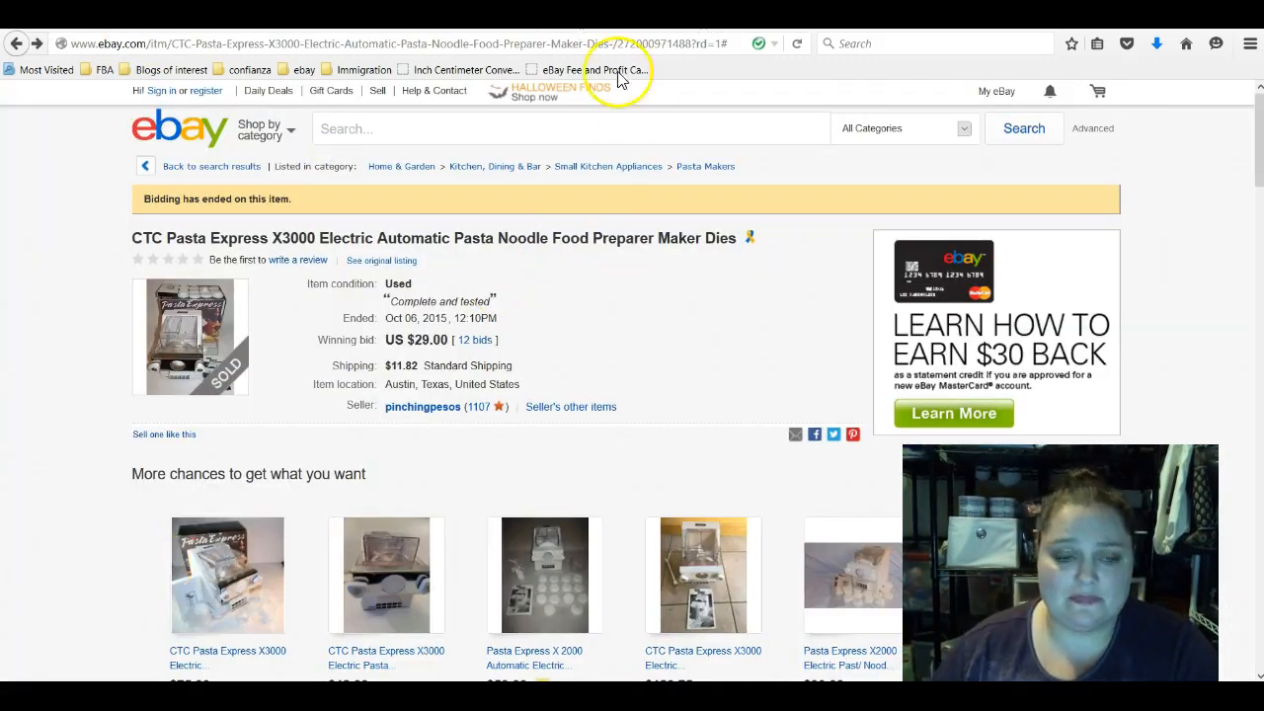
mouse_move(699, 212)
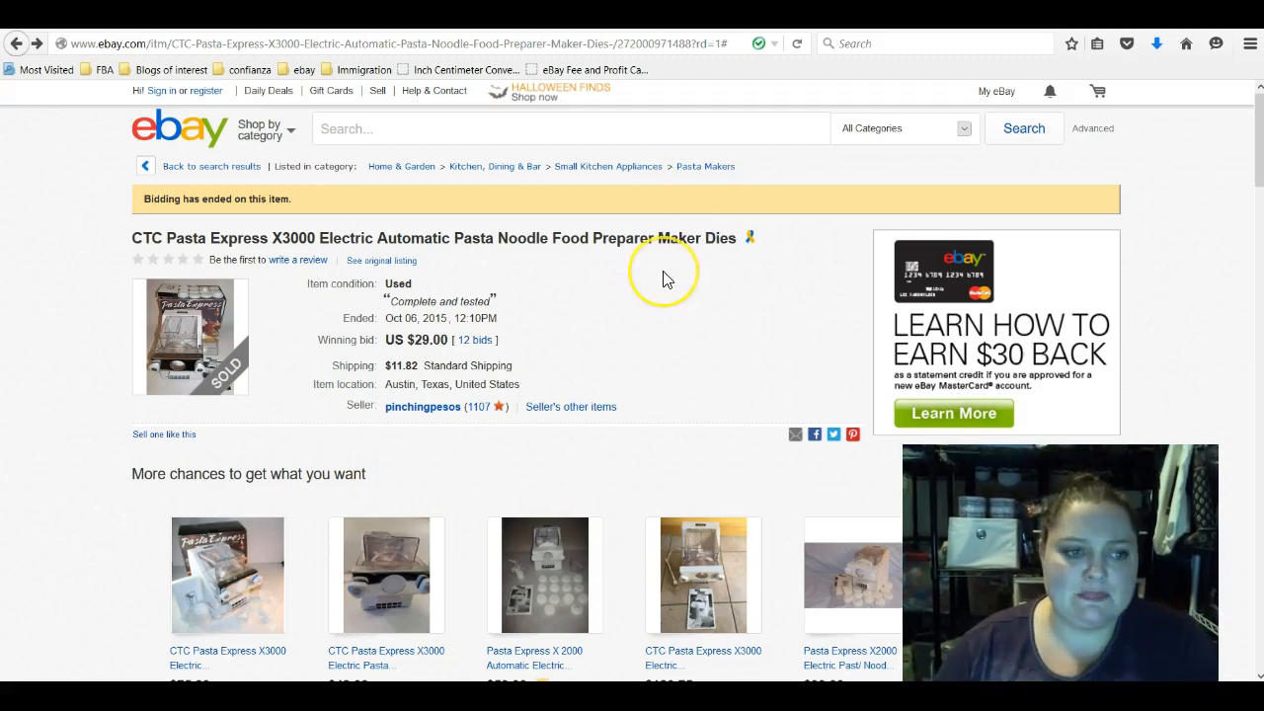
mouse_move(127, 268)
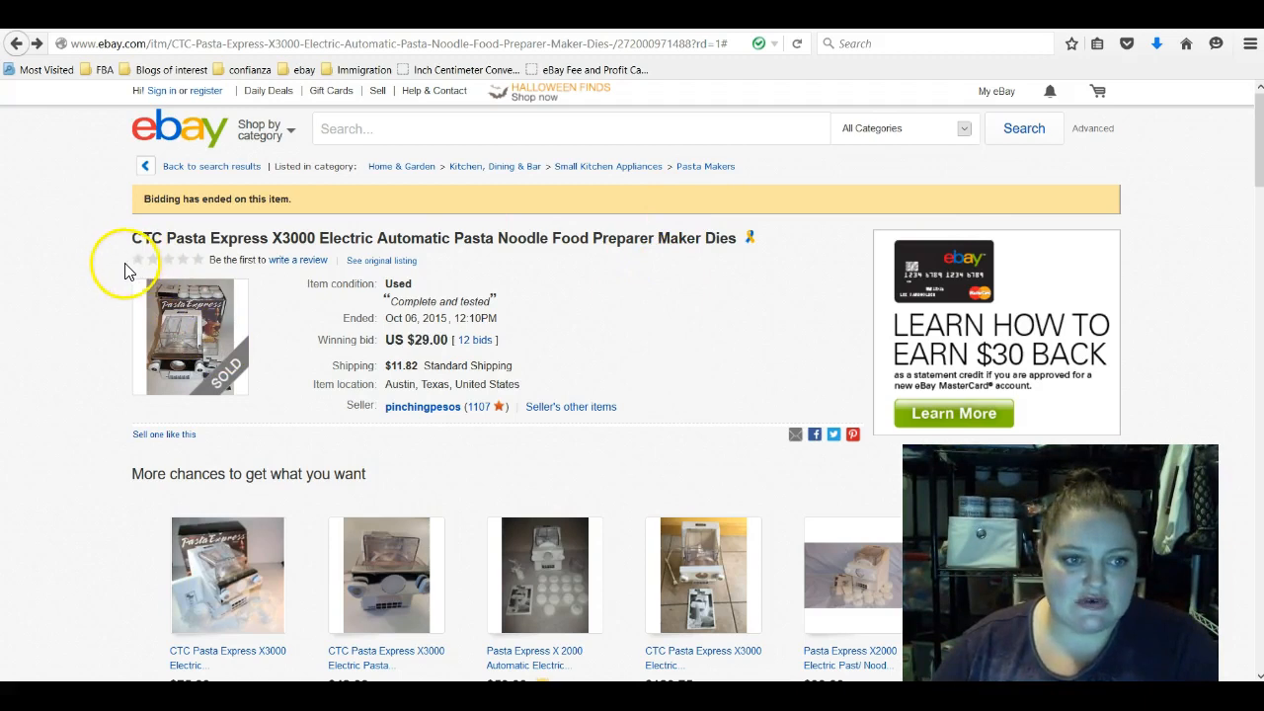
mouse_move(15, 324)
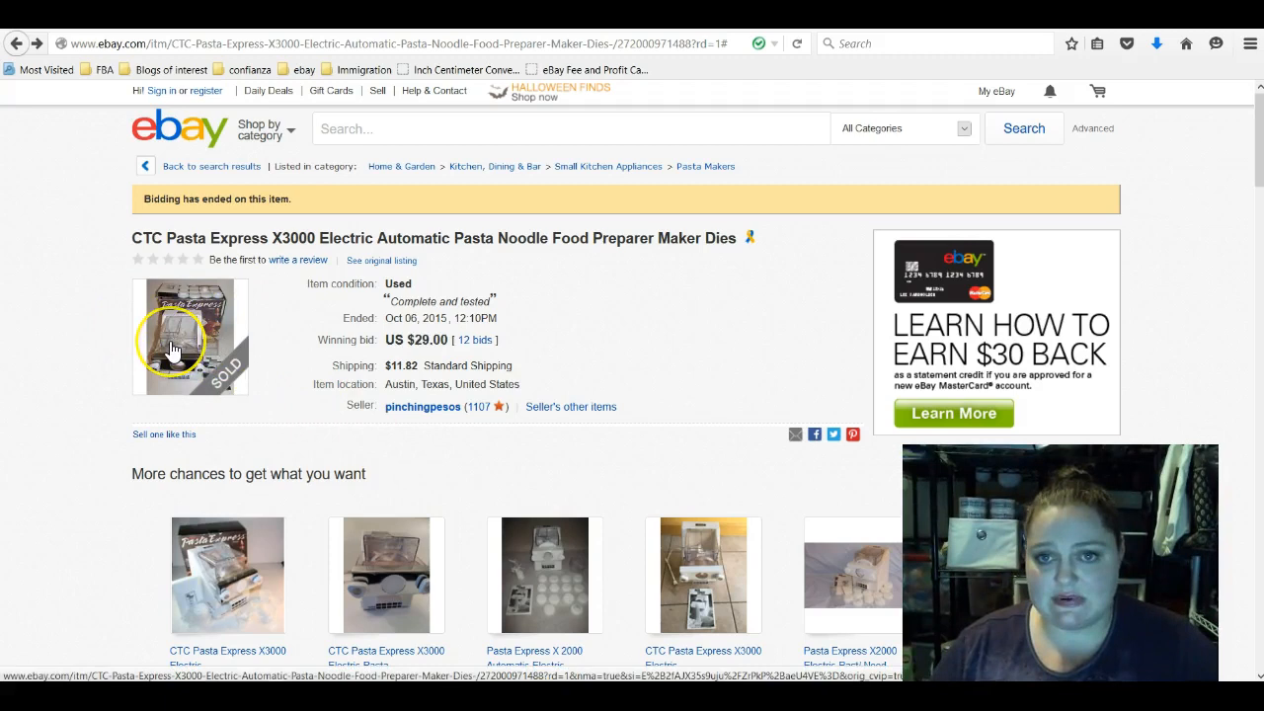
mouse_move(173, 348)
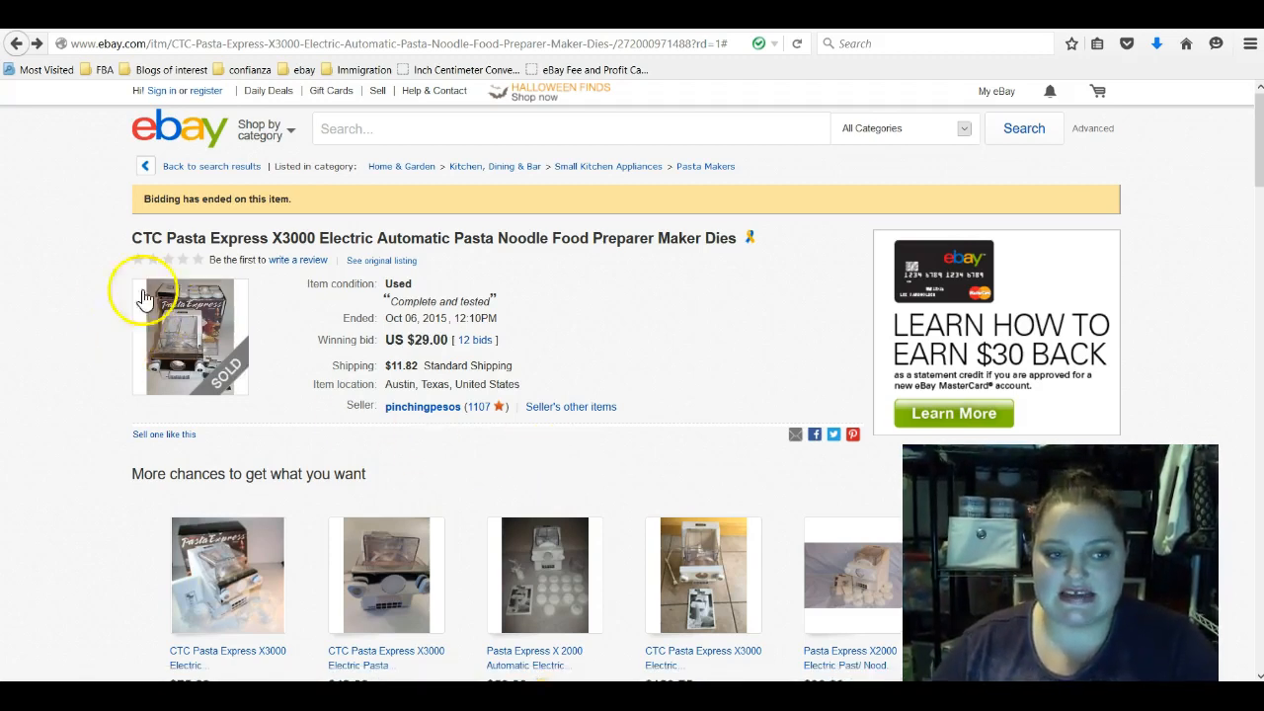
mouse_move(166, 340)
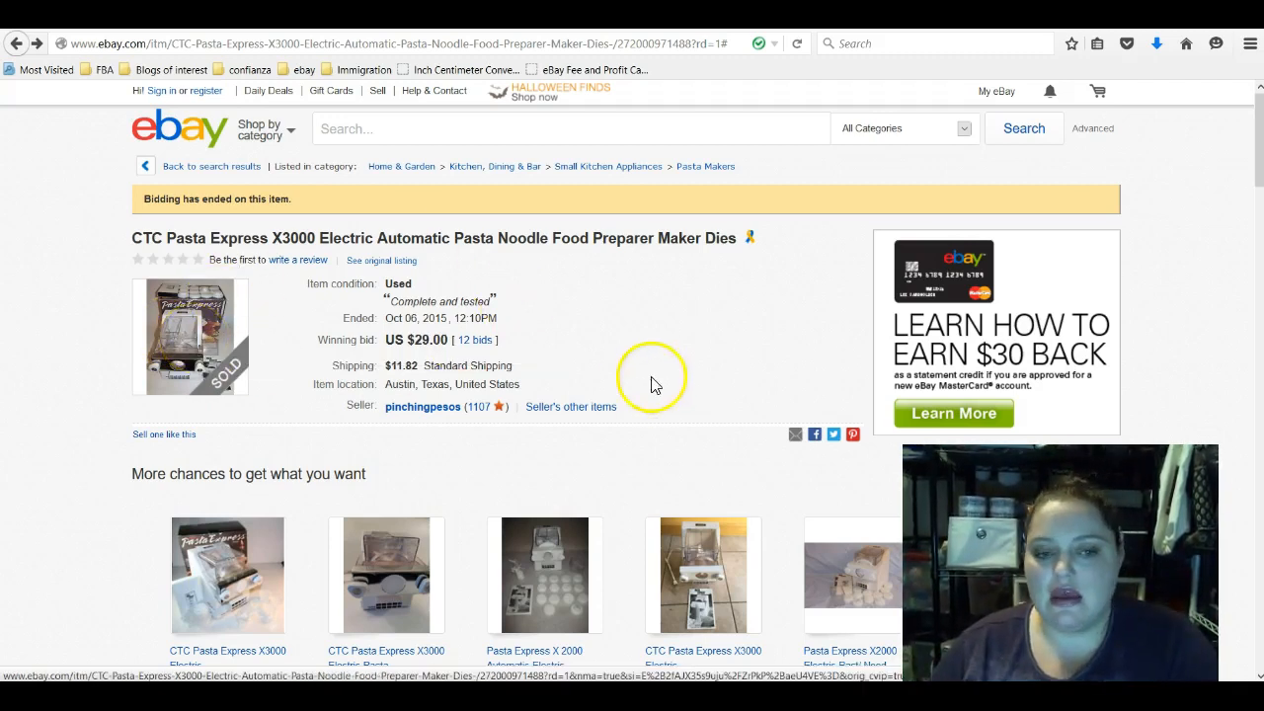
mouse_move(662, 355)
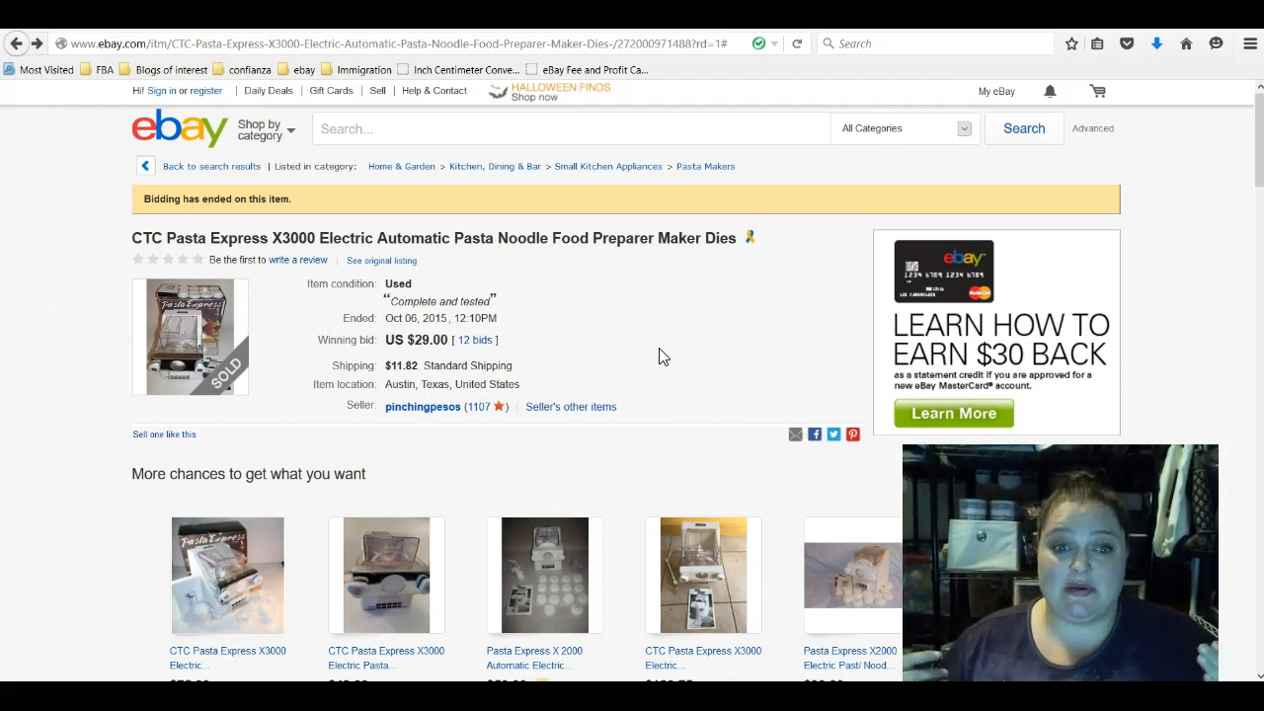
mouse_move(1224, 137)
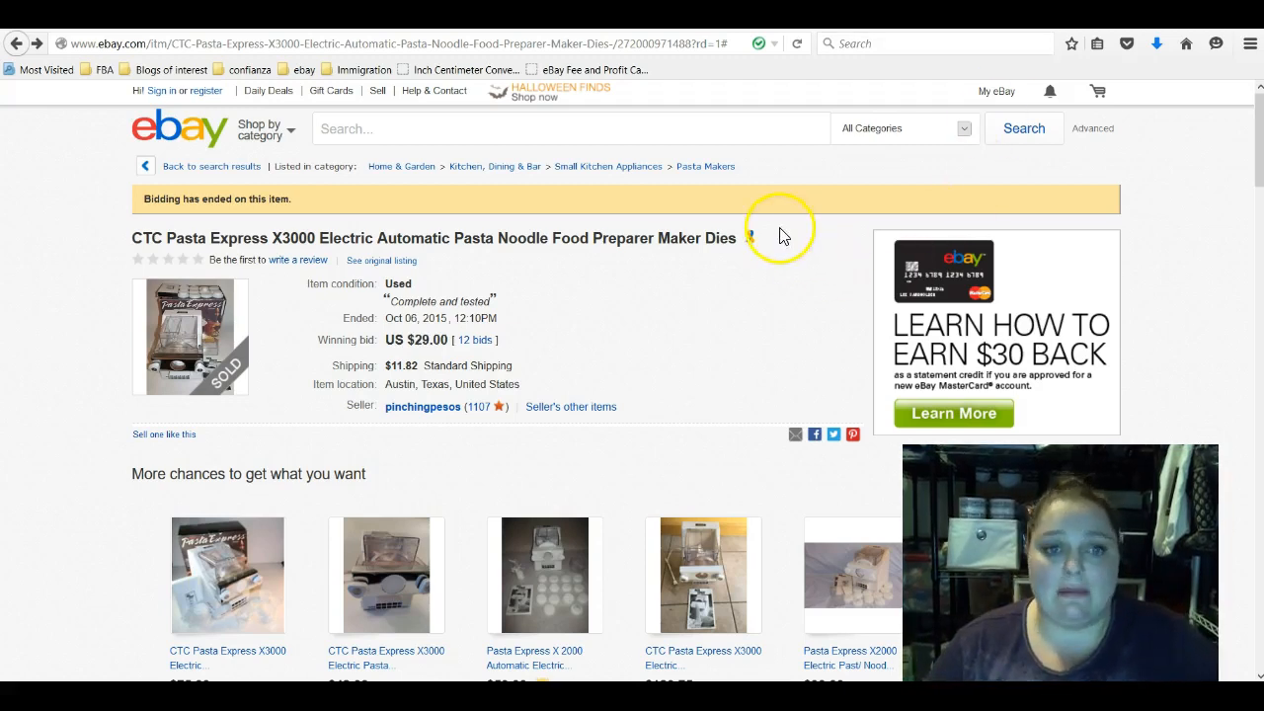
mouse_move(518, 385)
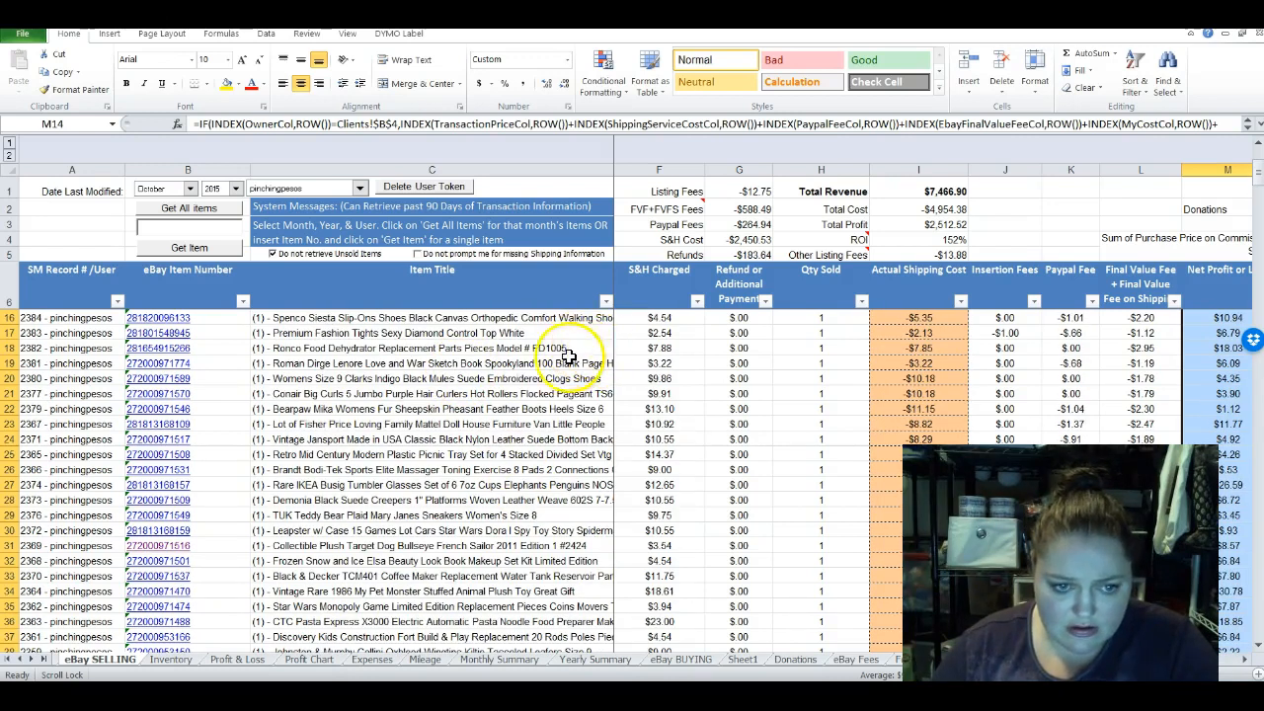
- Scroll the eBay SELLING sheet and select row 36 for the CTC Pasta Express sale
scroll("down", 3)
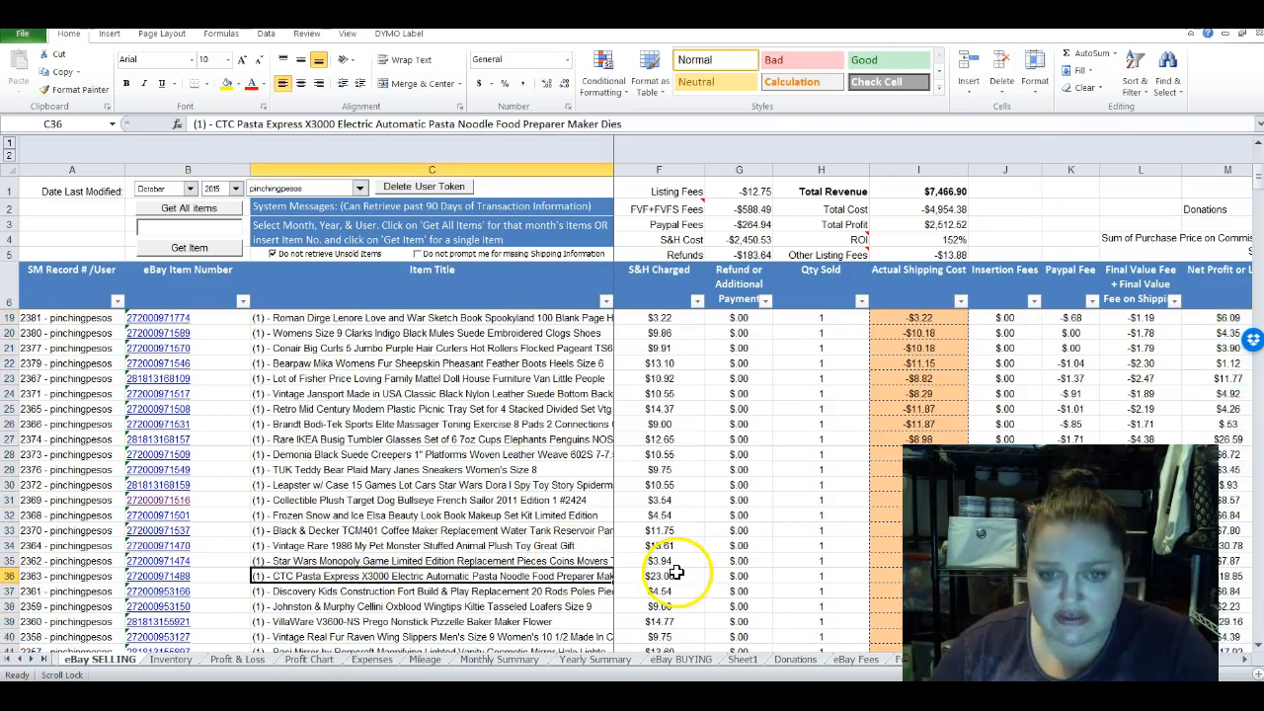
left_click(659, 576)
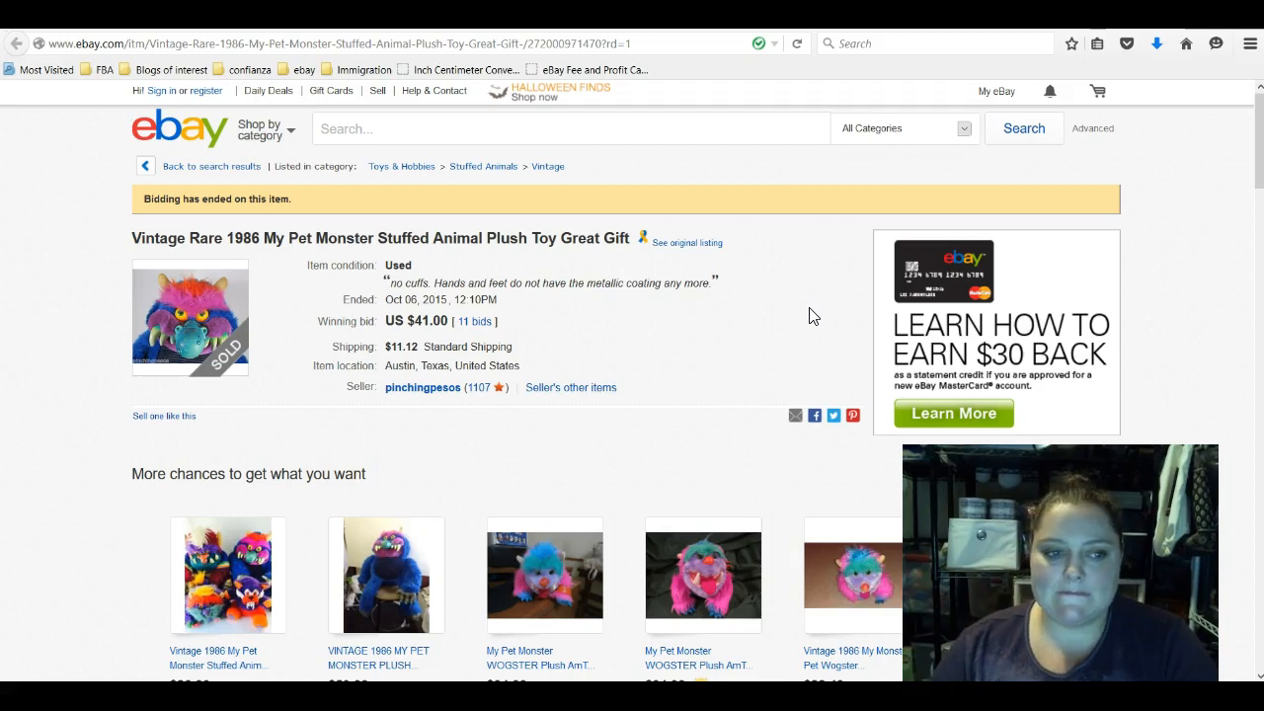
- Scroll through the My Pet Monster listing and view another plush photo thumbnail
scroll("down", 3)
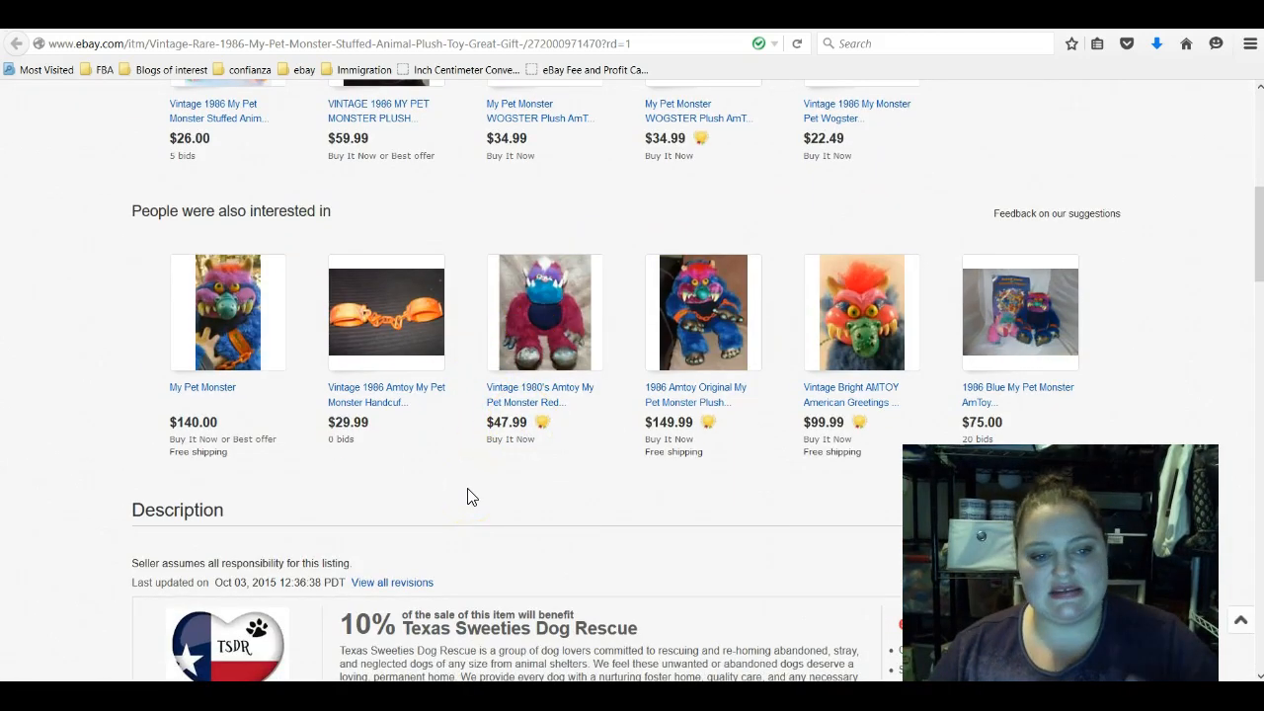
scroll("up", 3)
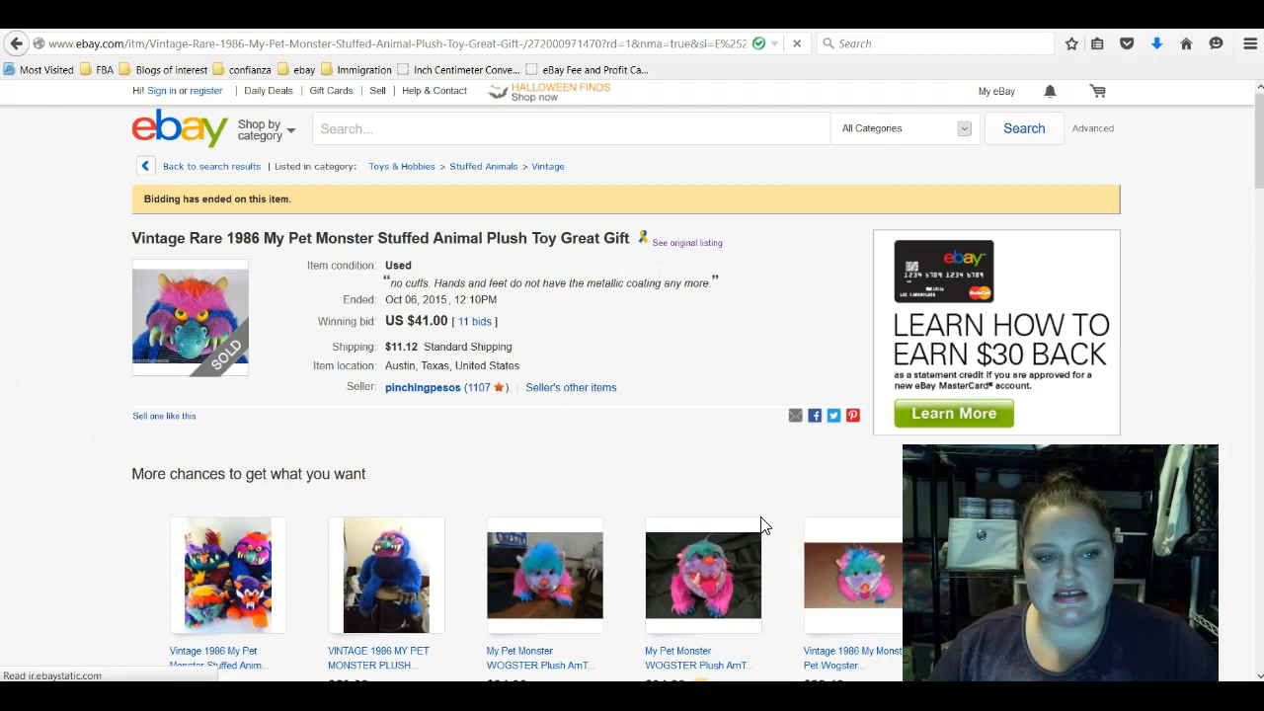
mouse_move(812, 535)
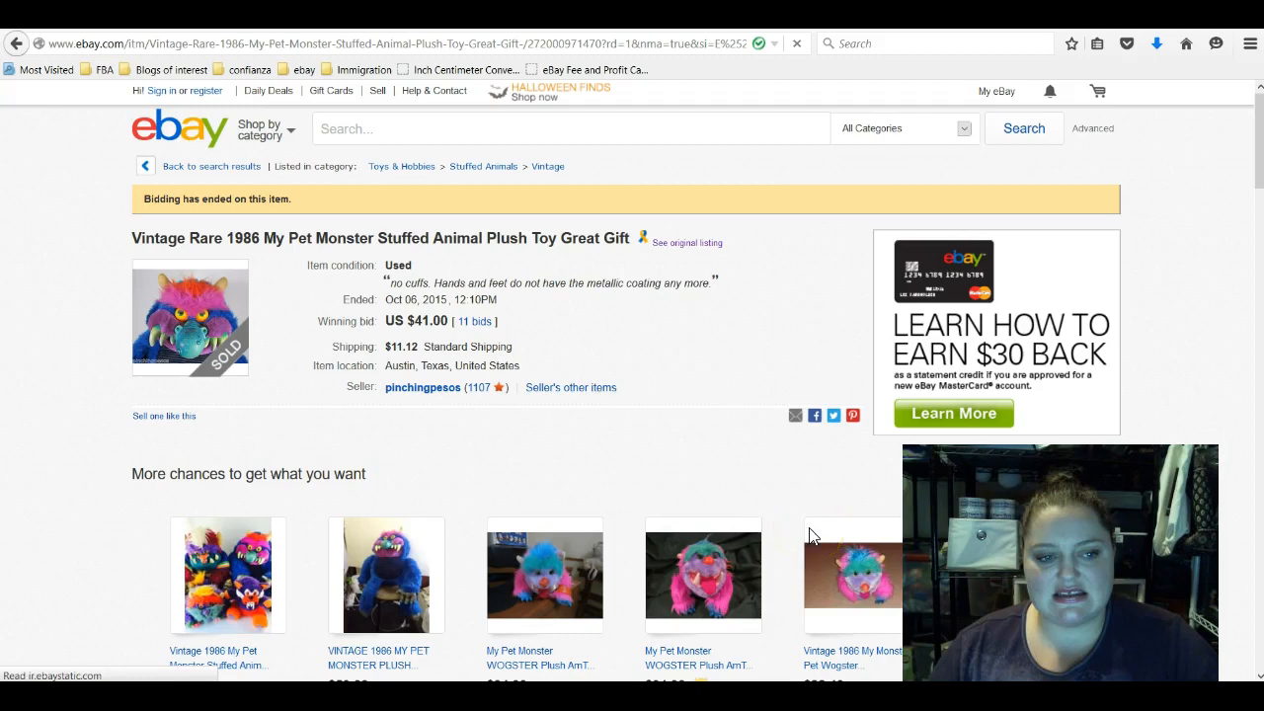
mouse_move(668, 485)
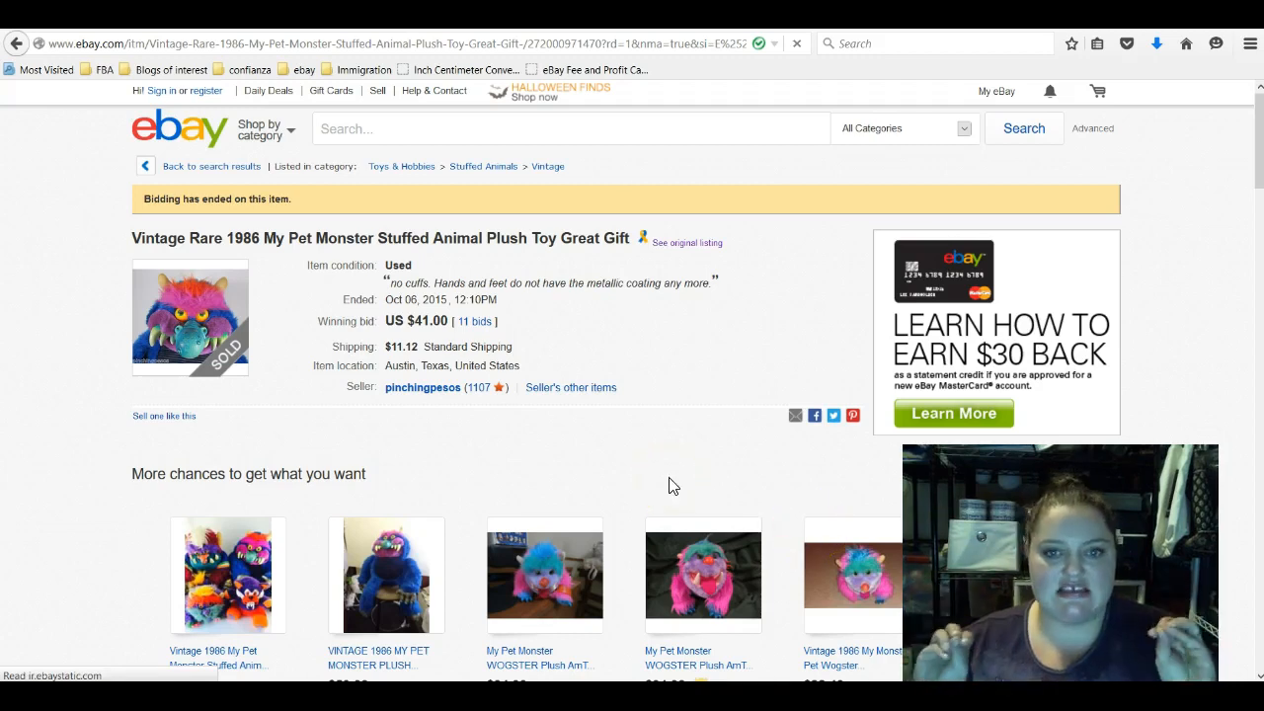
scroll("down", 3)
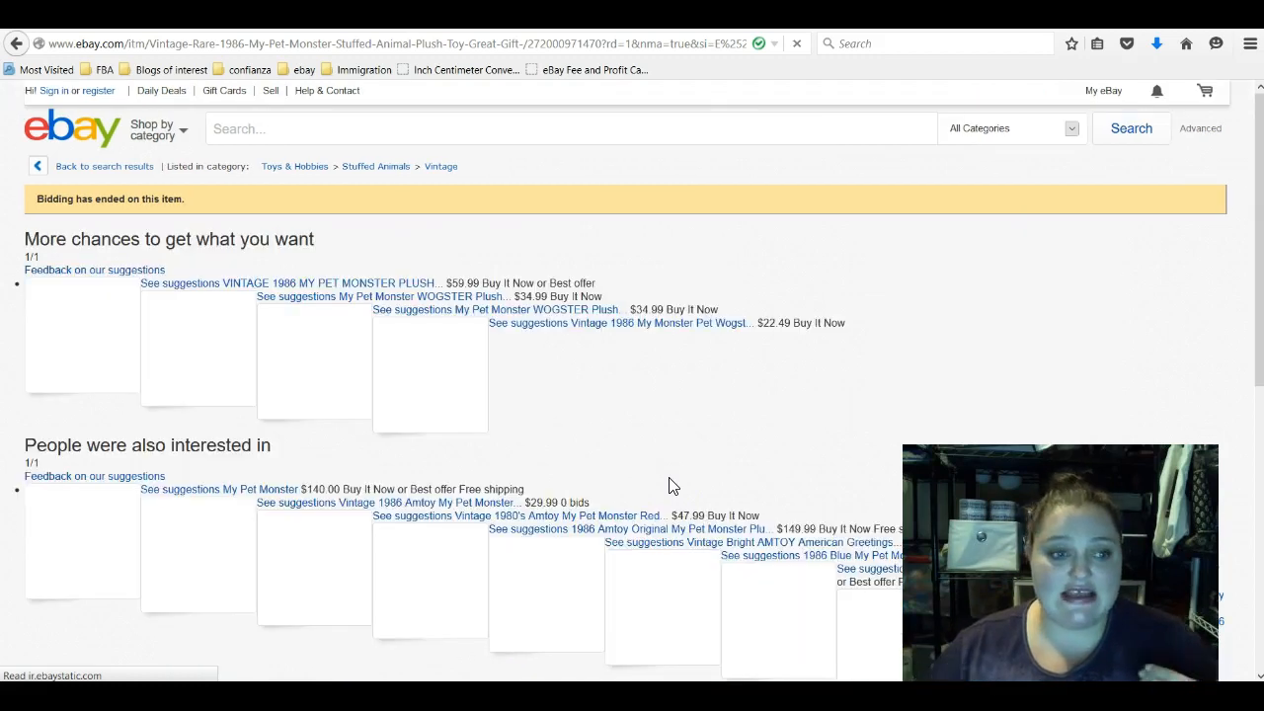
scroll("down", 3)
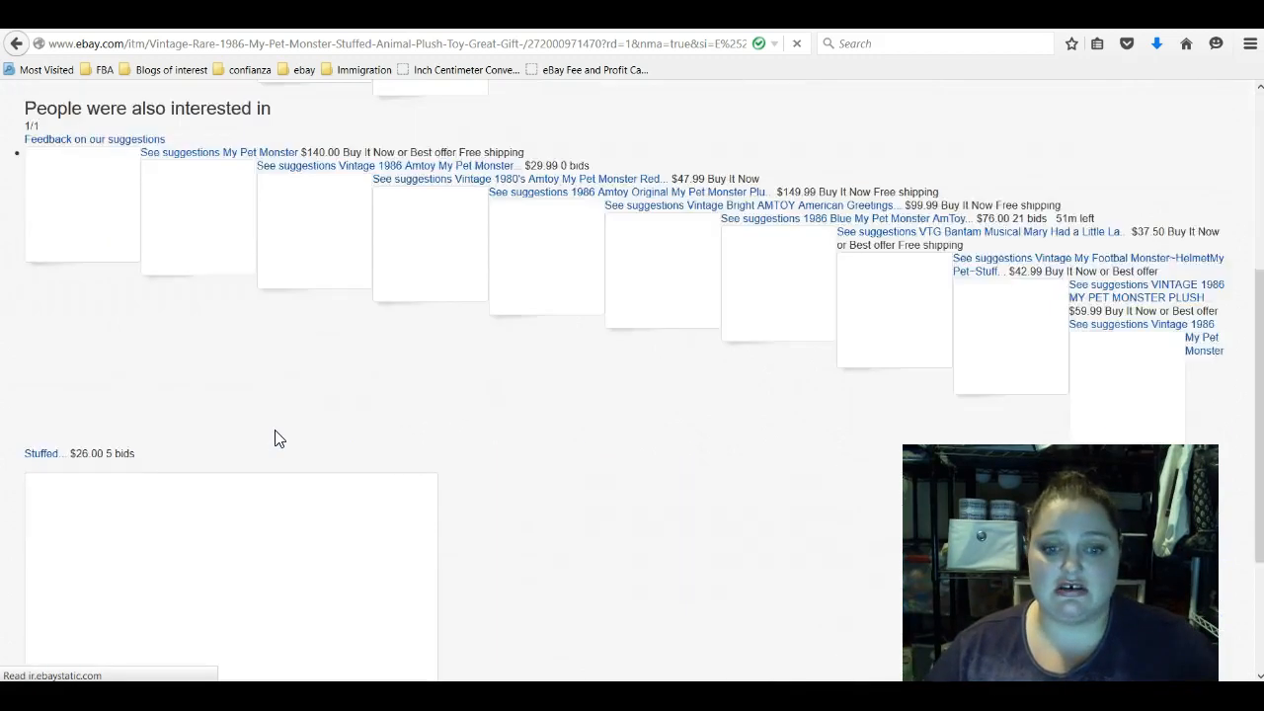
scroll("down", 3)
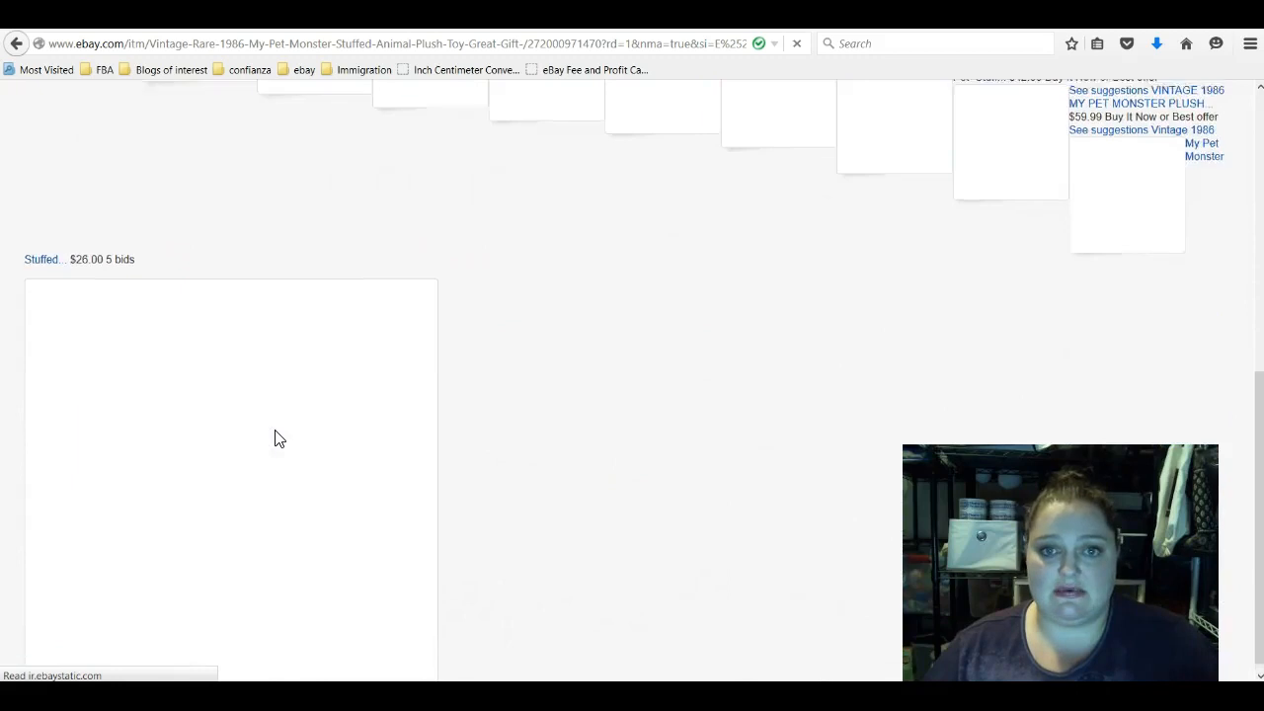
scroll("down", 3)
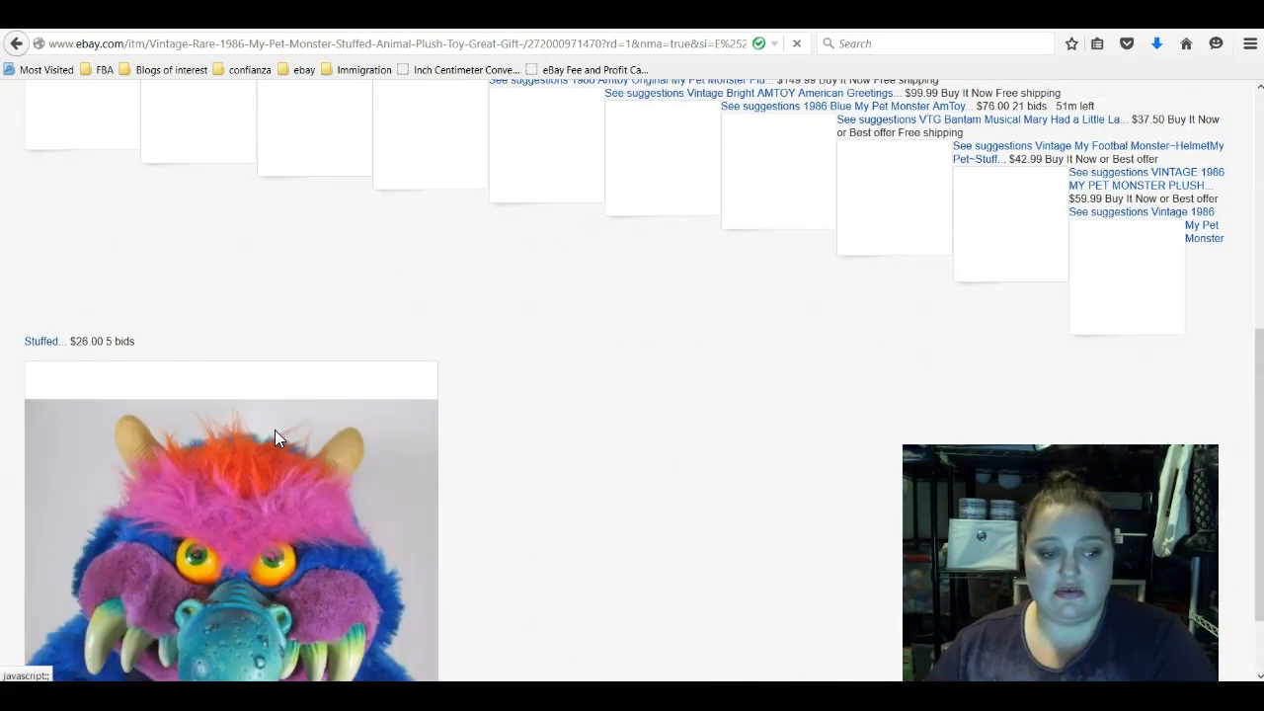
scroll("down", 3)
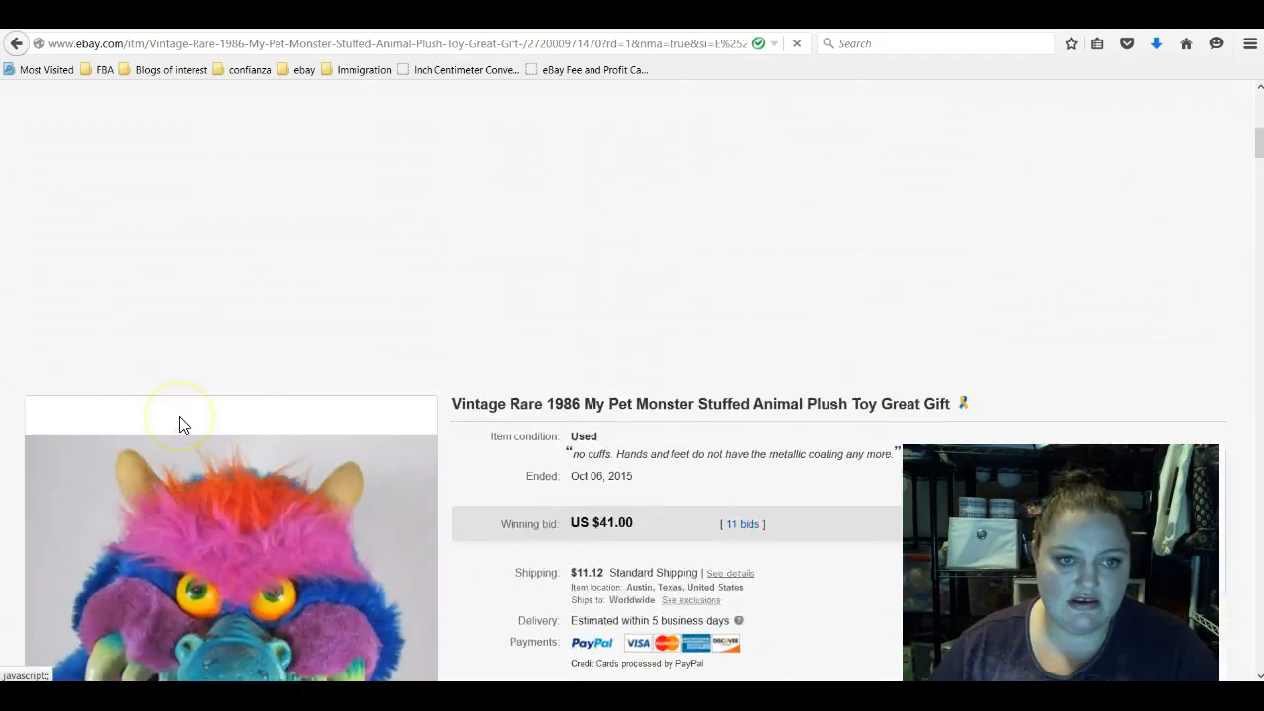
scroll("down", 3)
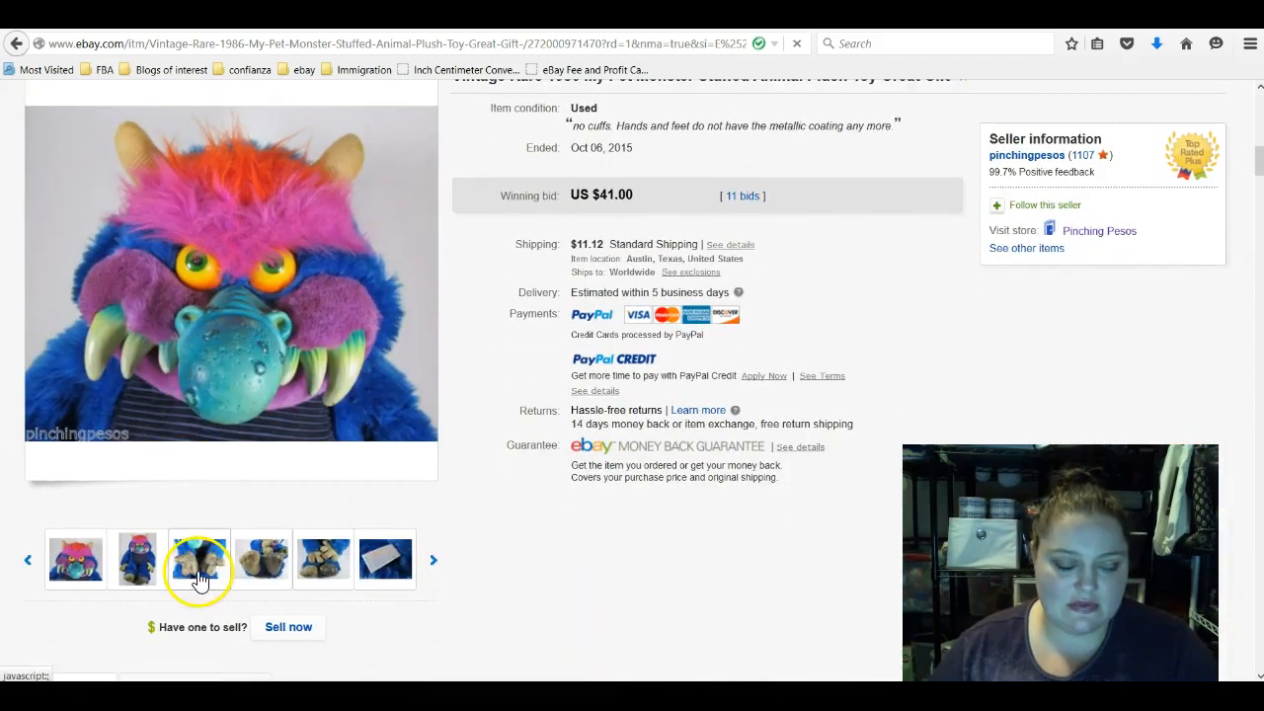
scroll("down", 3)
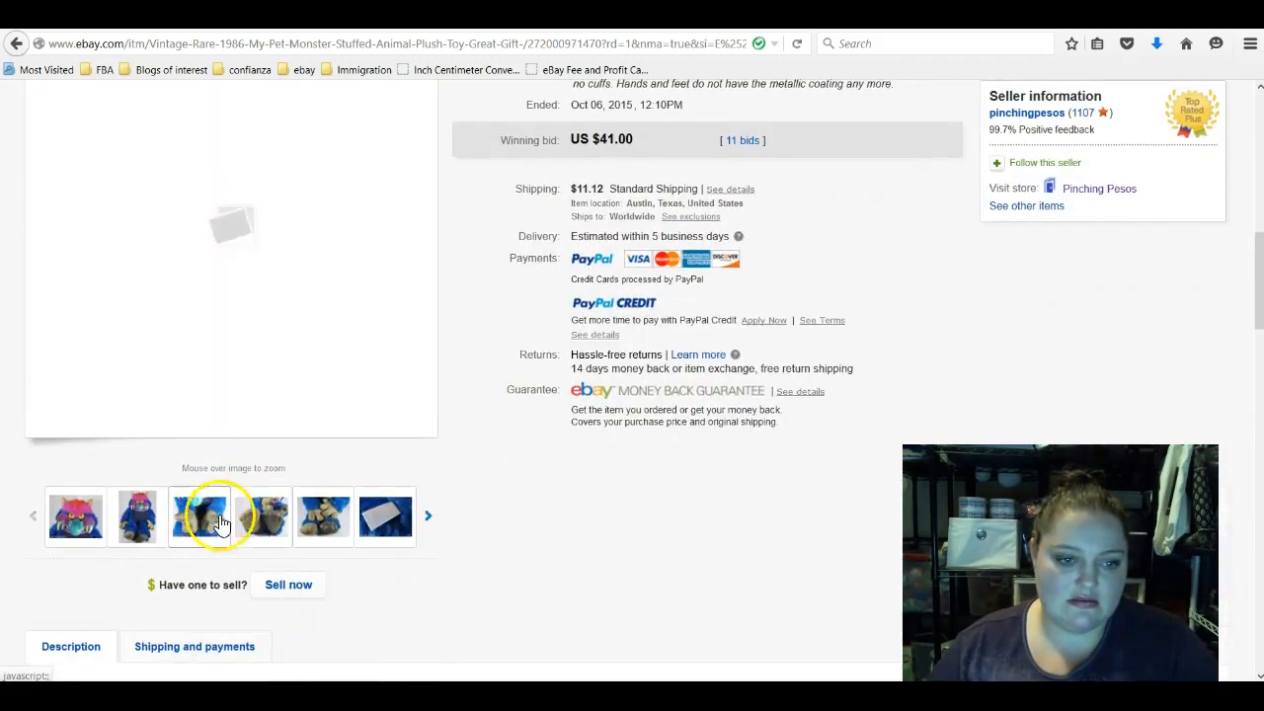
left_click(199, 530)
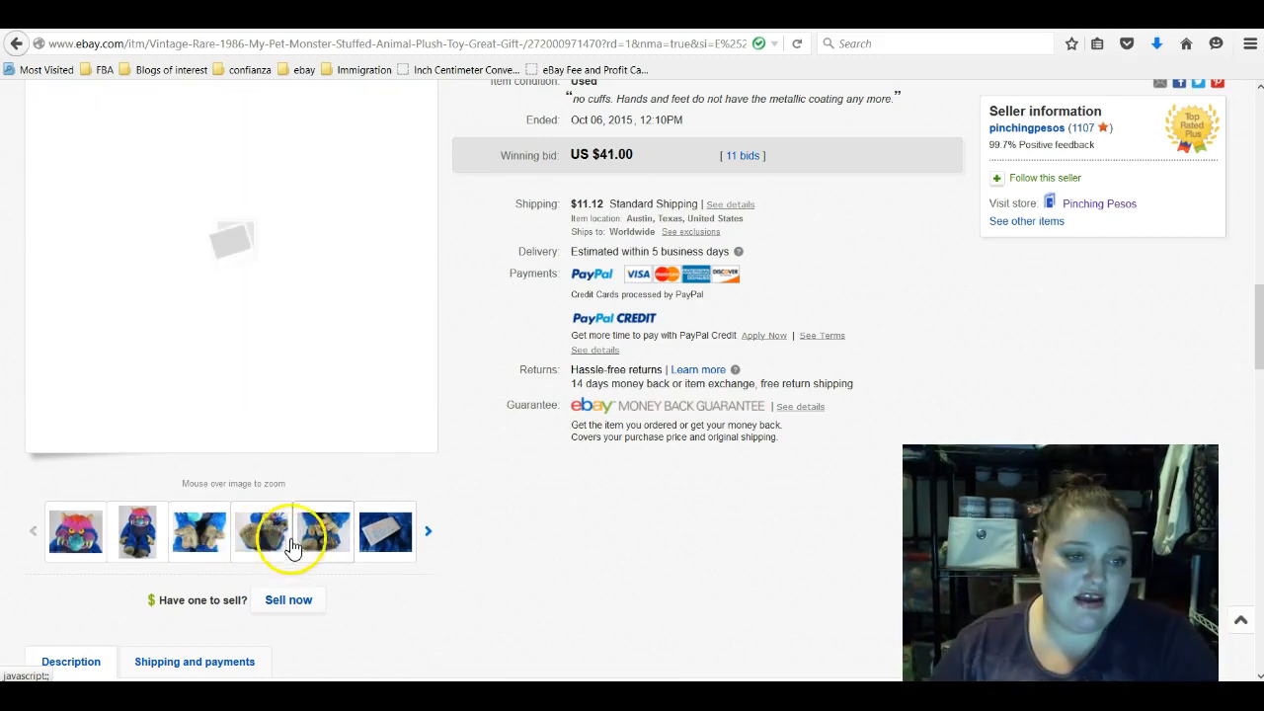
mouse_move(261, 531)
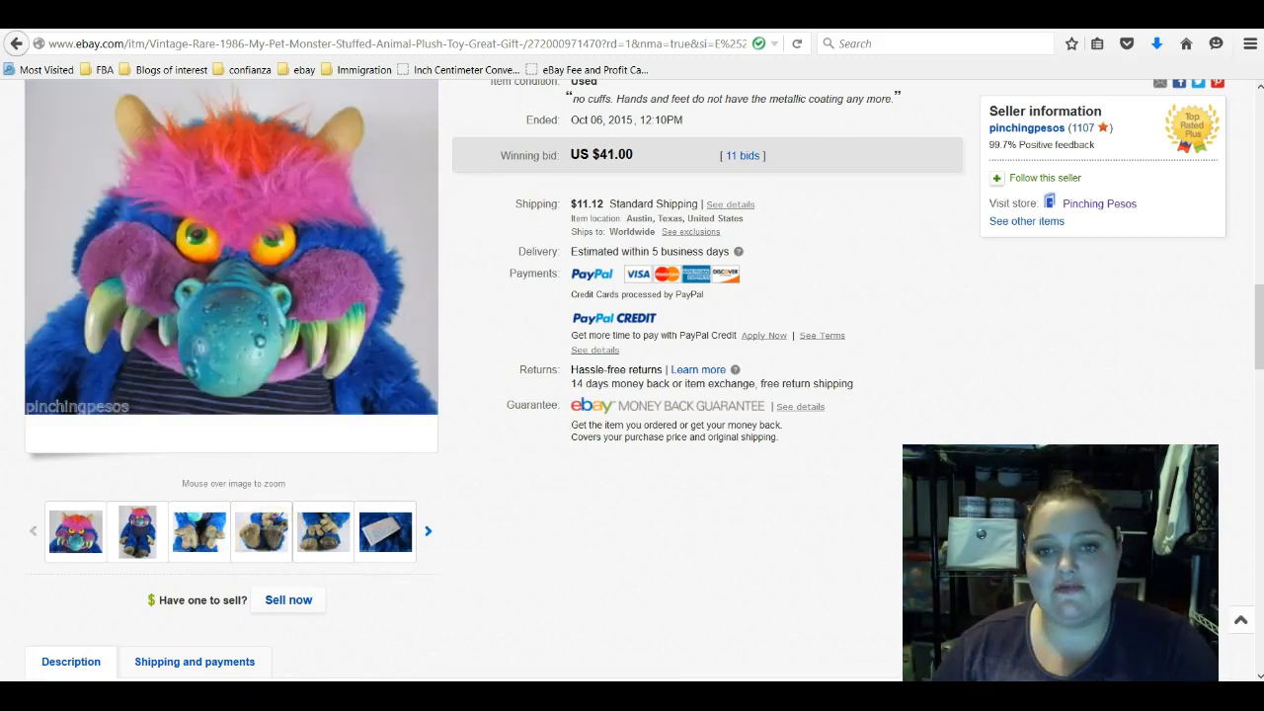
mouse_move(805, 138)
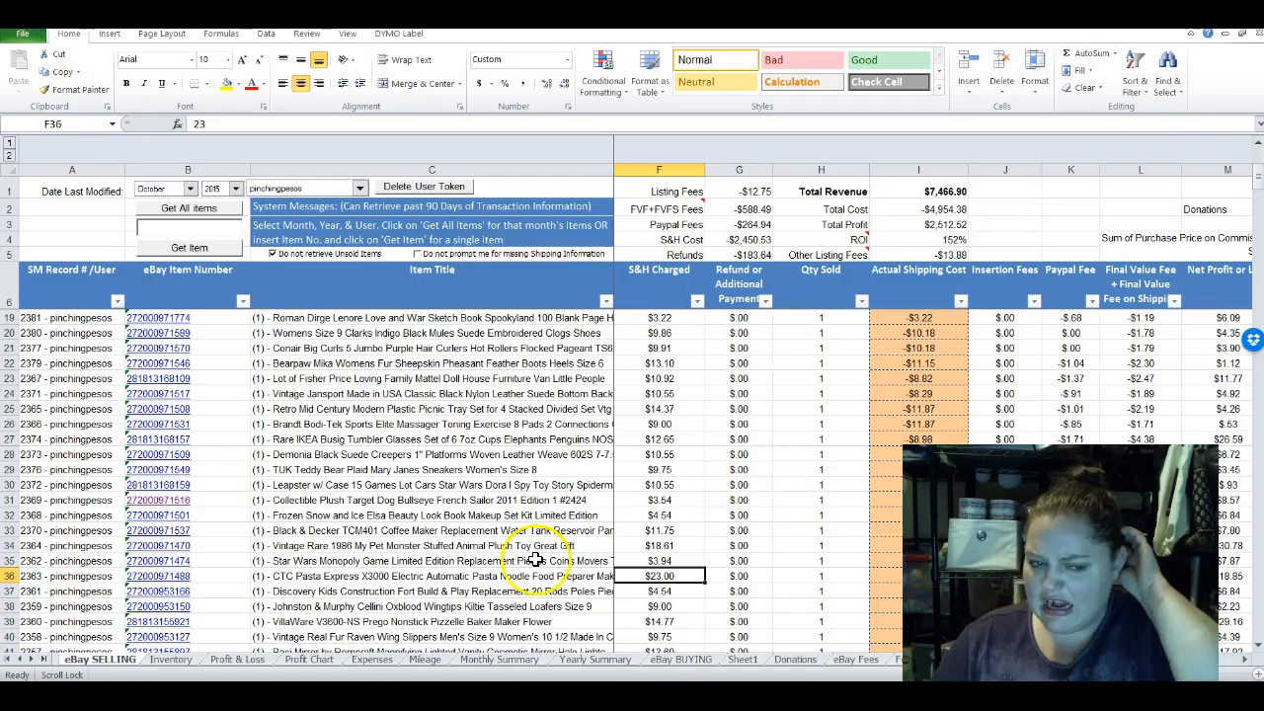
mouse_move(637, 409)
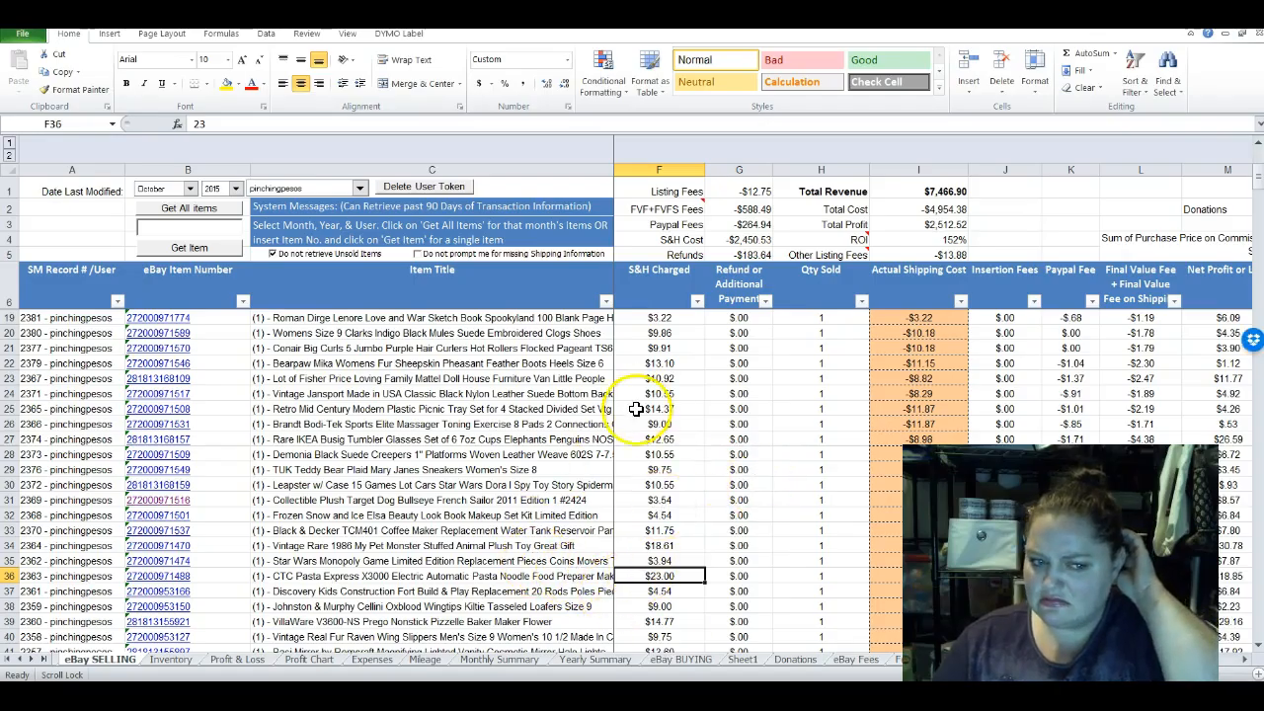
- Scroll the eBay SELLING sheet and find the My Pet Monster sale by searching 'monster'
scroll("down", 3)
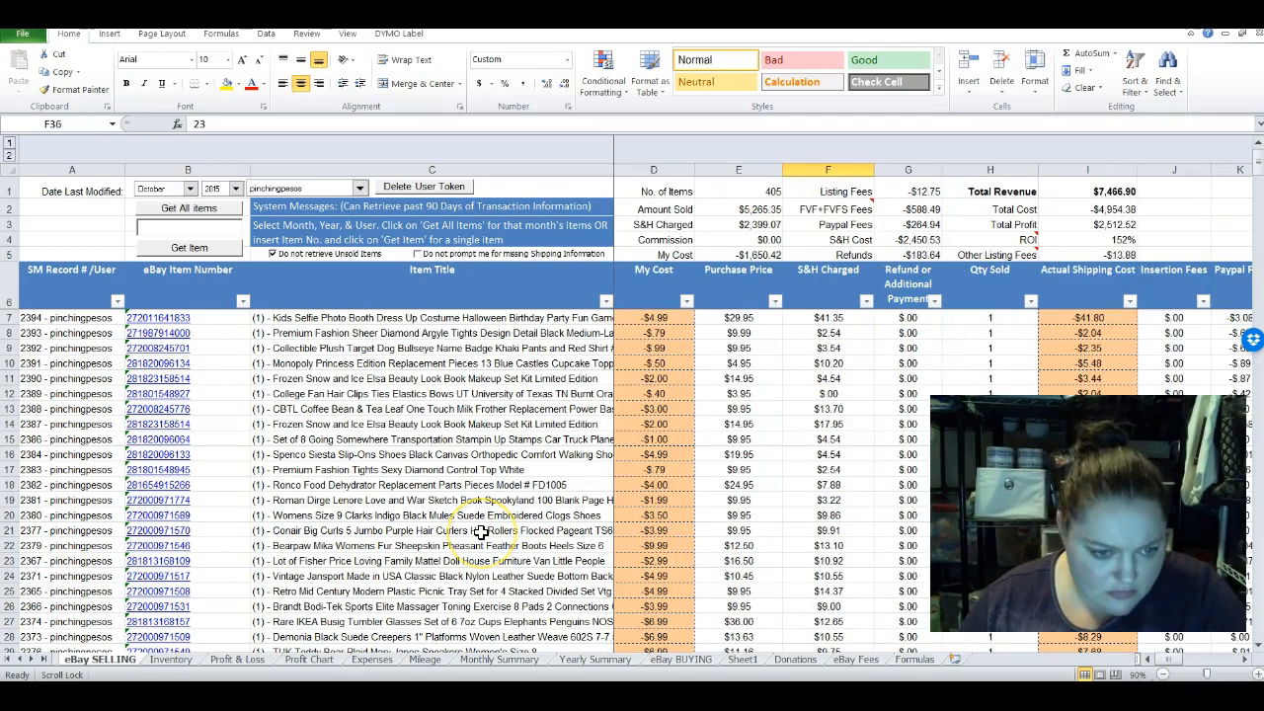
scroll("down", 3)
type("monster")
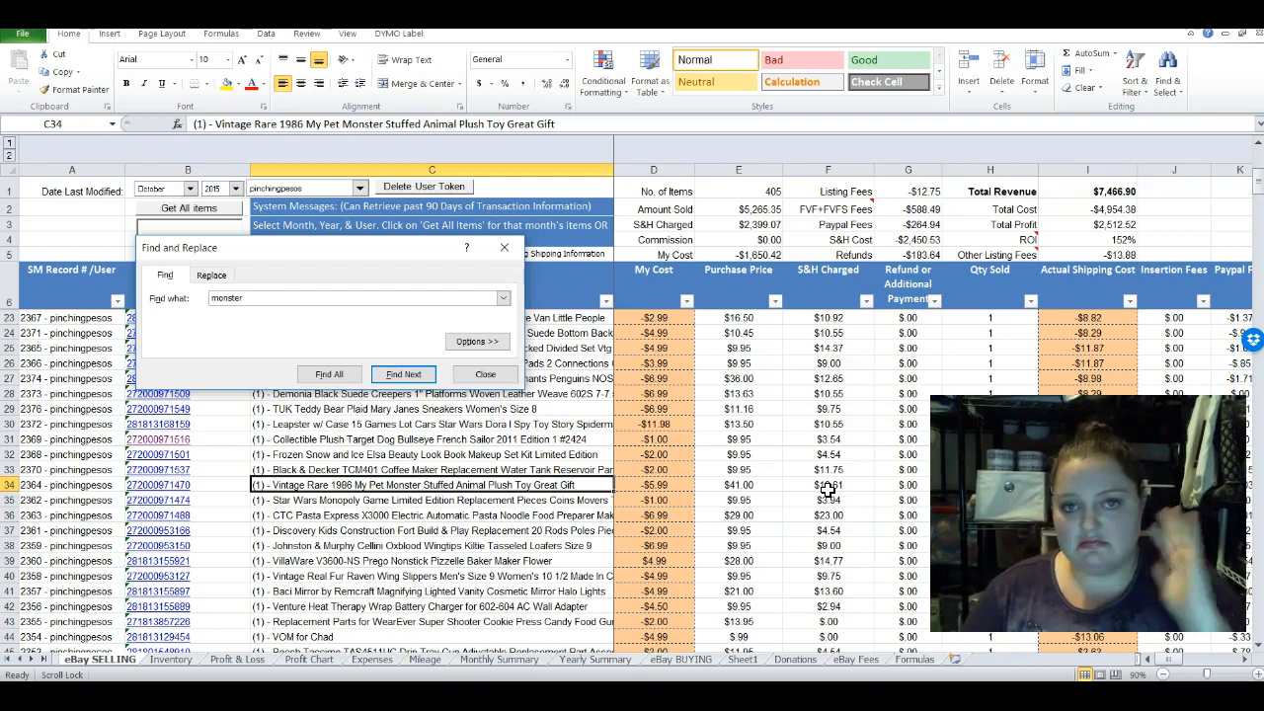
left_click(484, 374)
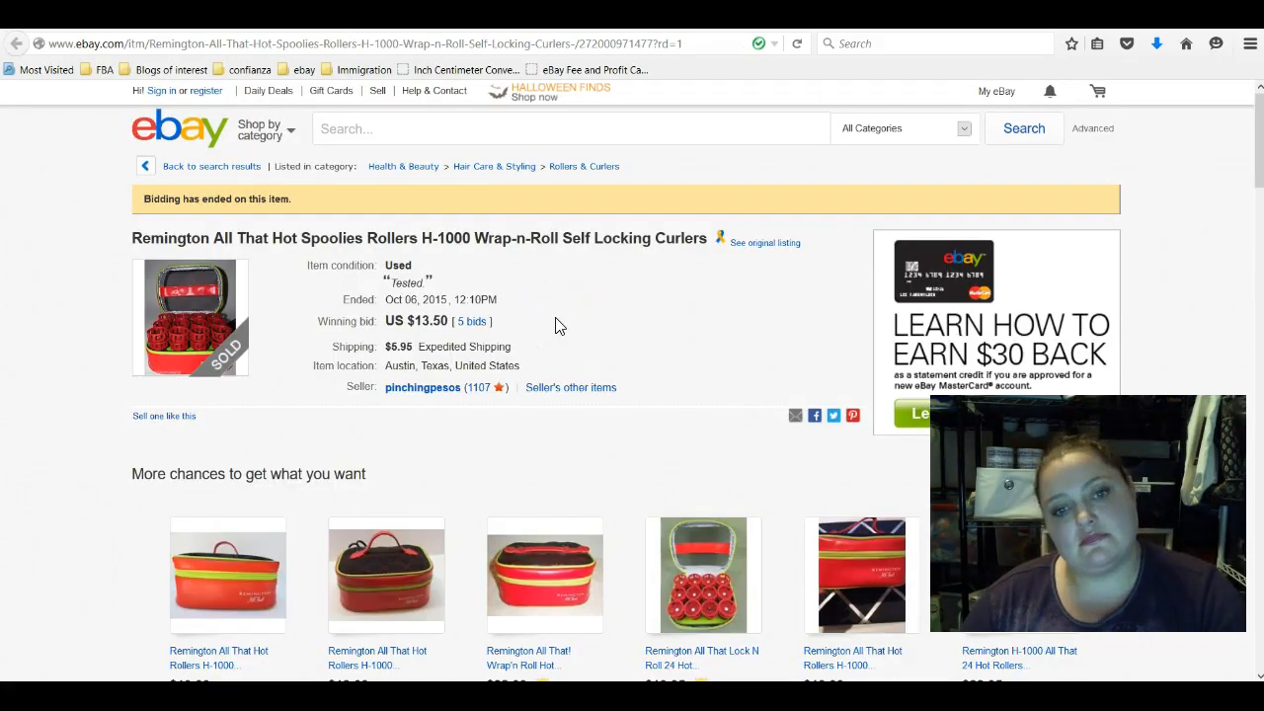
mouse_move(242, 481)
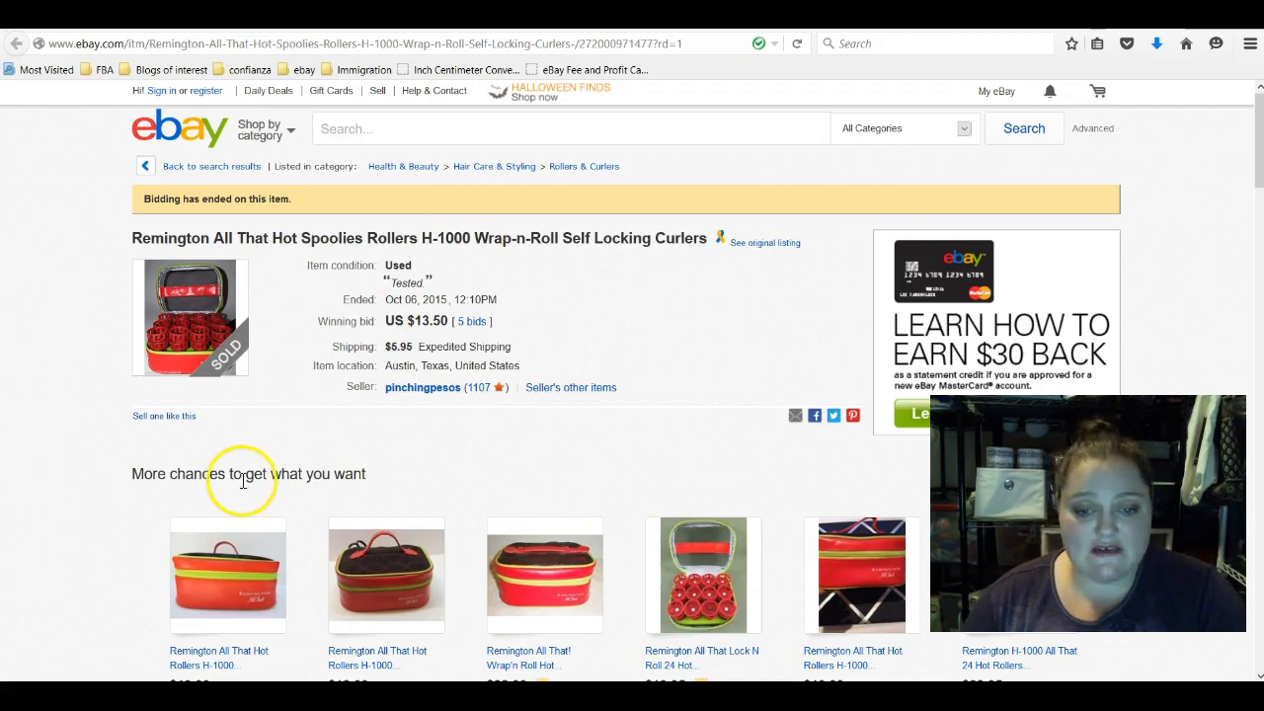
- Scroll through the Remington Hot Spoolies Rollers H-1000 listing's suggestions and description
scroll("down", 3)
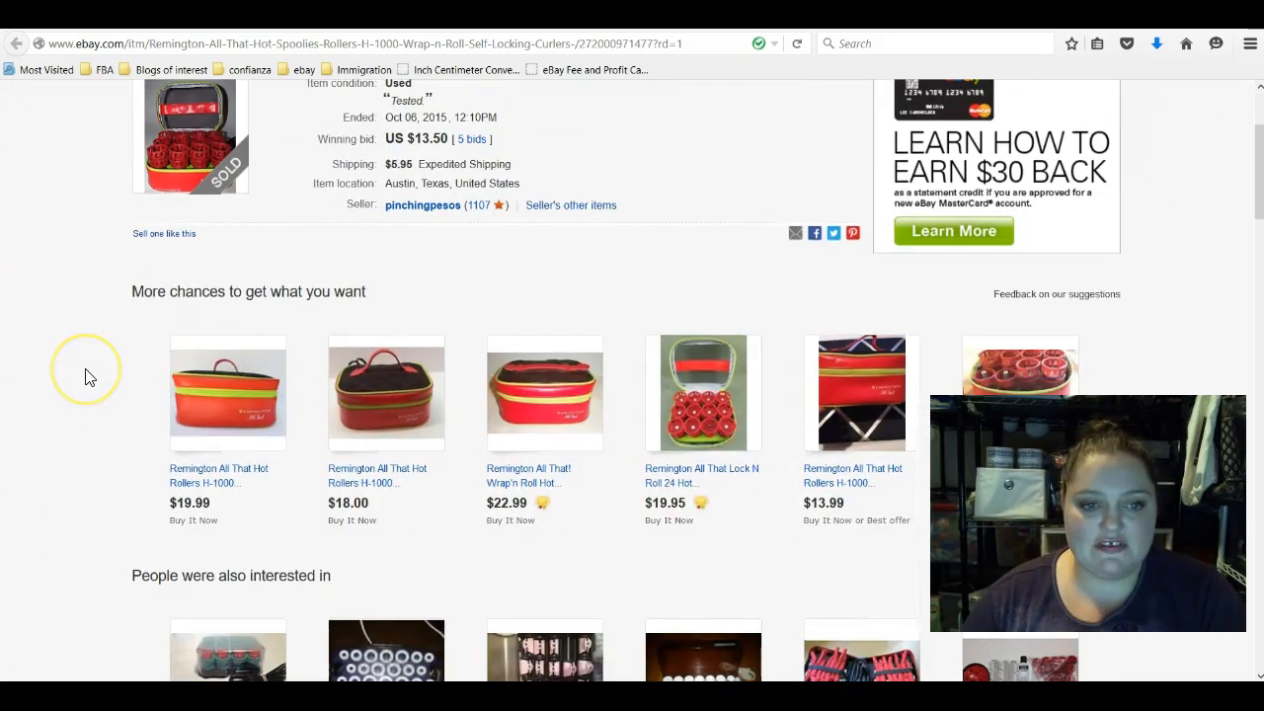
scroll("down", 3)
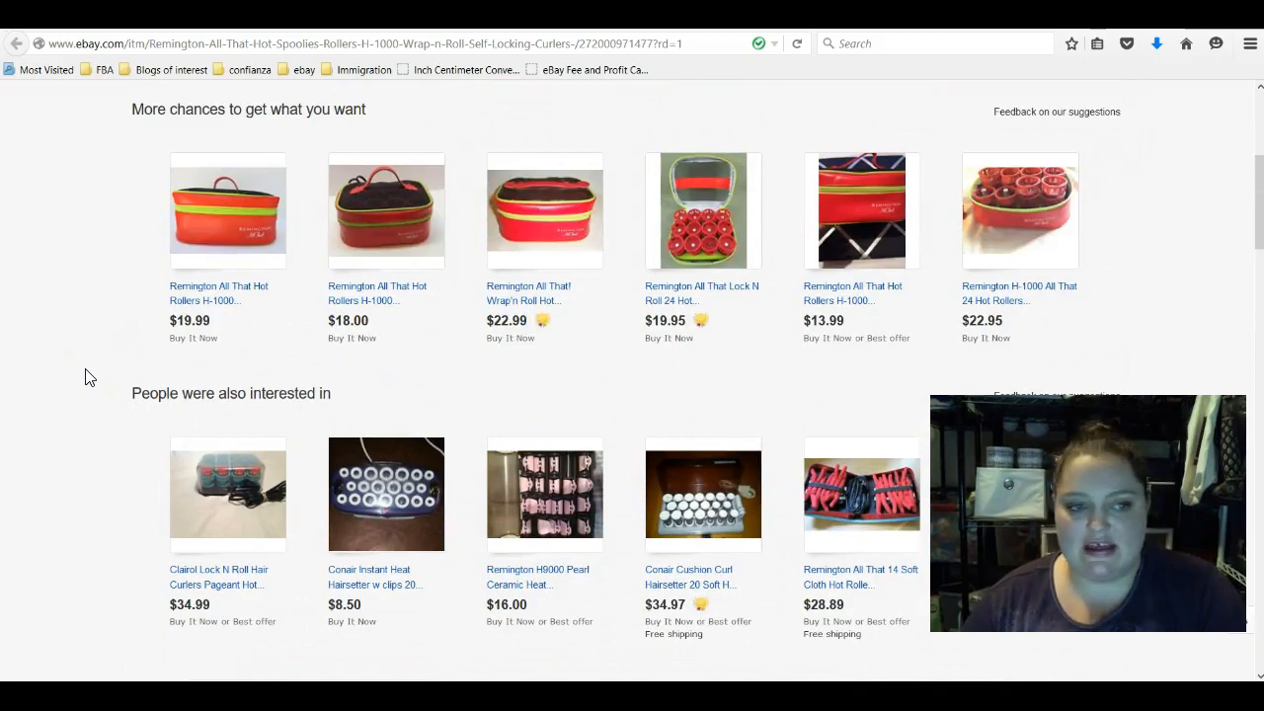
scroll("down", 3)
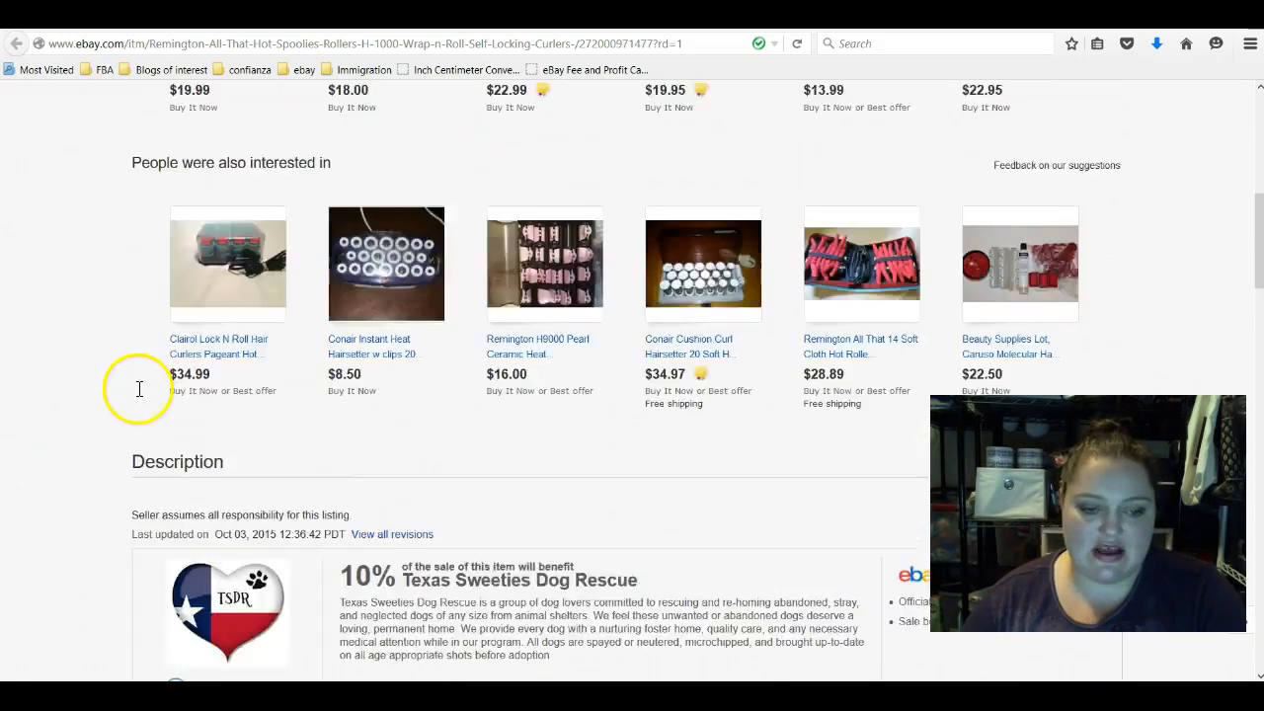
scroll("up", 3)
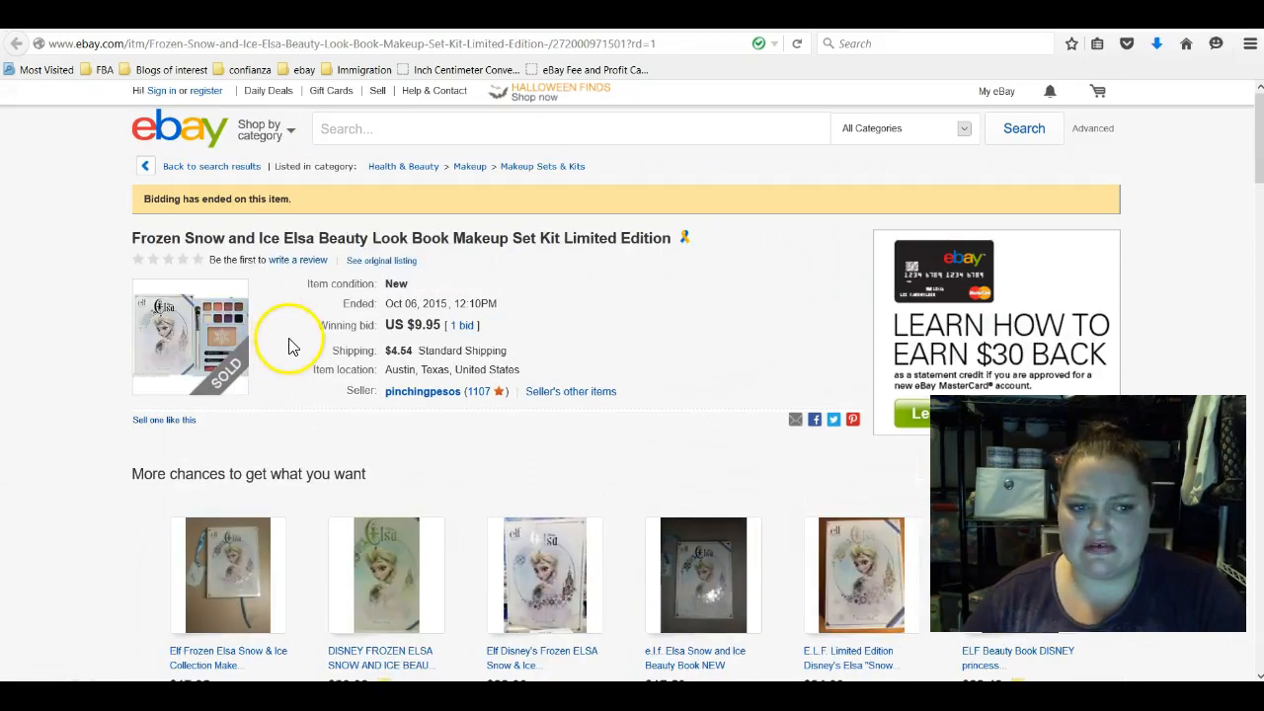
mouse_move(345, 232)
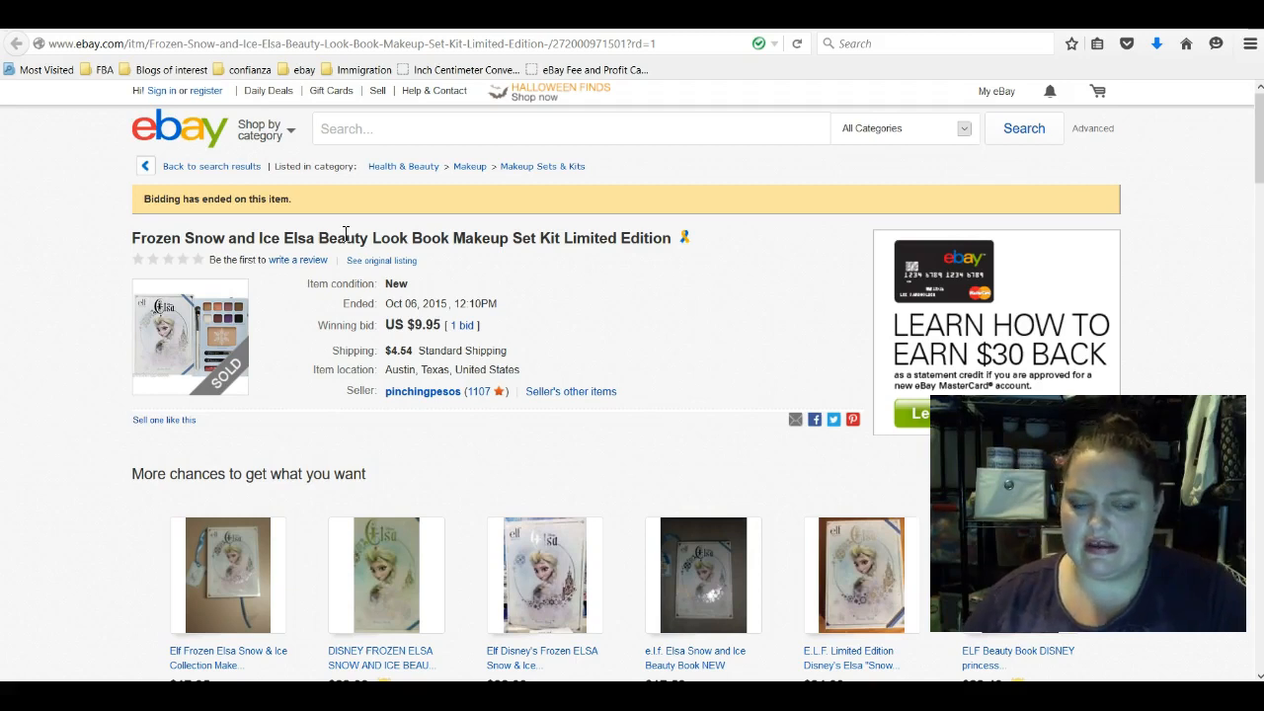
mouse_move(422, 391)
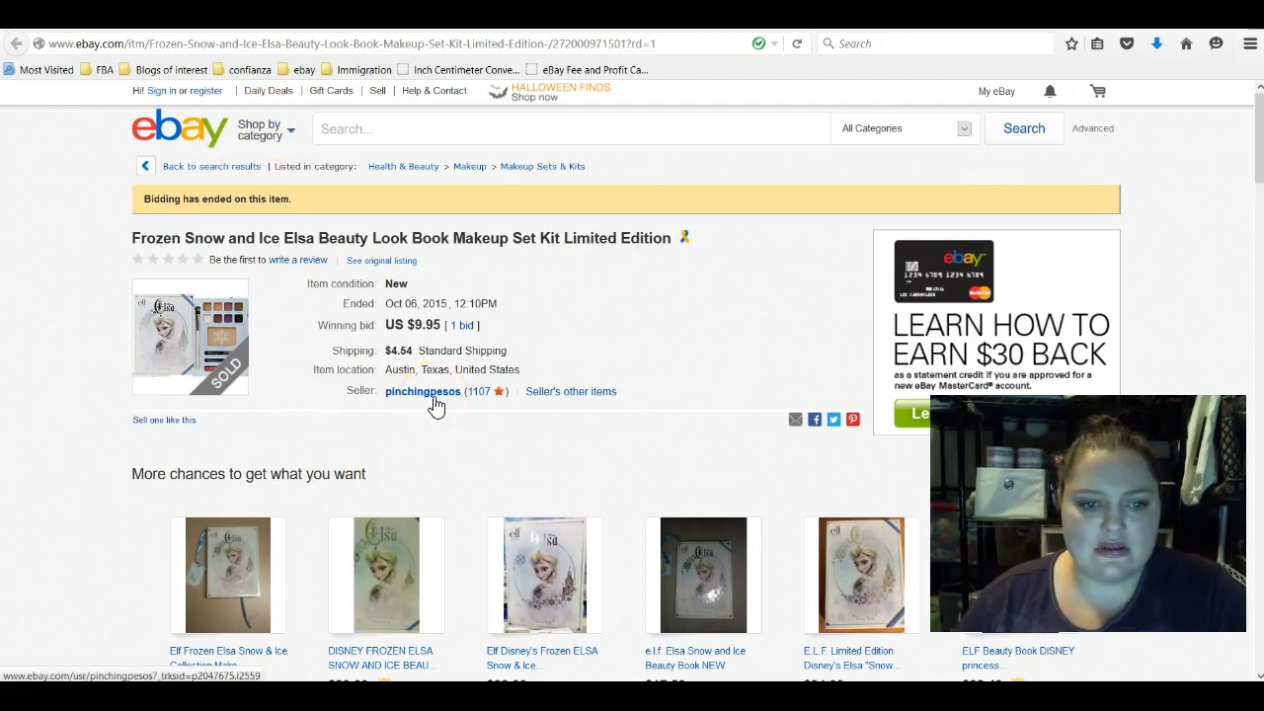
mouse_move(635, 376)
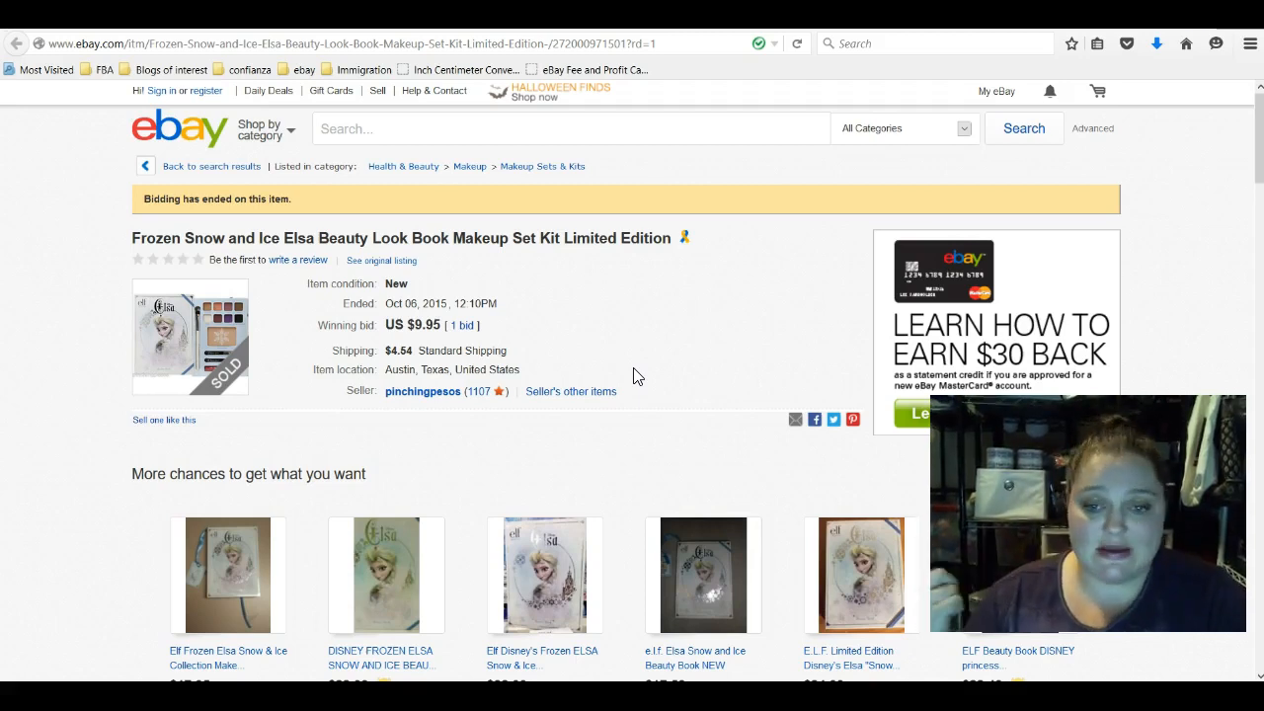
- Scroll through the ended Frozen Elsa Beauty Look Book kit listing ($14.95, 2 sold)
scroll("down", 3)
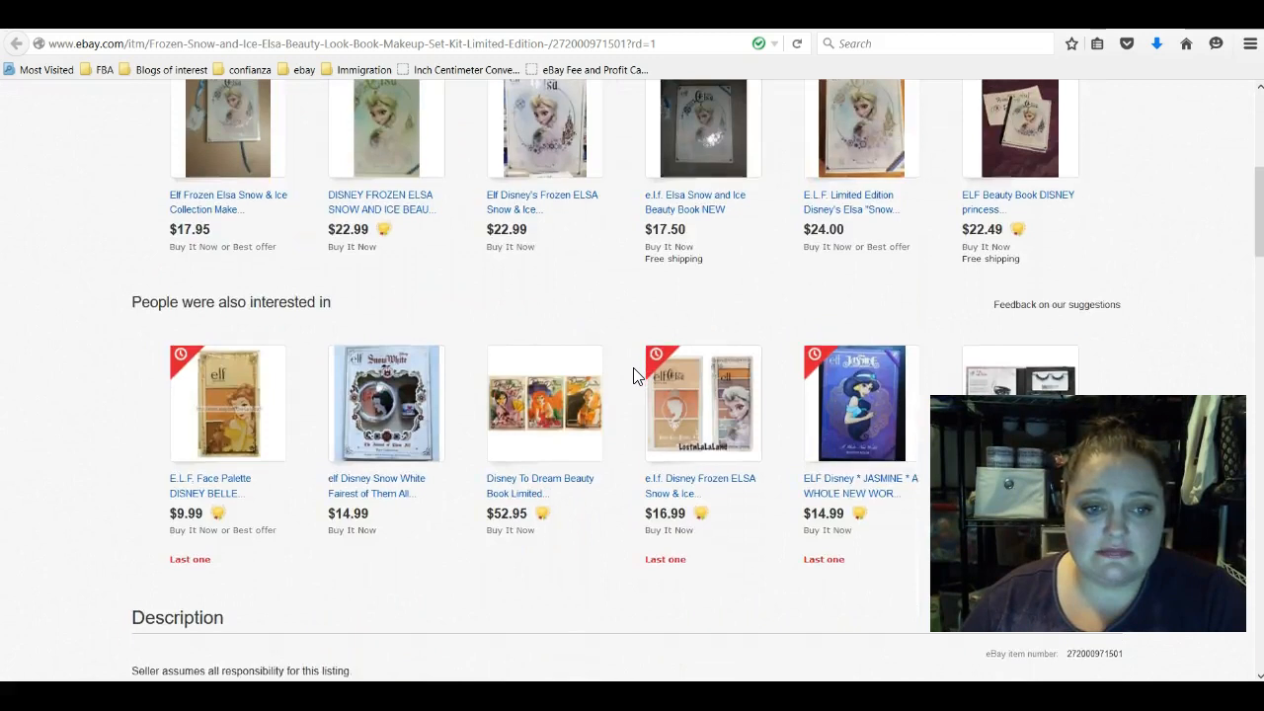
scroll("up", 3)
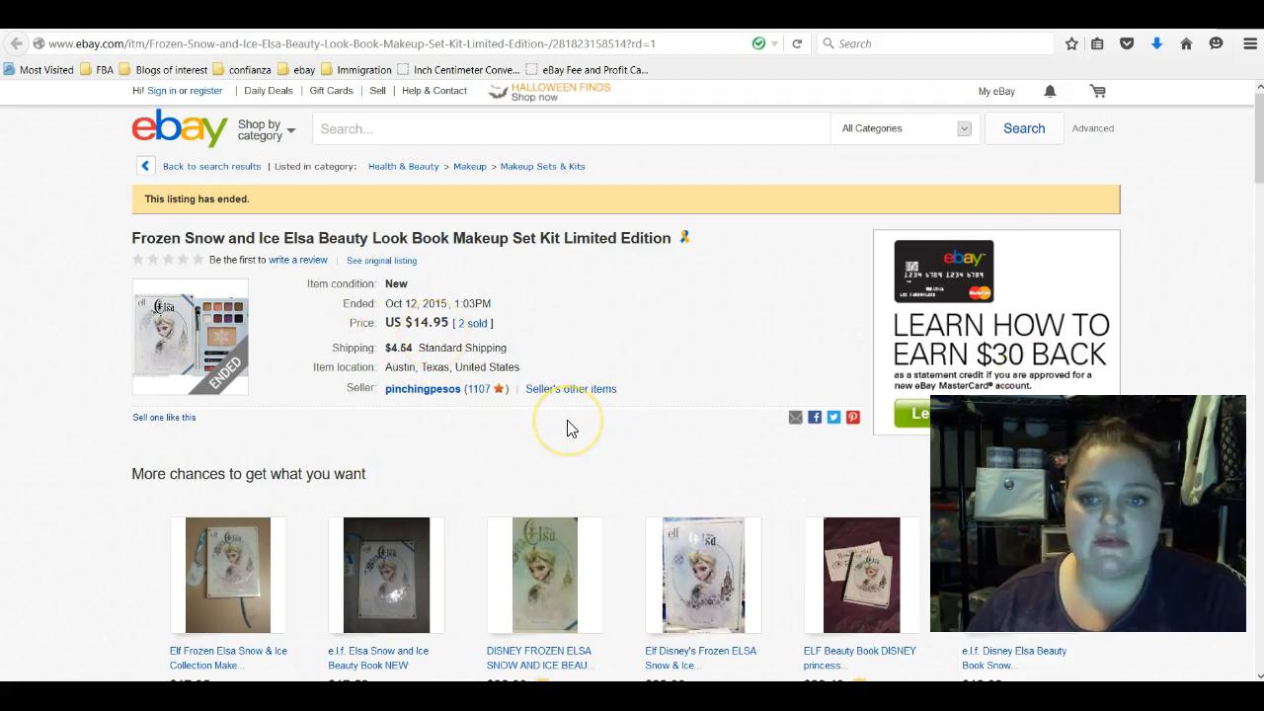
mouse_move(410, 439)
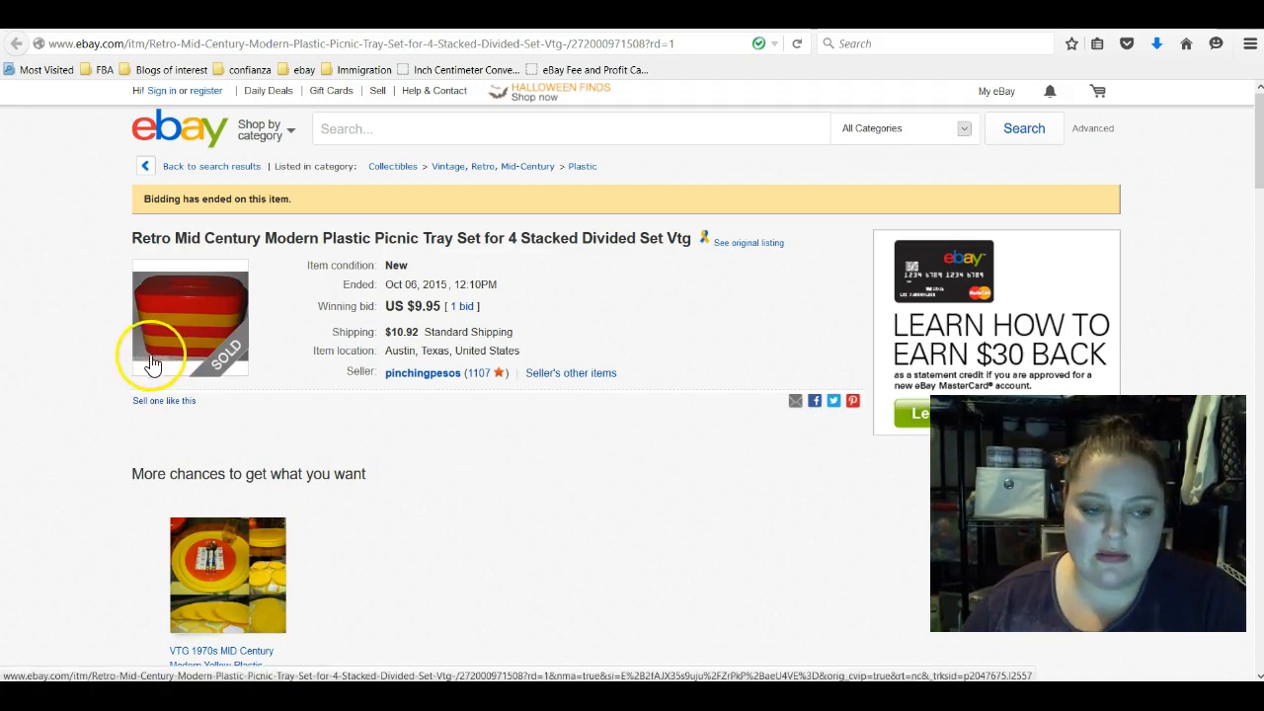
mouse_move(183, 361)
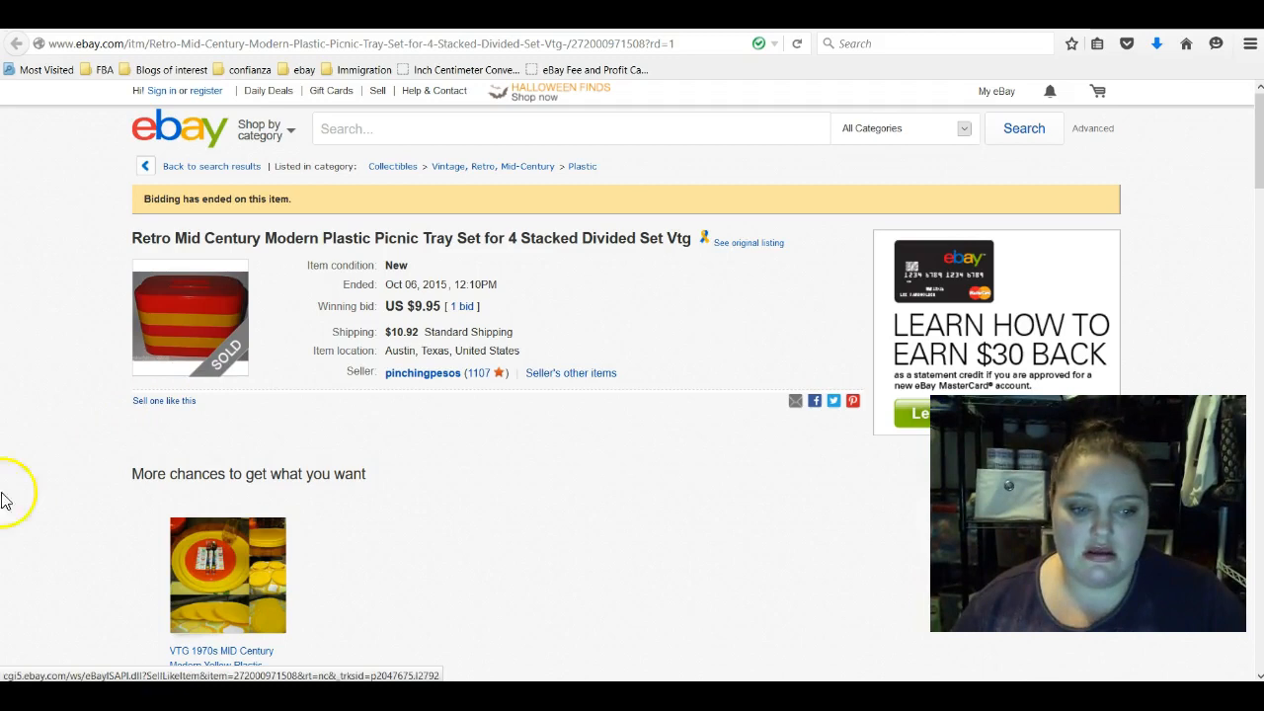
mouse_move(148, 395)
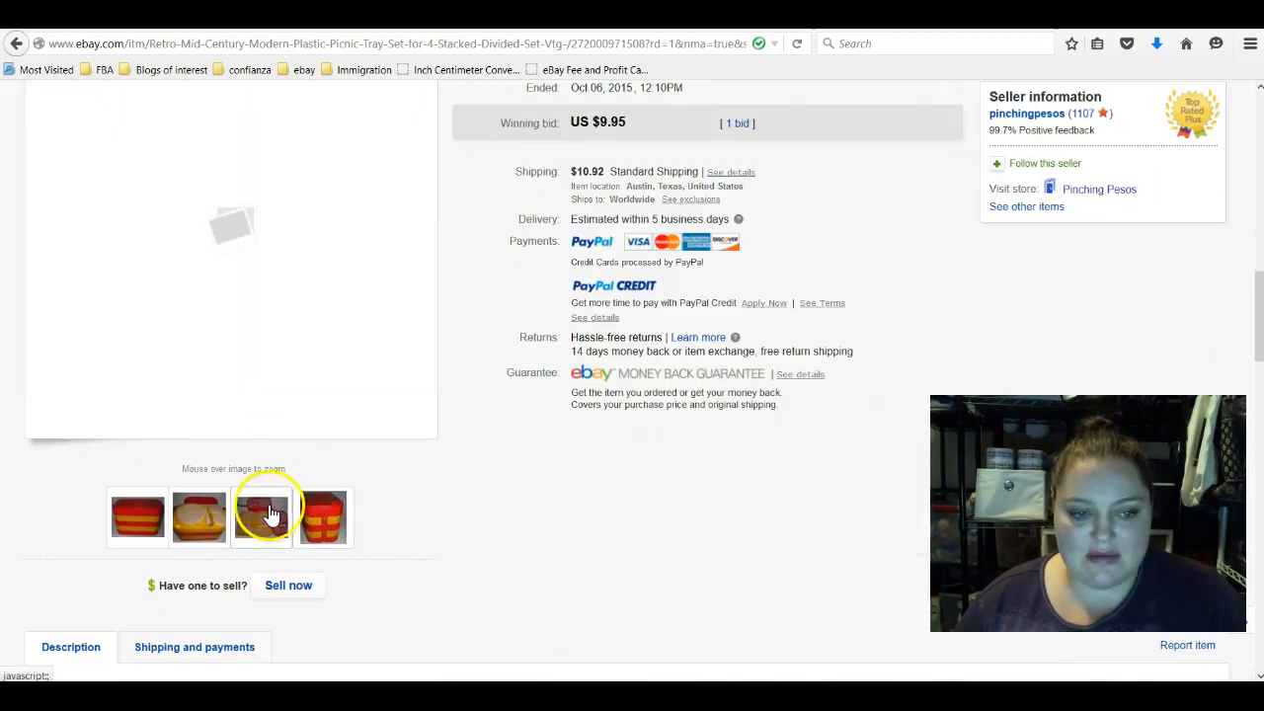
- Browse the picnic tray set's photos, ending on the stacked red and yellow trays
left_click(261, 516)
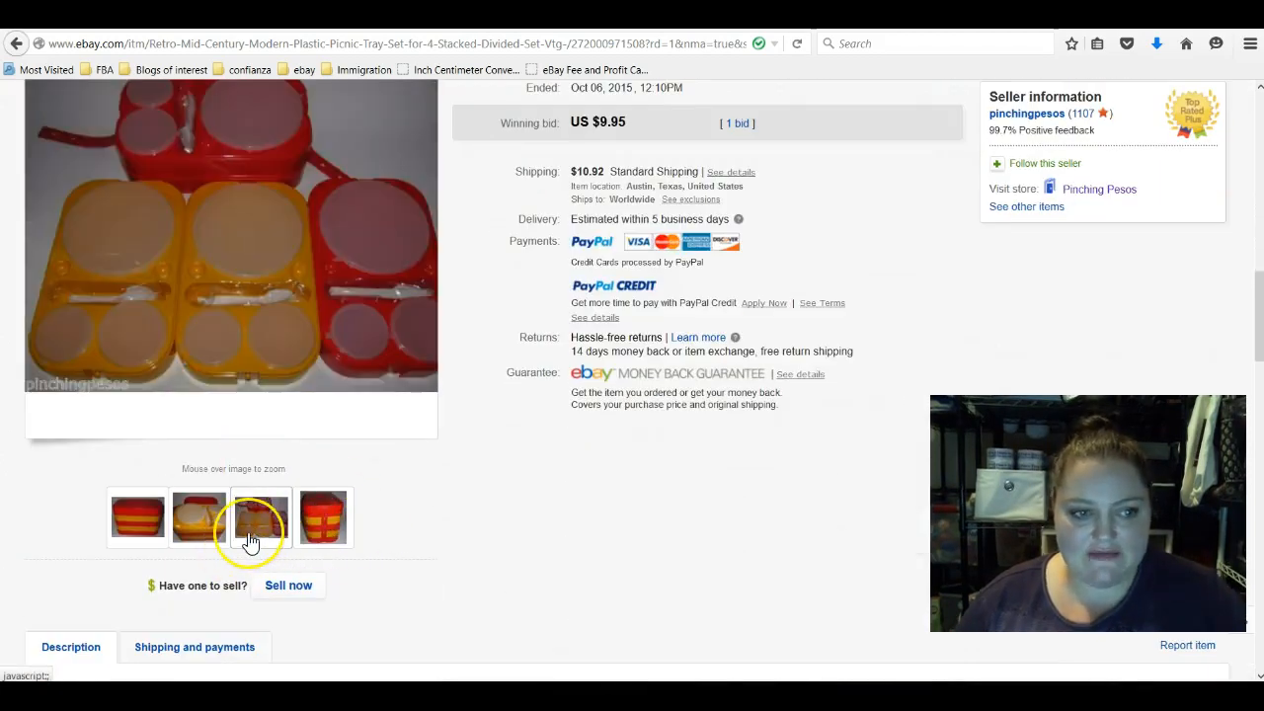
mouse_move(260, 517)
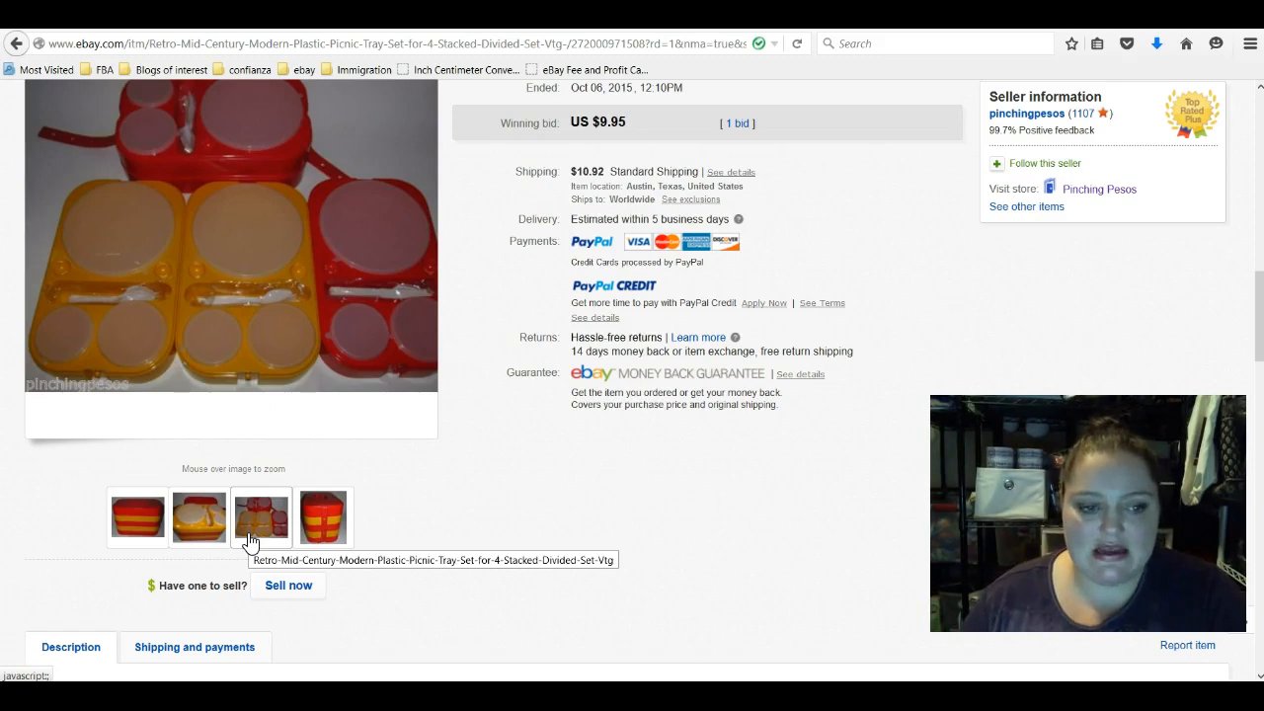
left_click(323, 516)
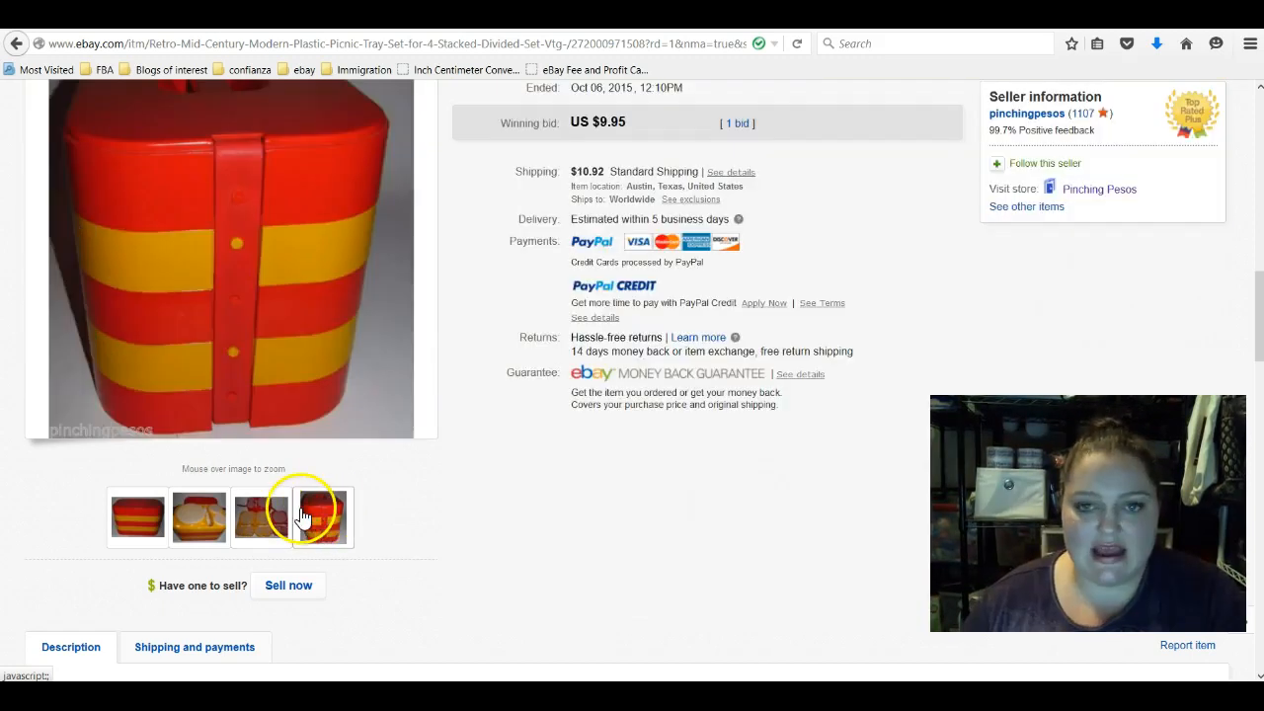
left_click(323, 519)
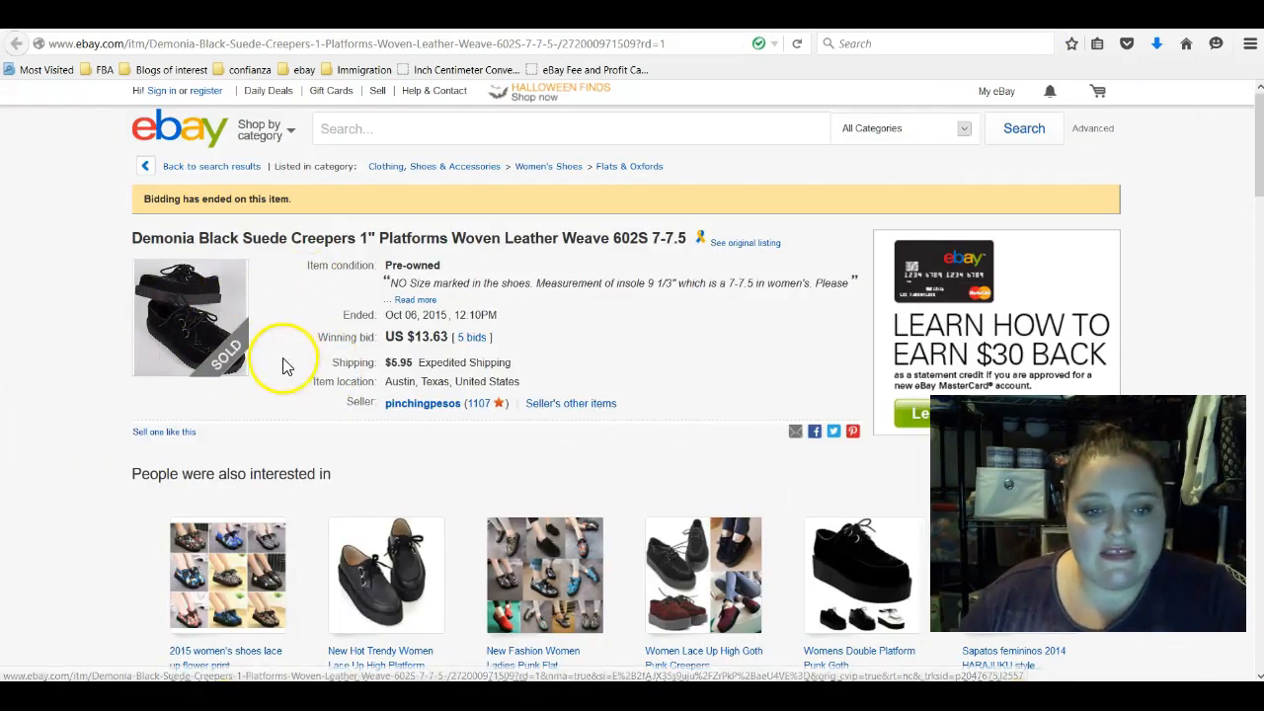
mouse_move(582, 354)
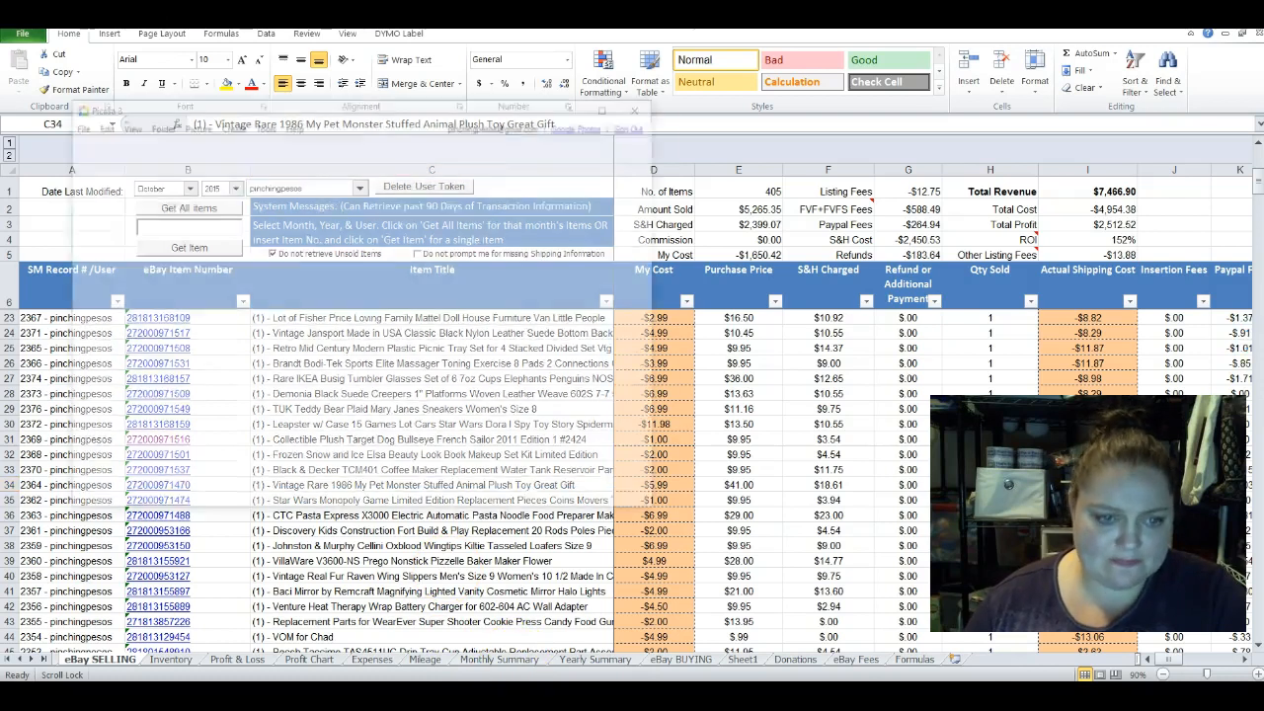
- Open the sold Vintage Jansport black nylon backpack listing ($10.45 winning bid)
left_click(431, 484)
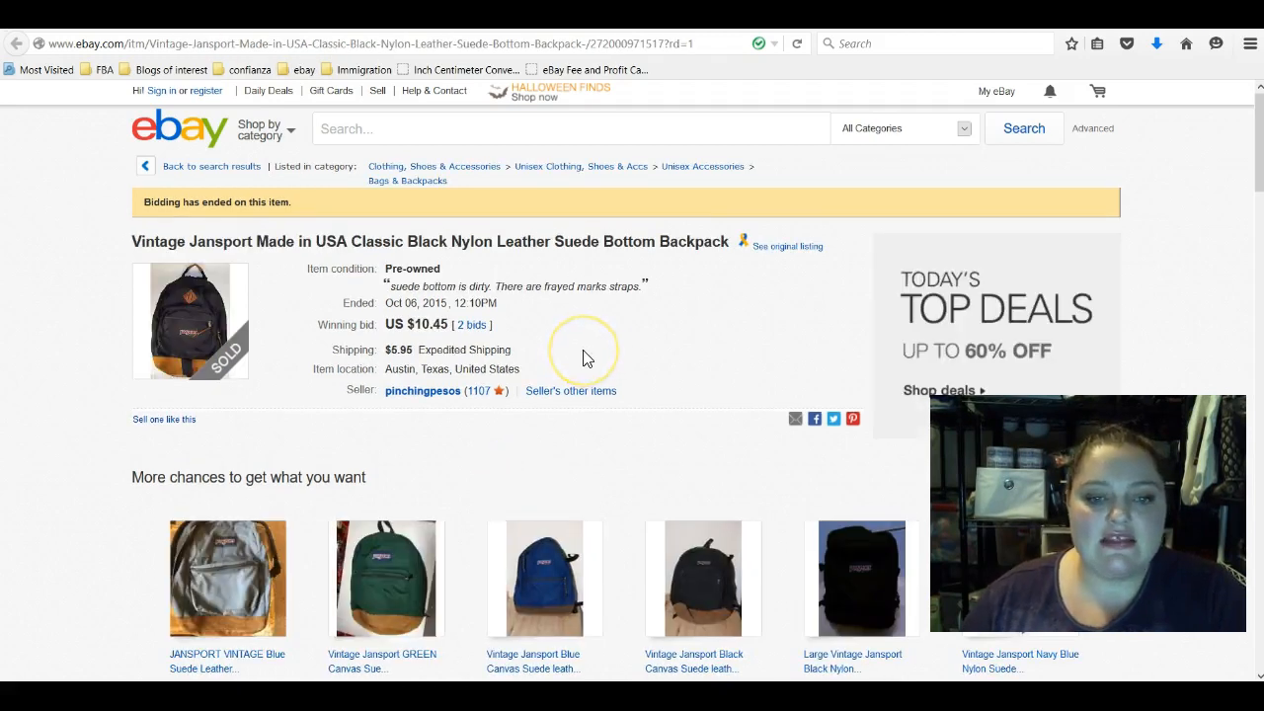
scroll("down", 3)
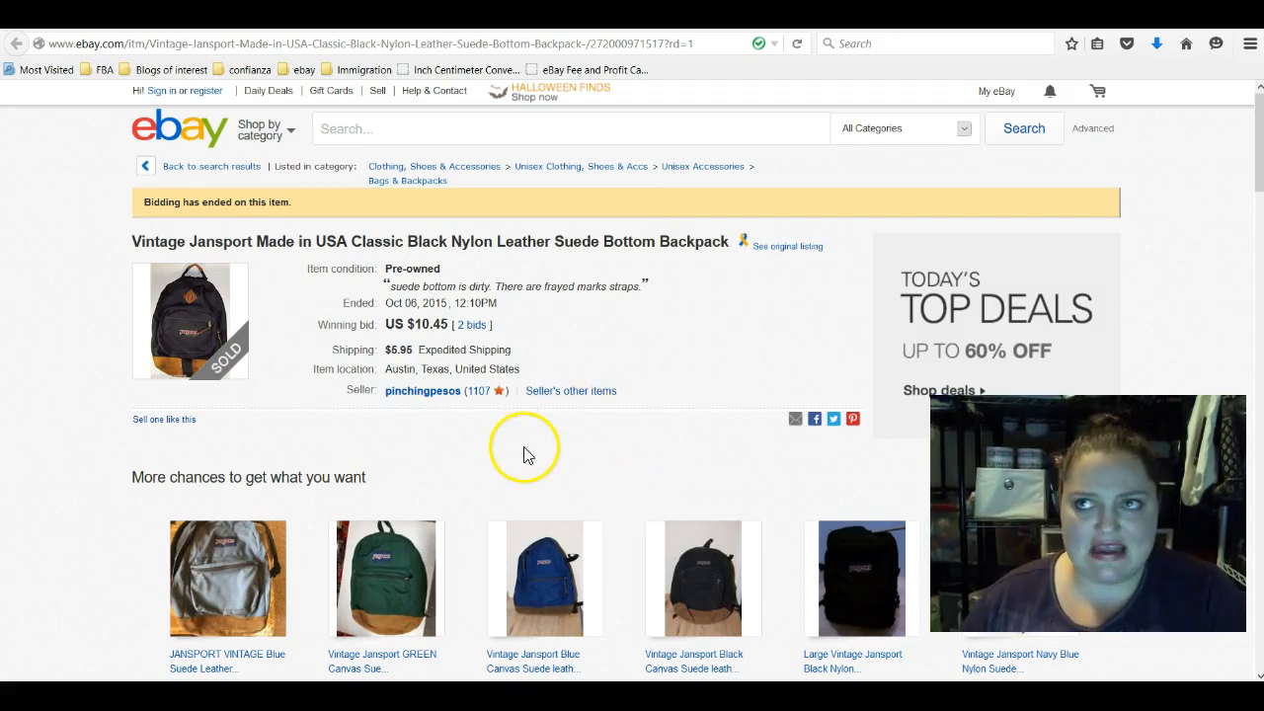
mouse_move(210, 477)
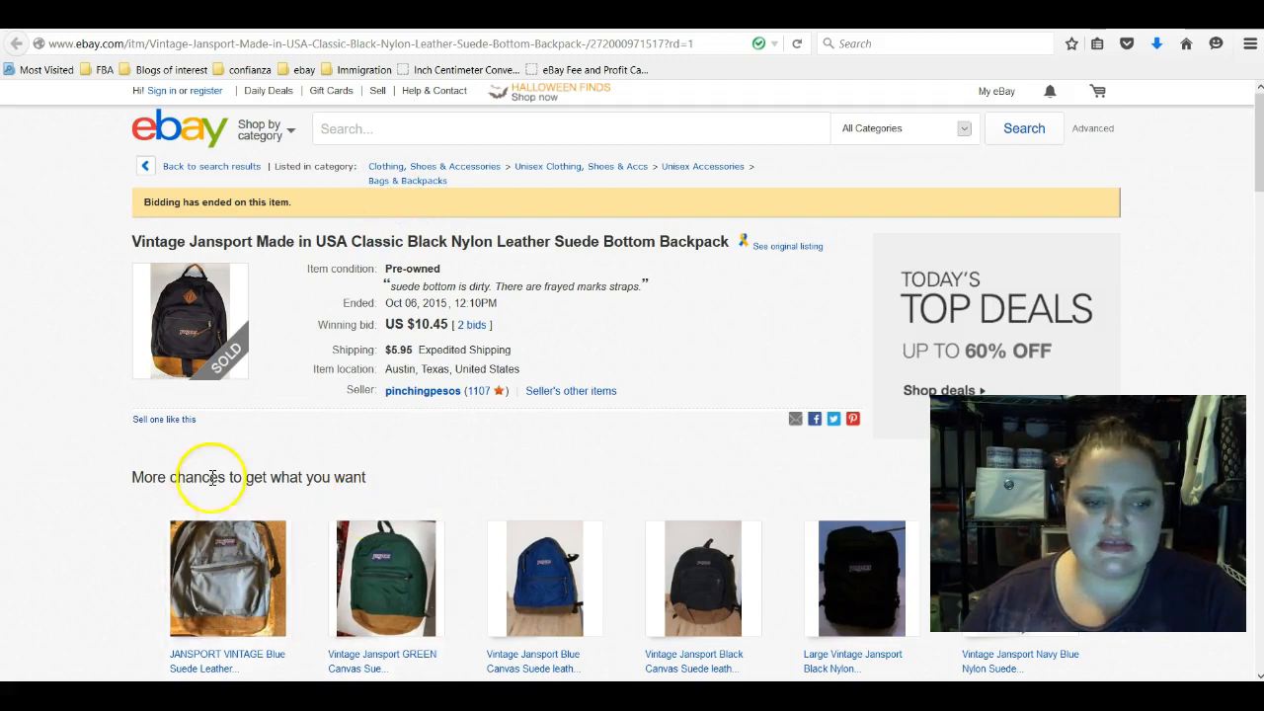
mouse_move(771, 314)
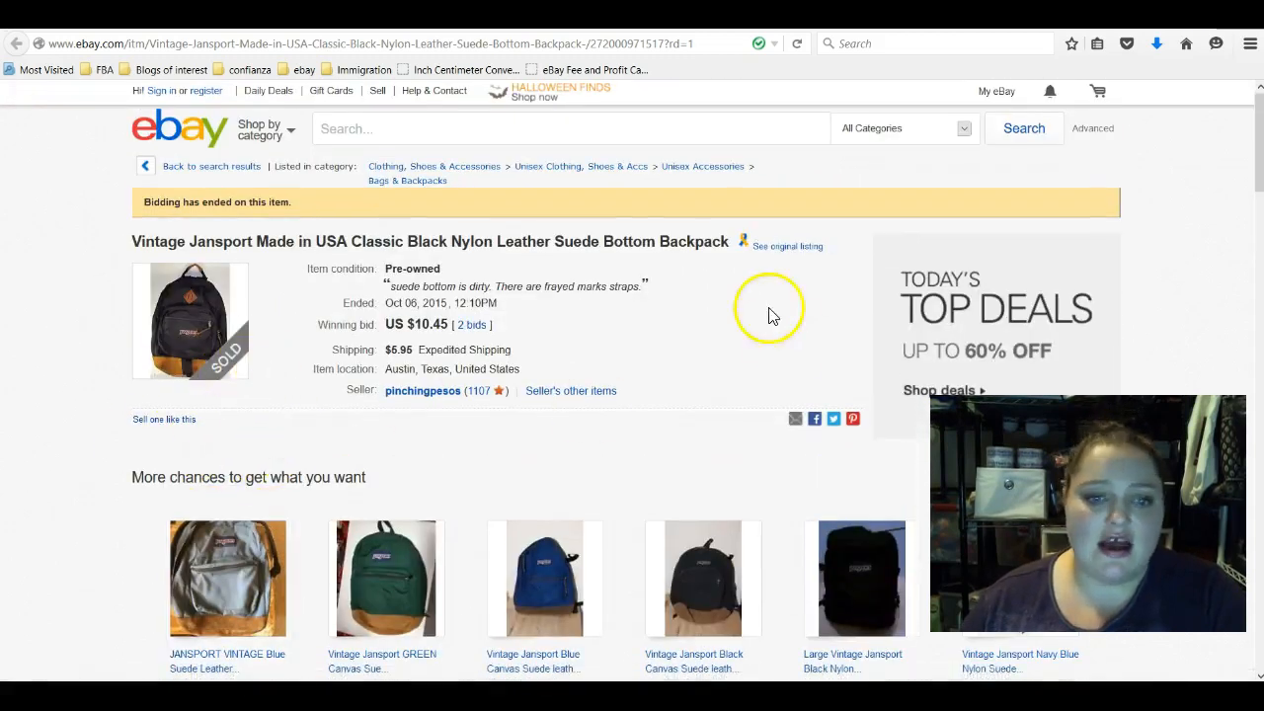
mouse_move(366, 388)
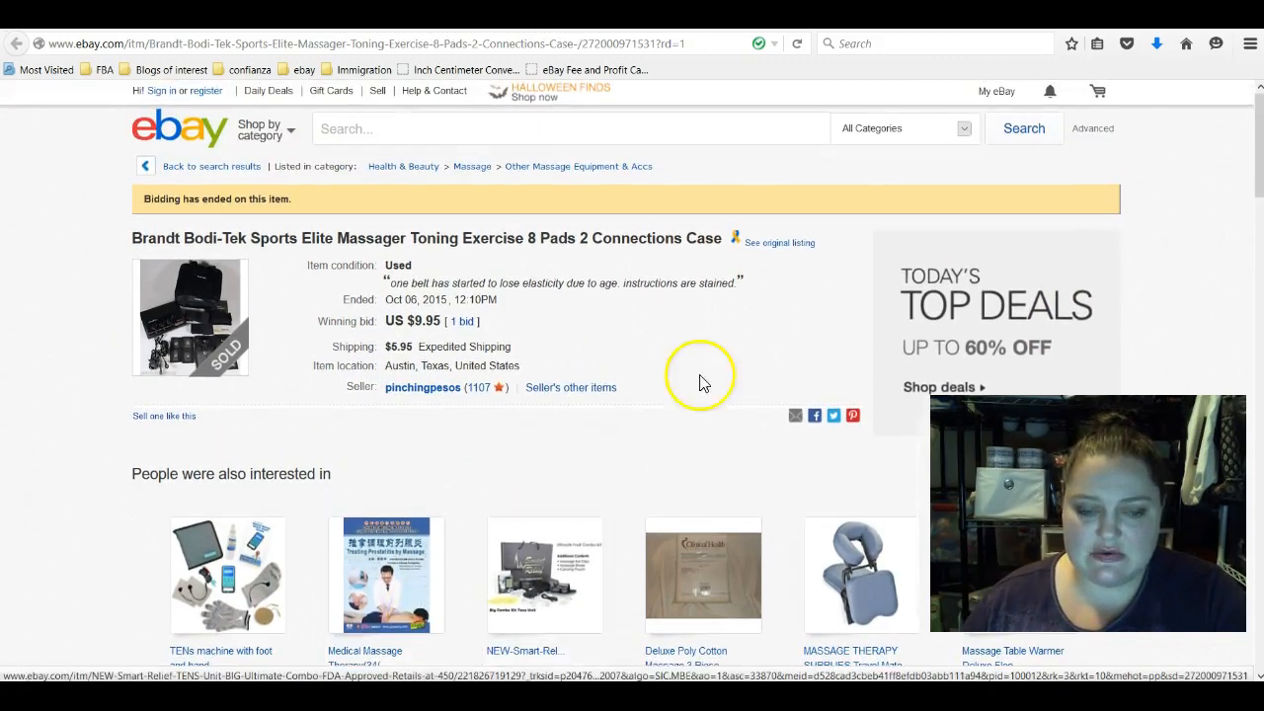
mouse_move(568, 284)
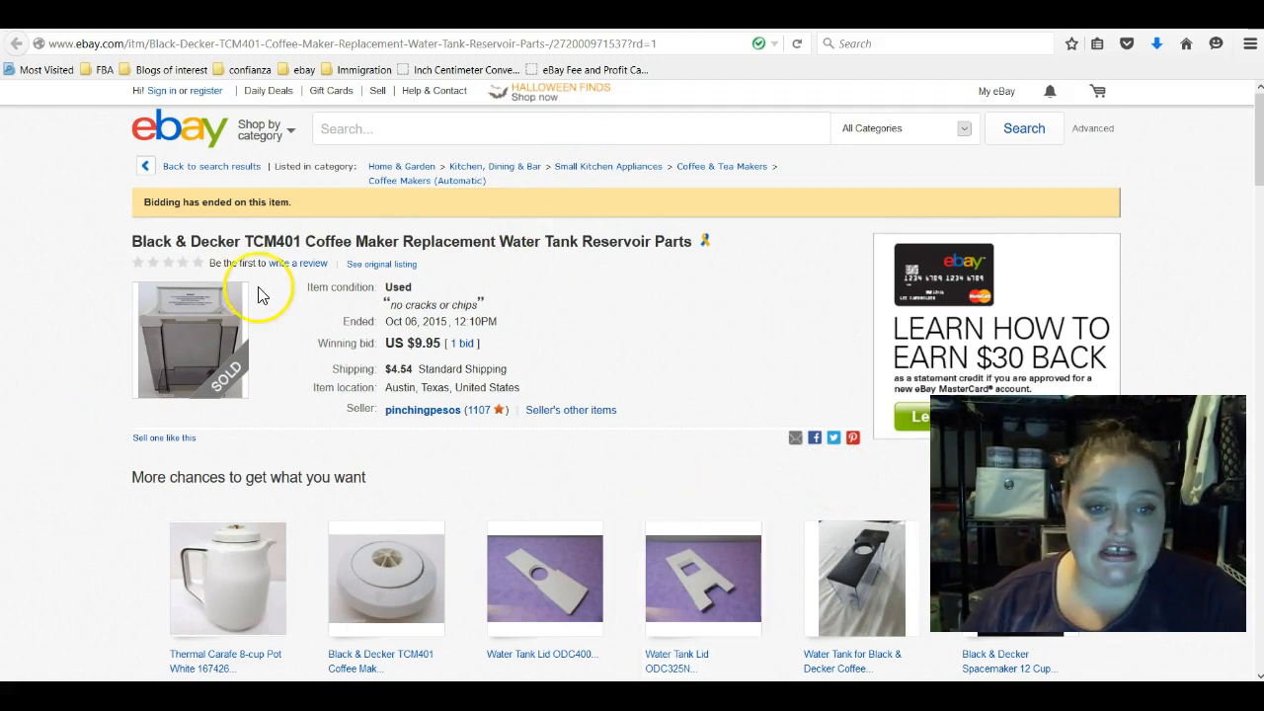
mouse_move(691, 319)
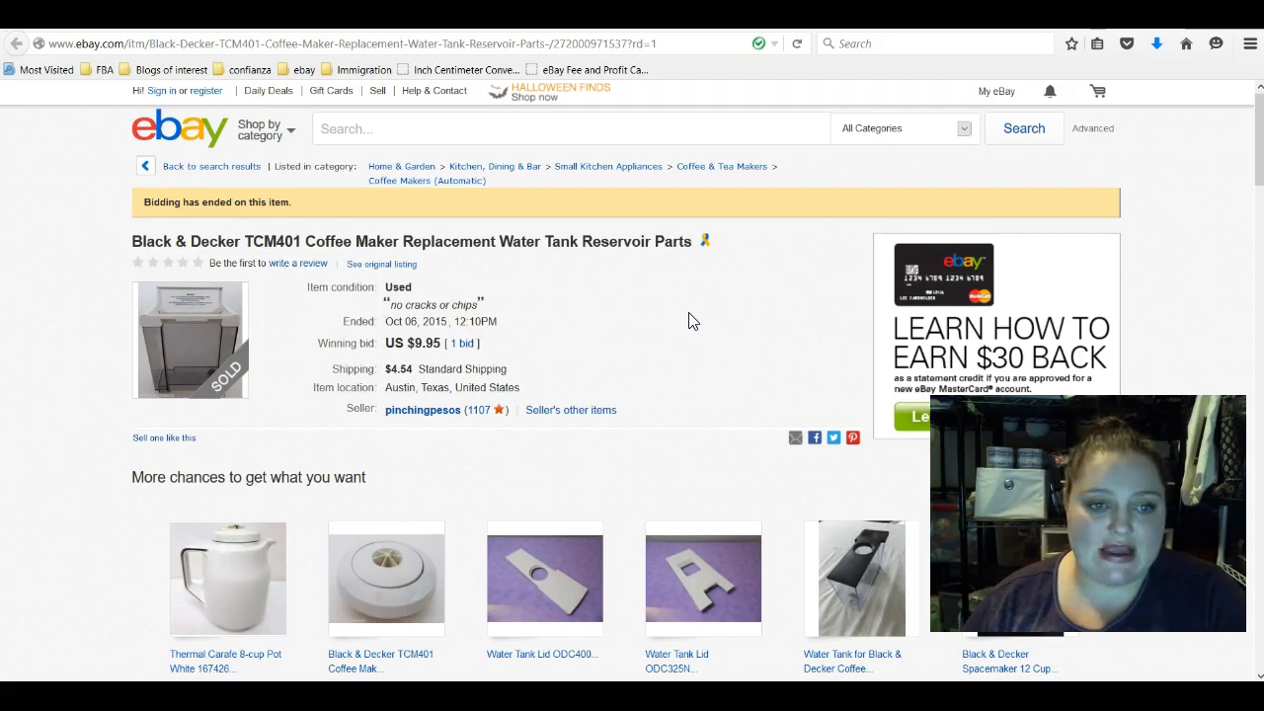
- Scroll down and open the sold TUK Teddy Bear plaid Mary Janes listing ($11.16, 3 bids)
scroll("down", 3)
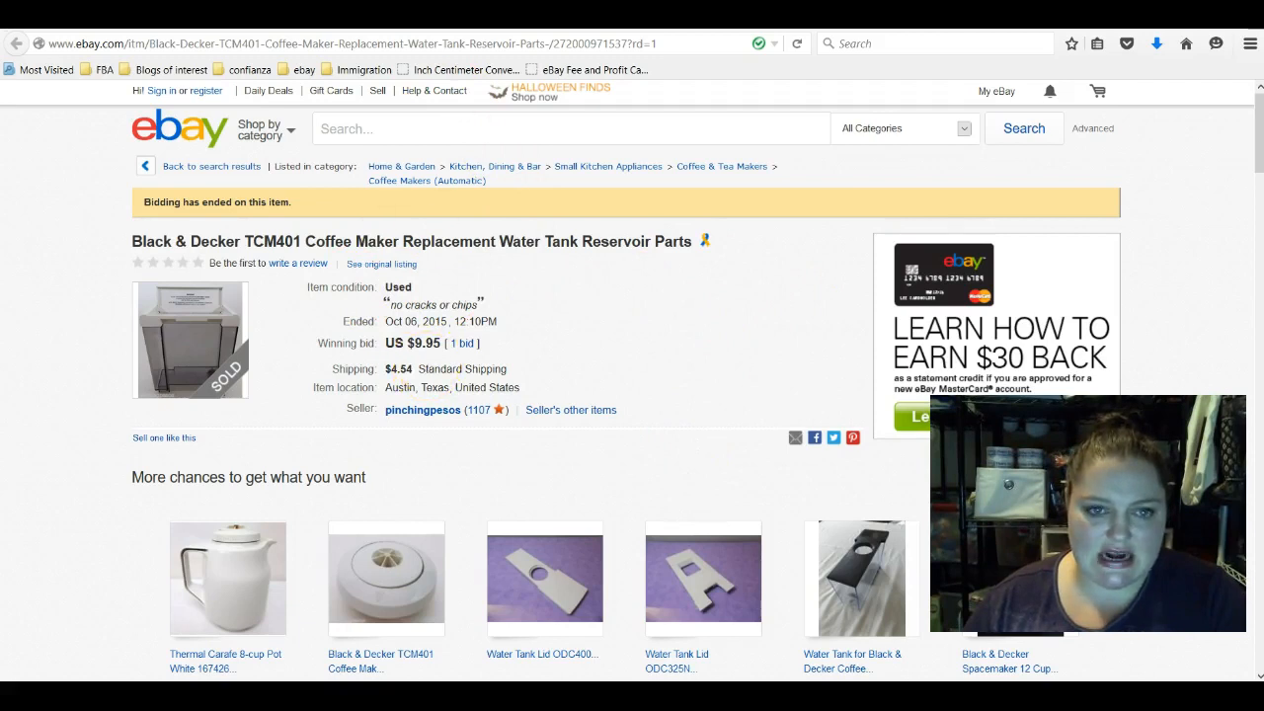
left_click(386, 577)
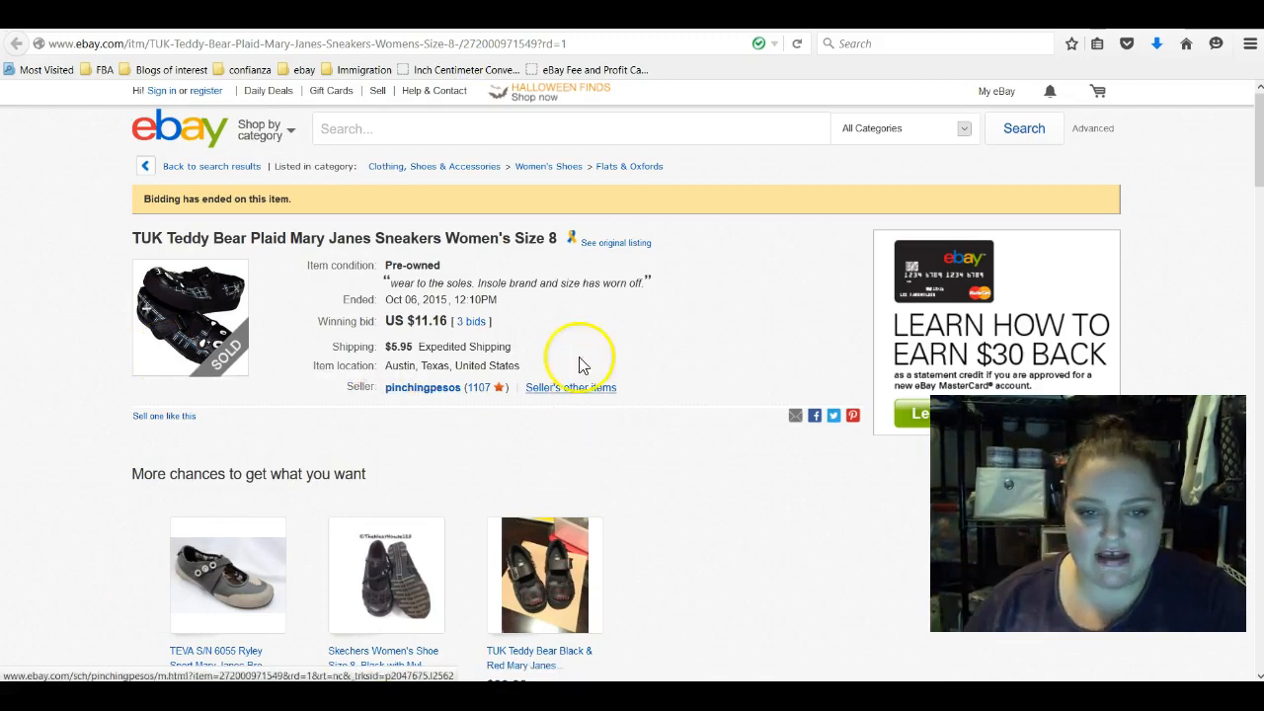
mouse_move(721, 348)
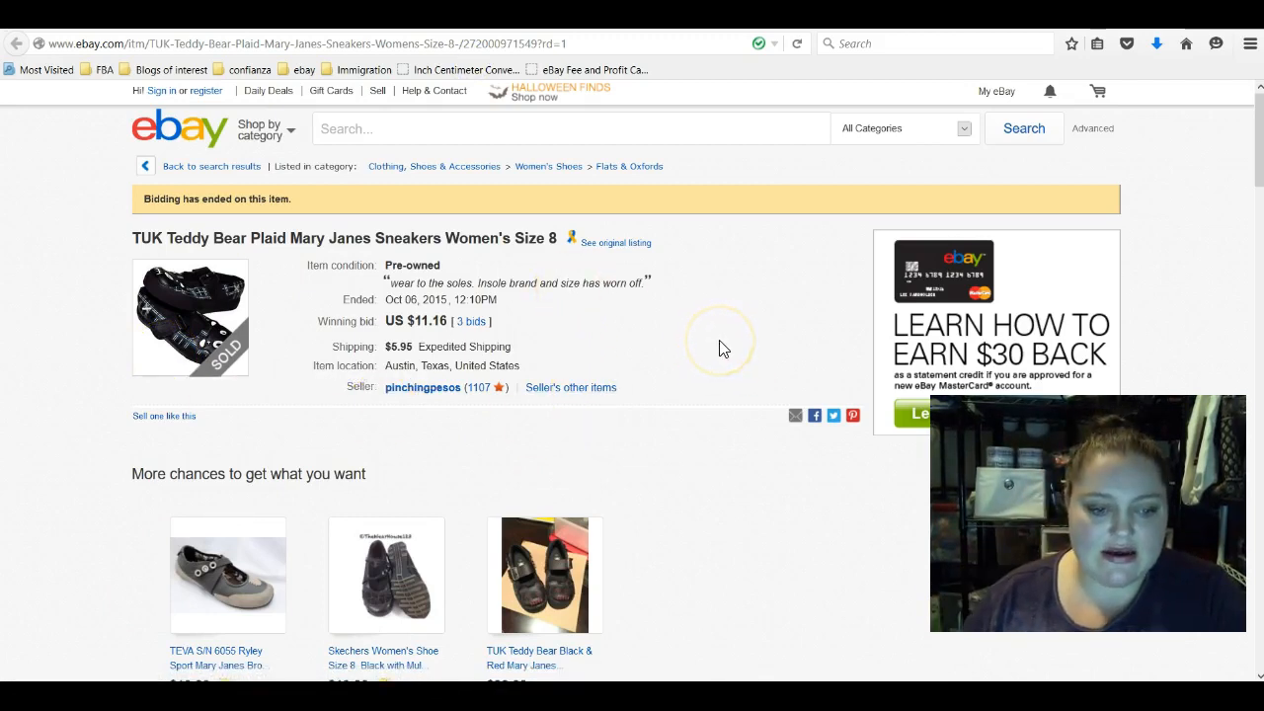
mouse_move(289, 539)
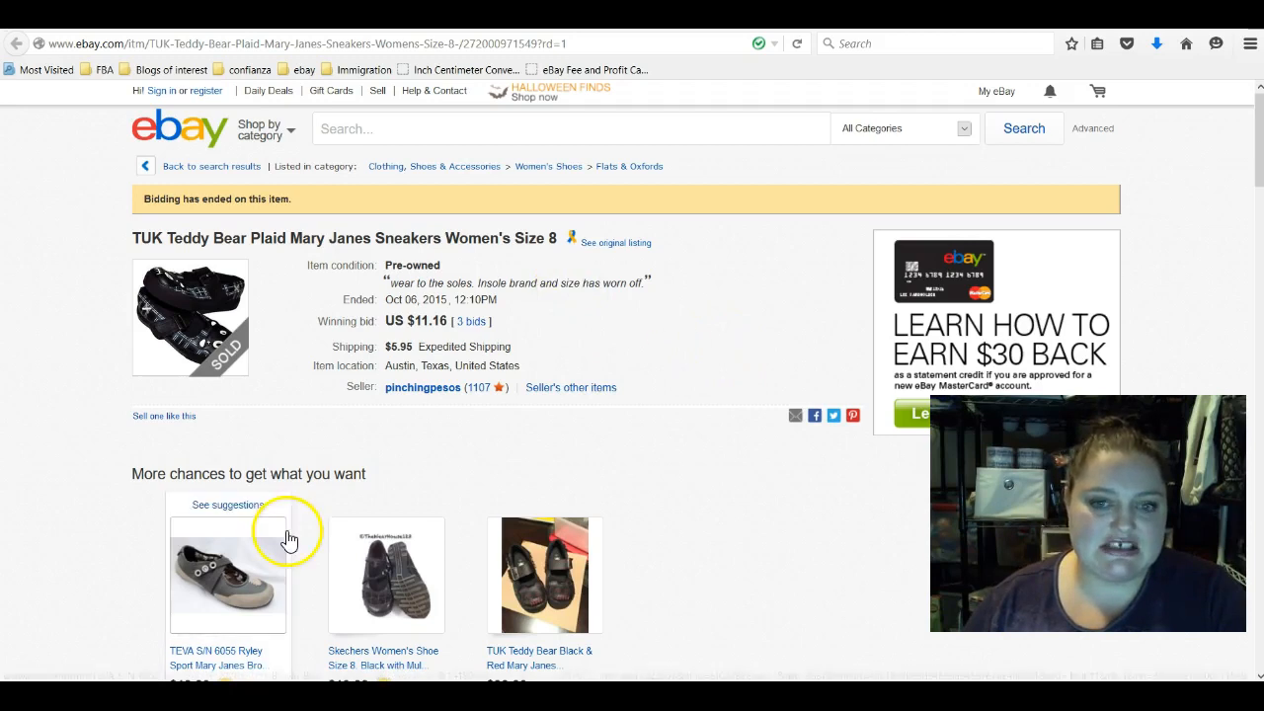
mouse_move(661, 333)
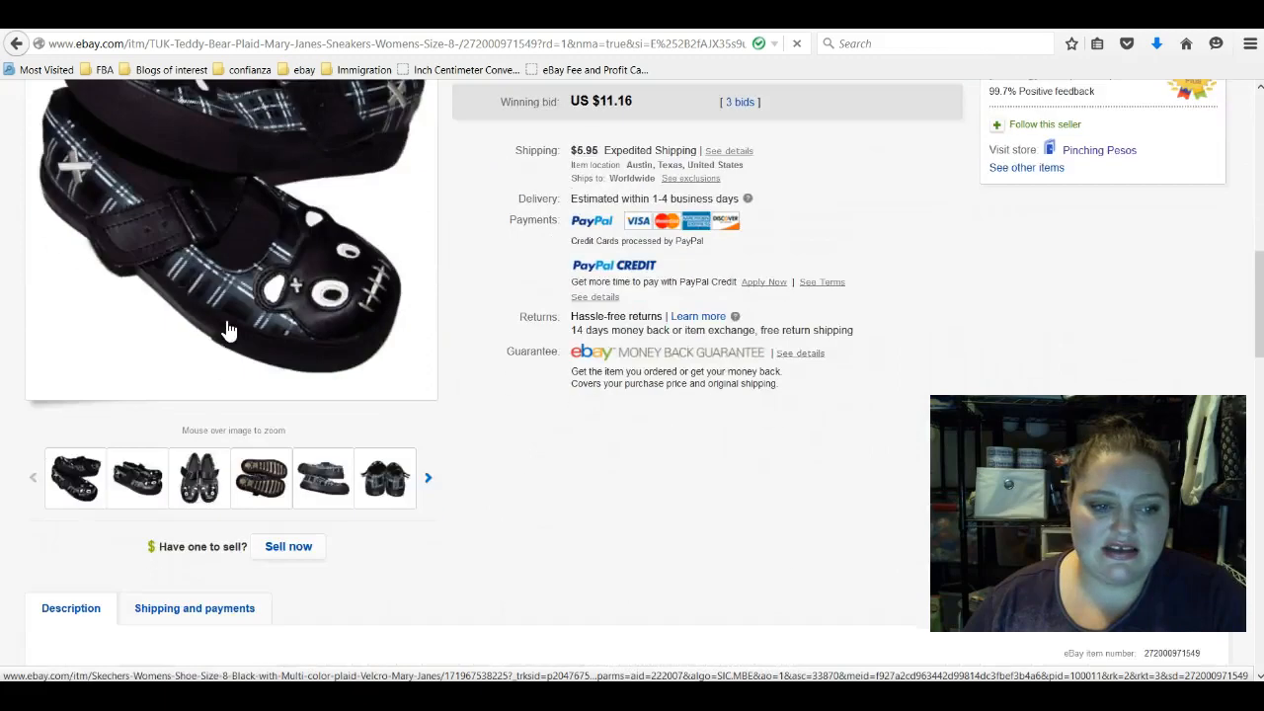
- Scroll the TUK Mary Janes listing down to its photo gallery, seller and payment details
scroll("down", 3)
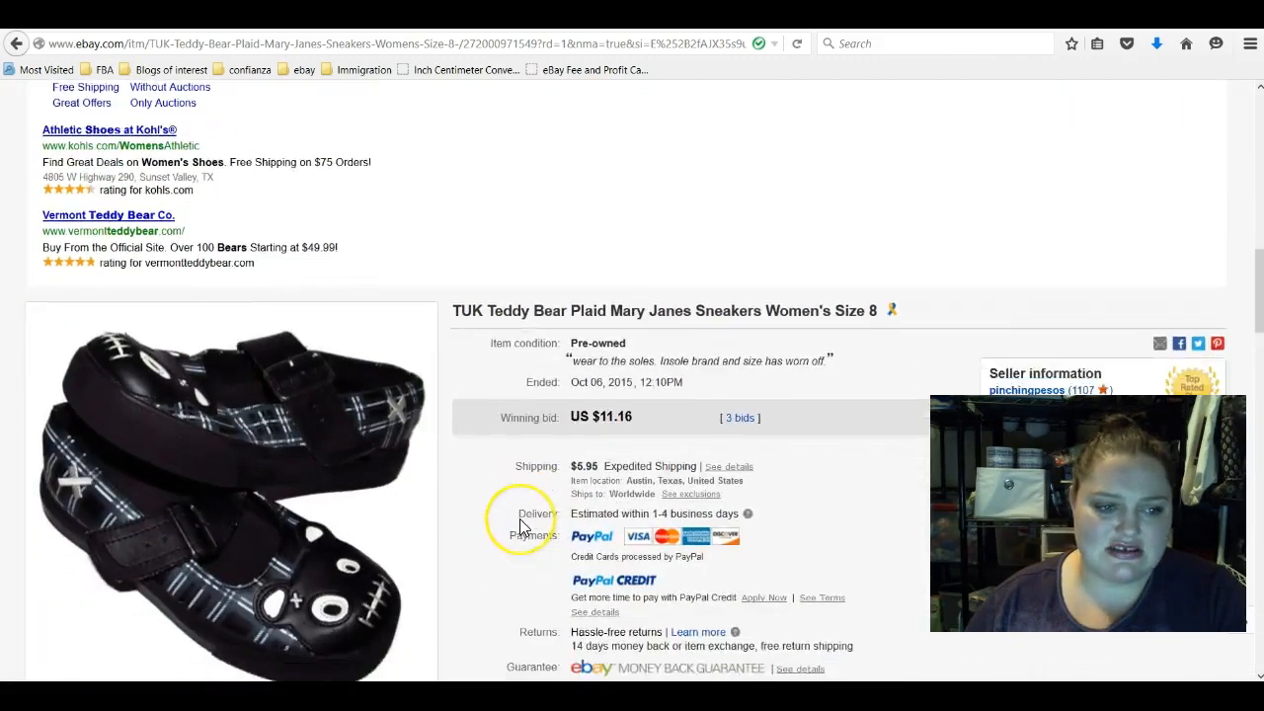
scroll("down", 3)
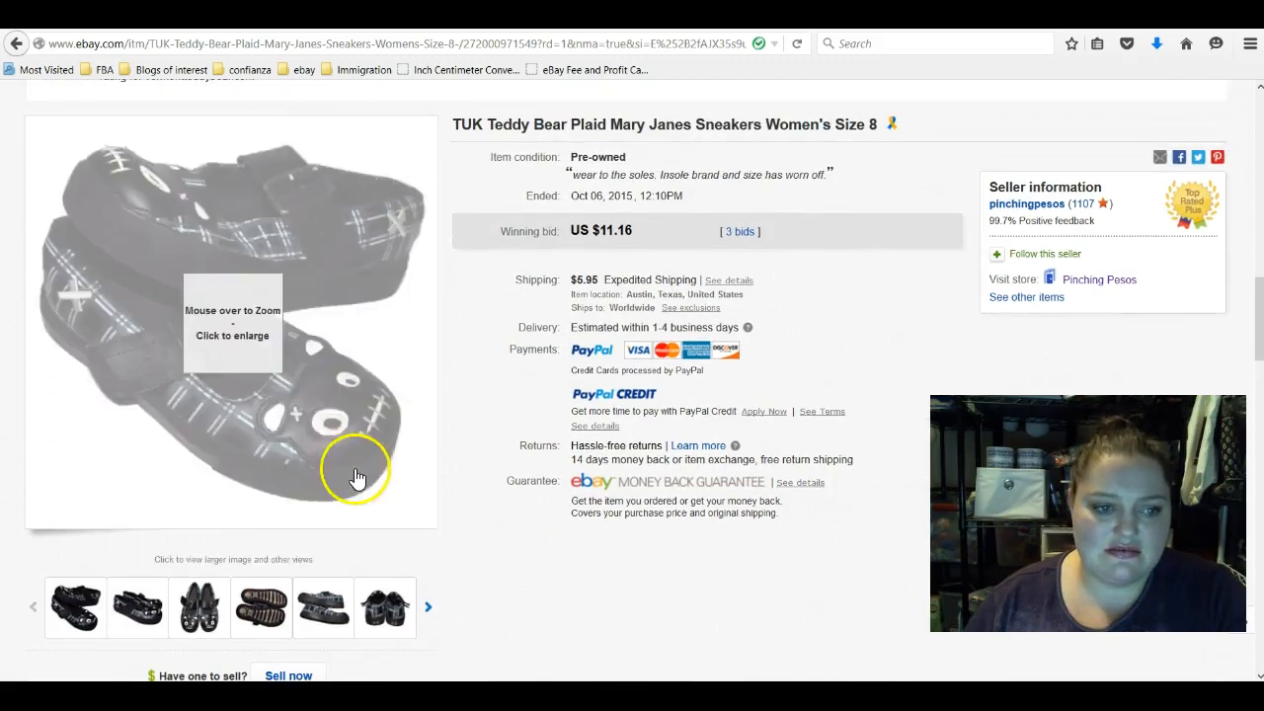
mouse_move(357, 477)
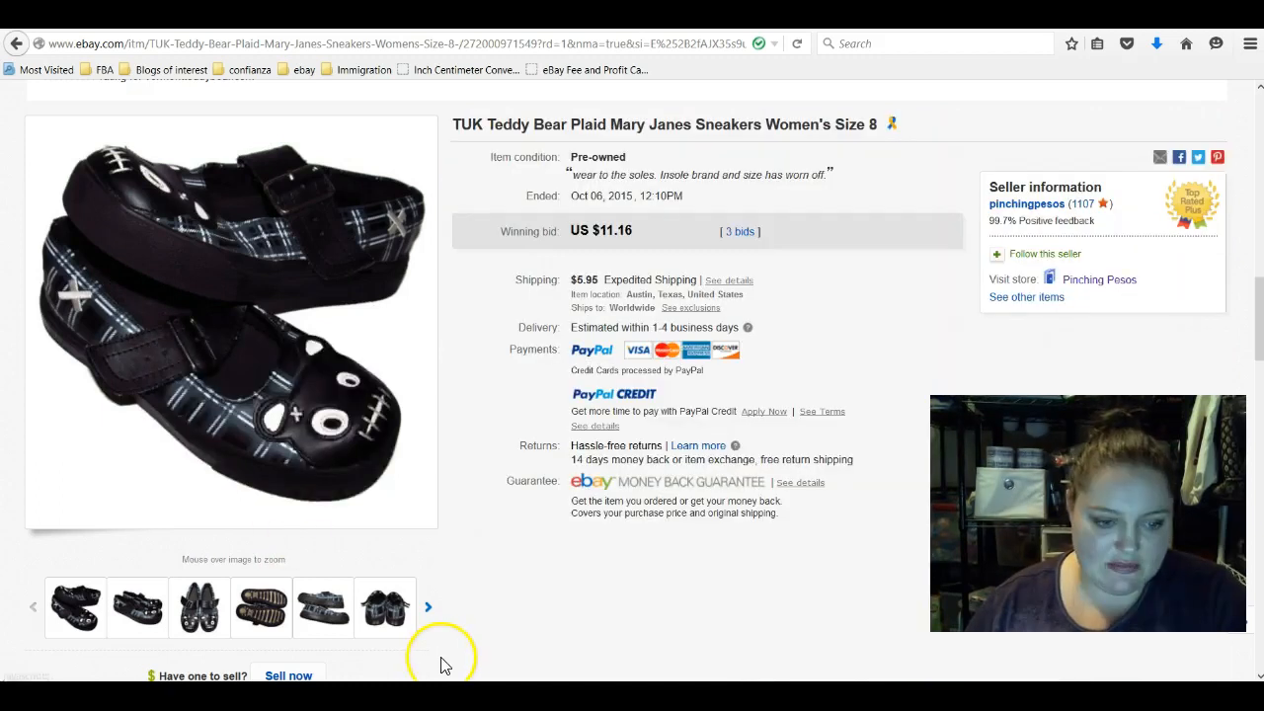
mouse_move(624, 624)
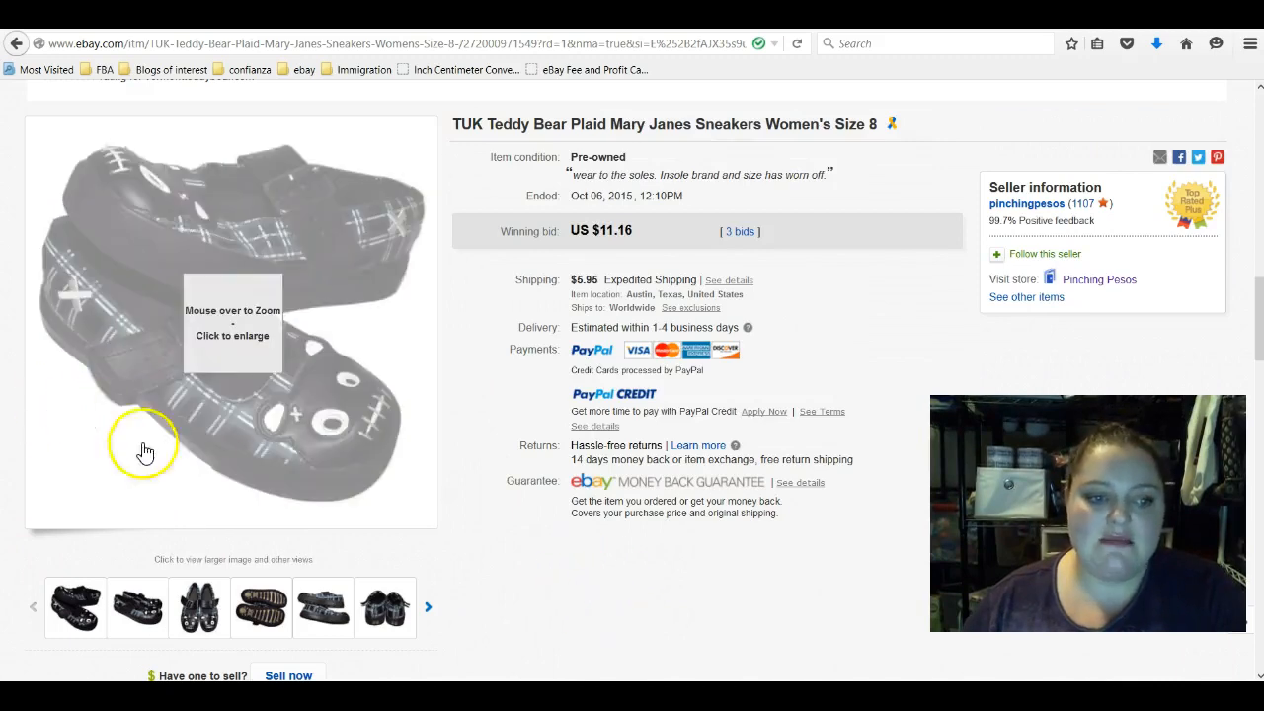
mouse_move(255, 249)
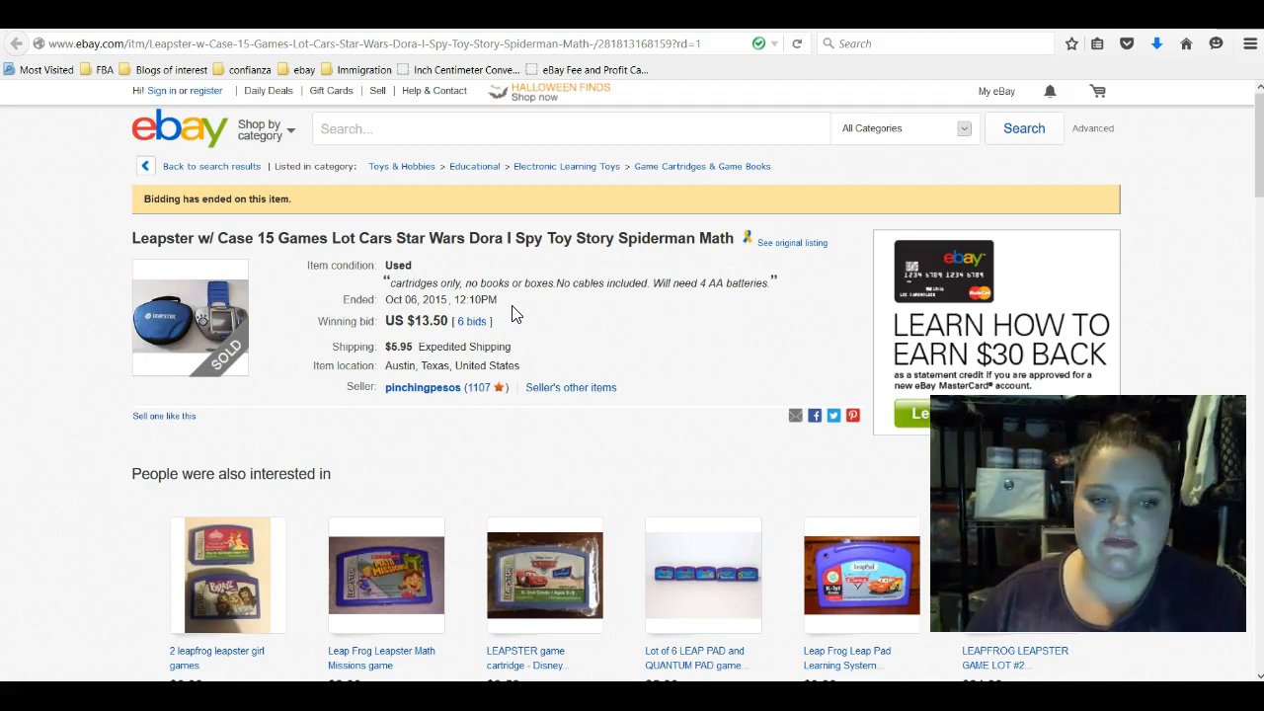
mouse_move(540, 350)
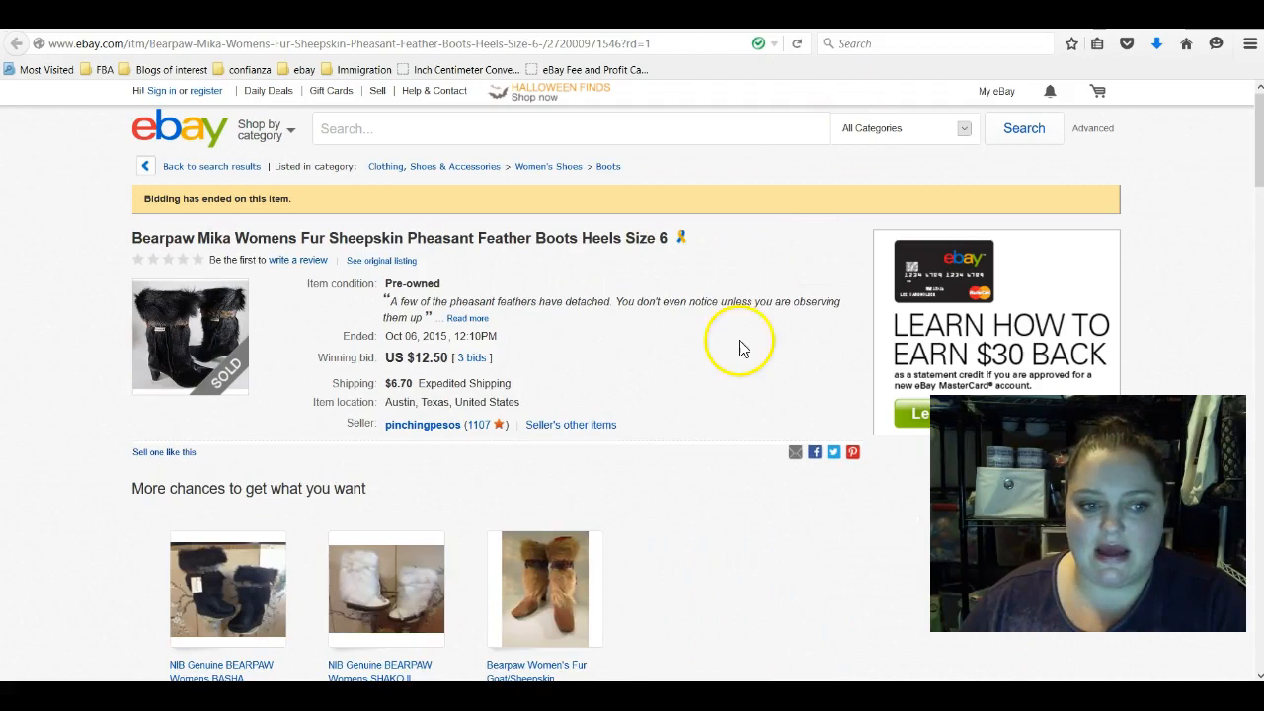
mouse_move(214, 390)
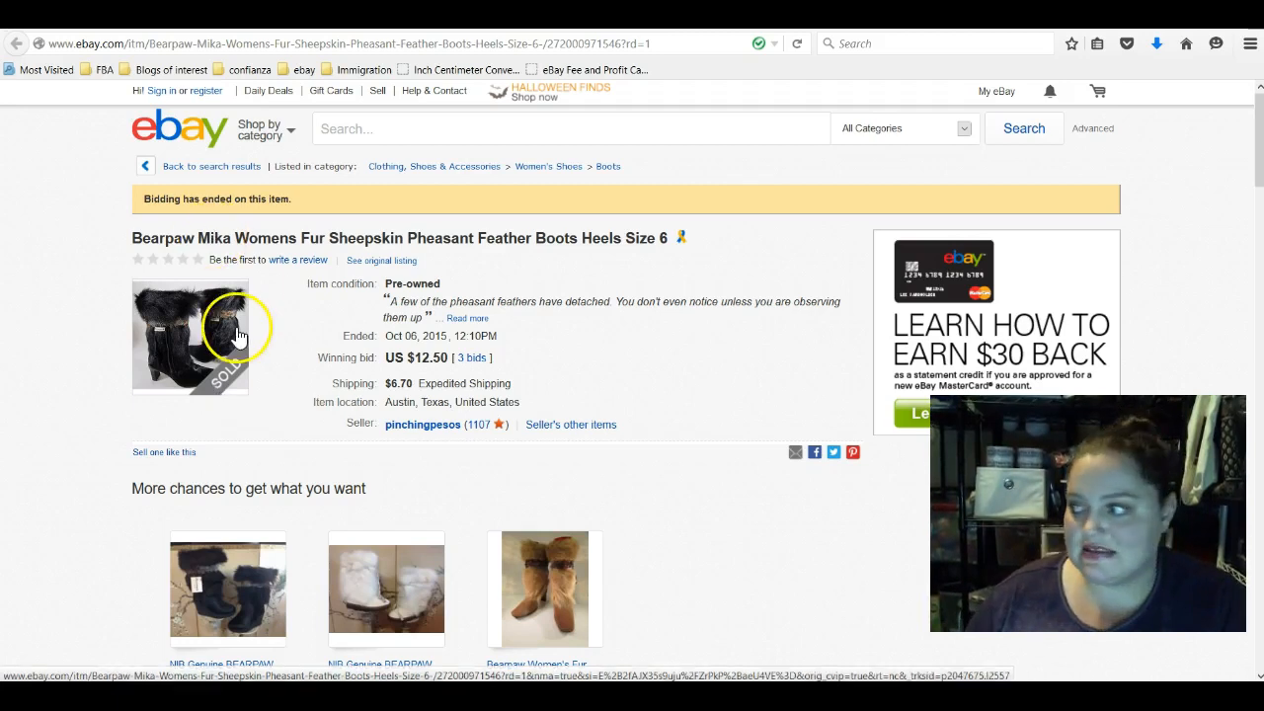
mouse_move(265, 454)
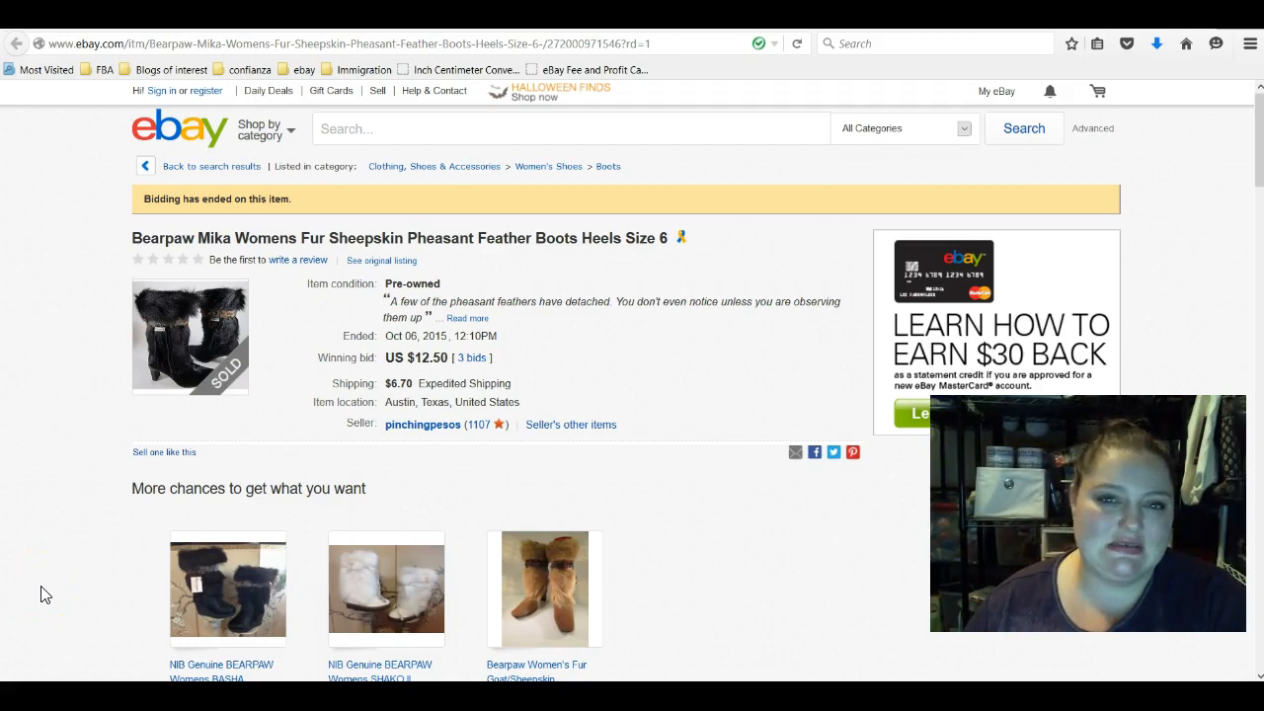
mouse_move(62, 581)
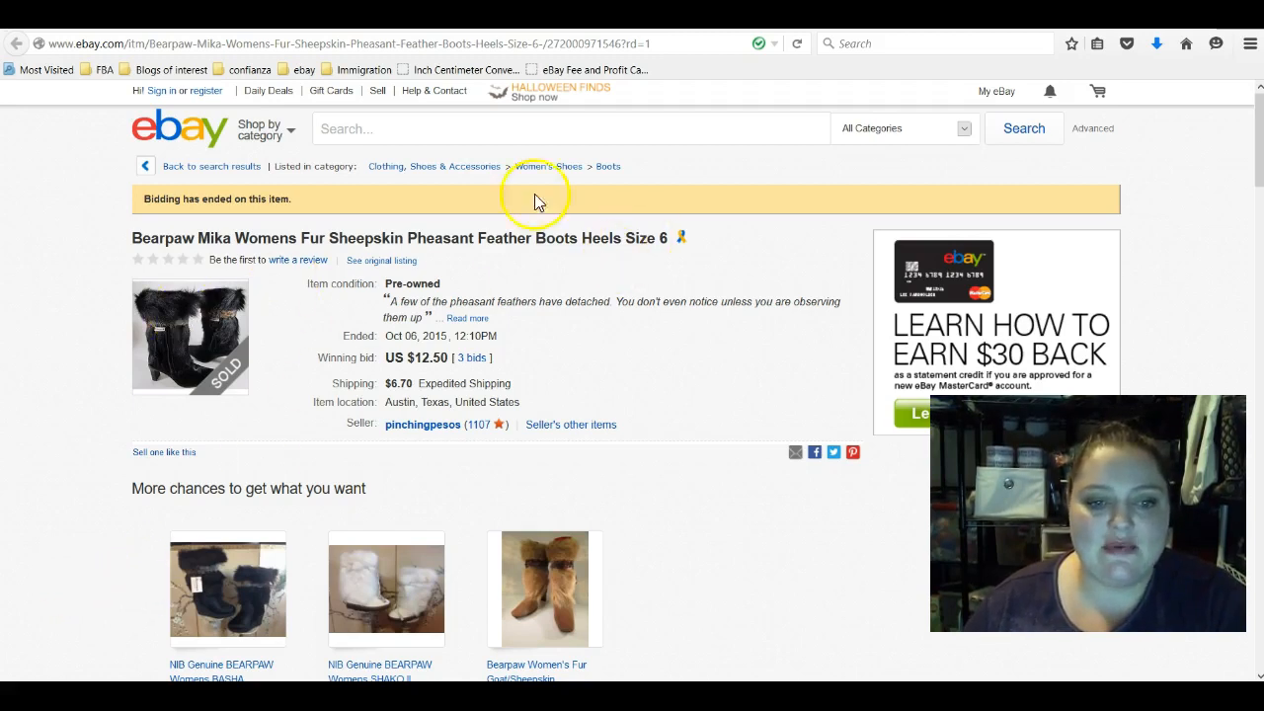
mouse_move(442, 377)
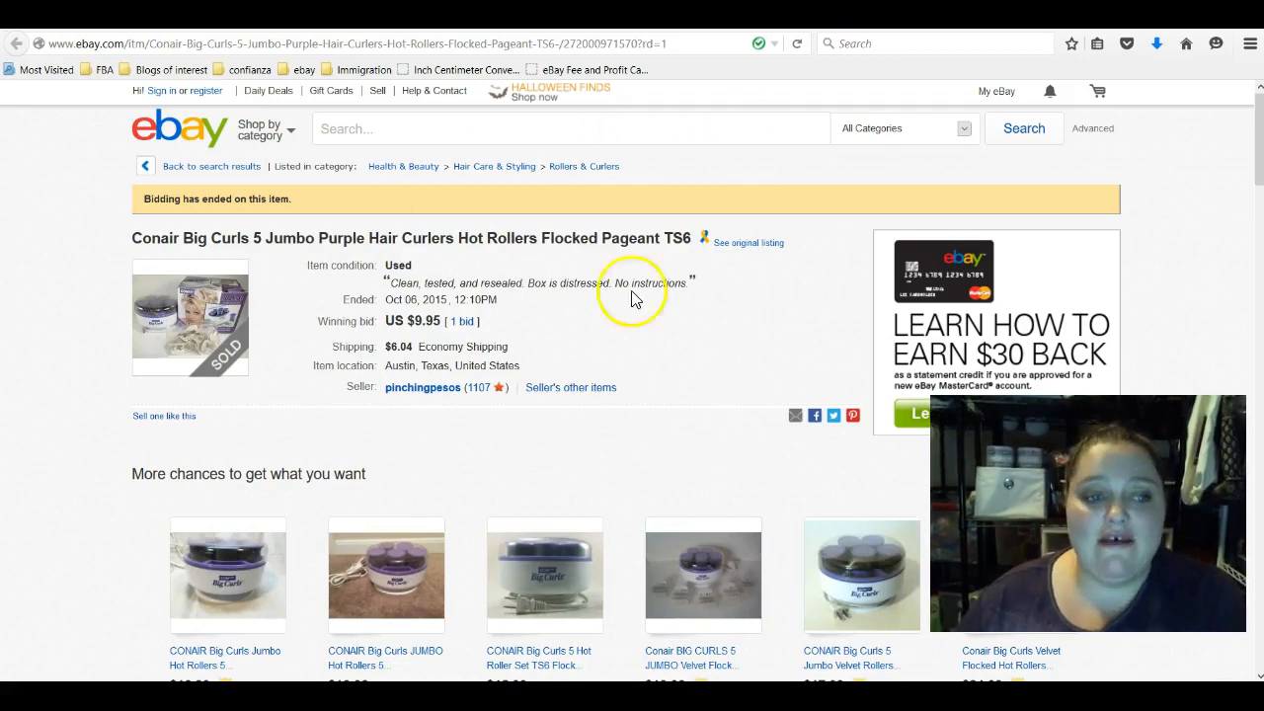
mouse_move(555, 360)
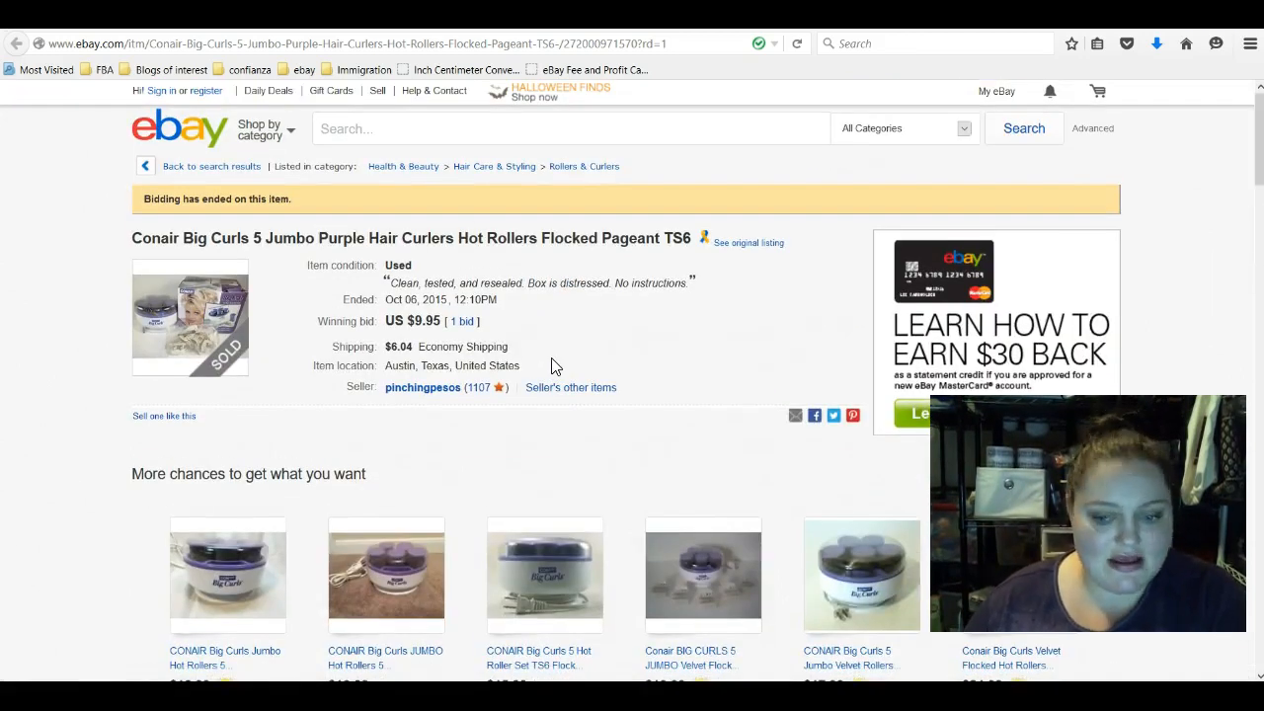
- Scroll down the sold TI-81 graphing calculator listing ($9.95, 2 bids)
scroll("down", 3)
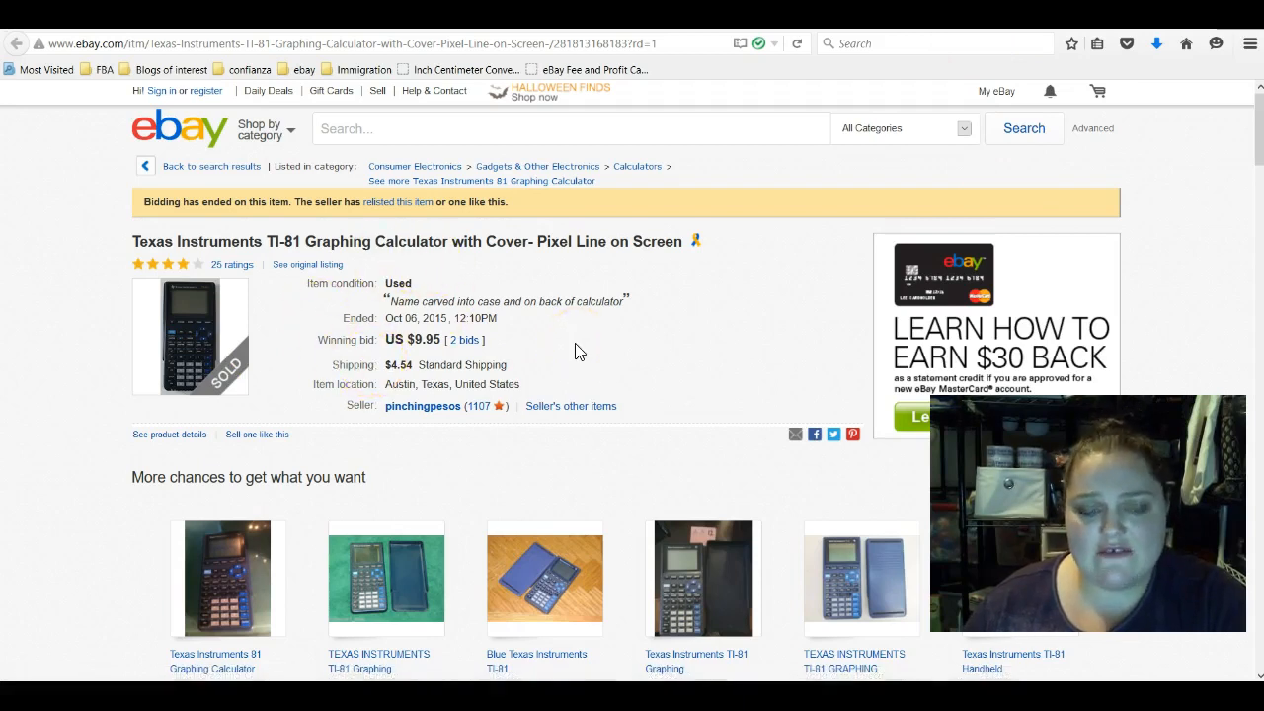
mouse_move(644, 299)
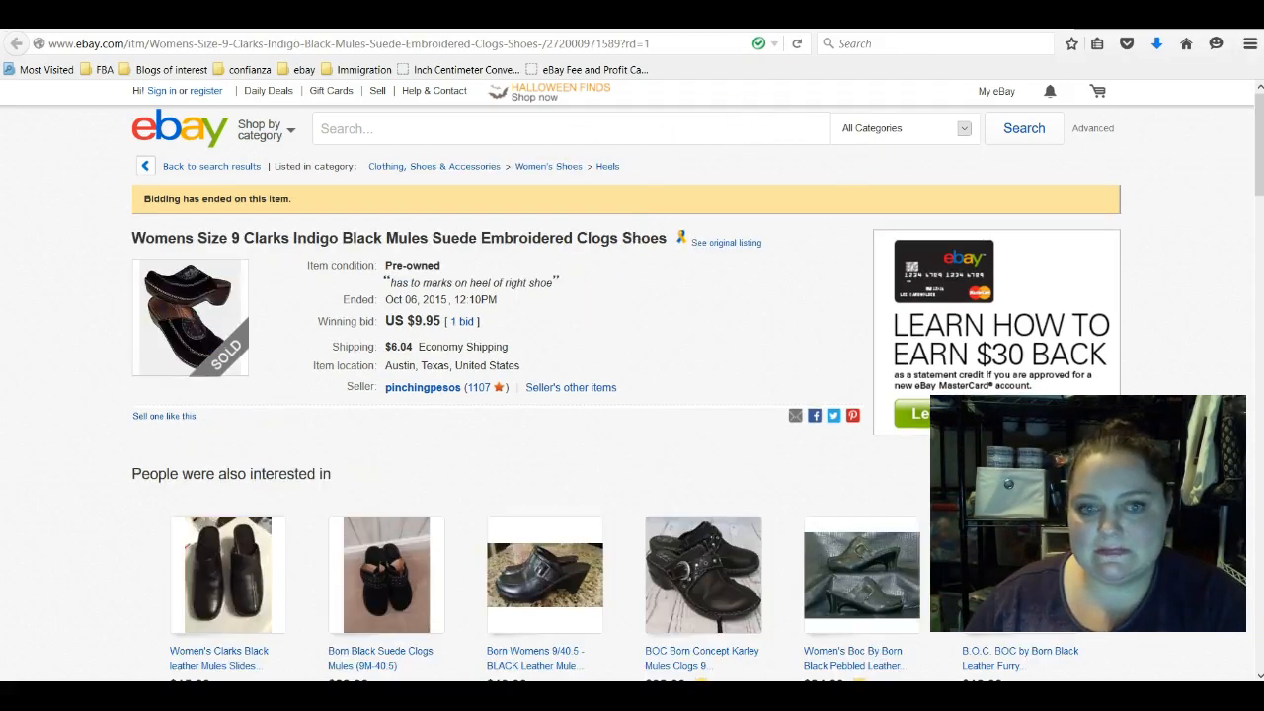
mouse_move(5, 357)
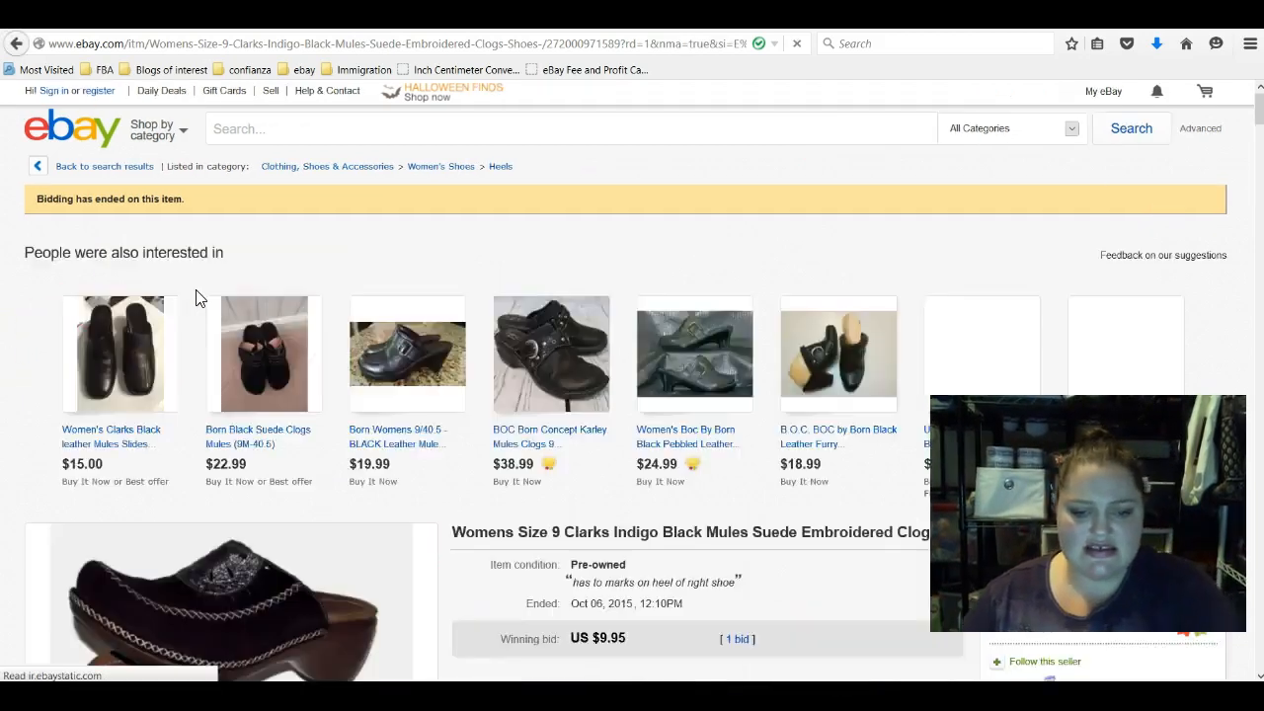
- Scroll the Clarks Indigo mules listing and view its second, insole and other photos
scroll("down", 3)
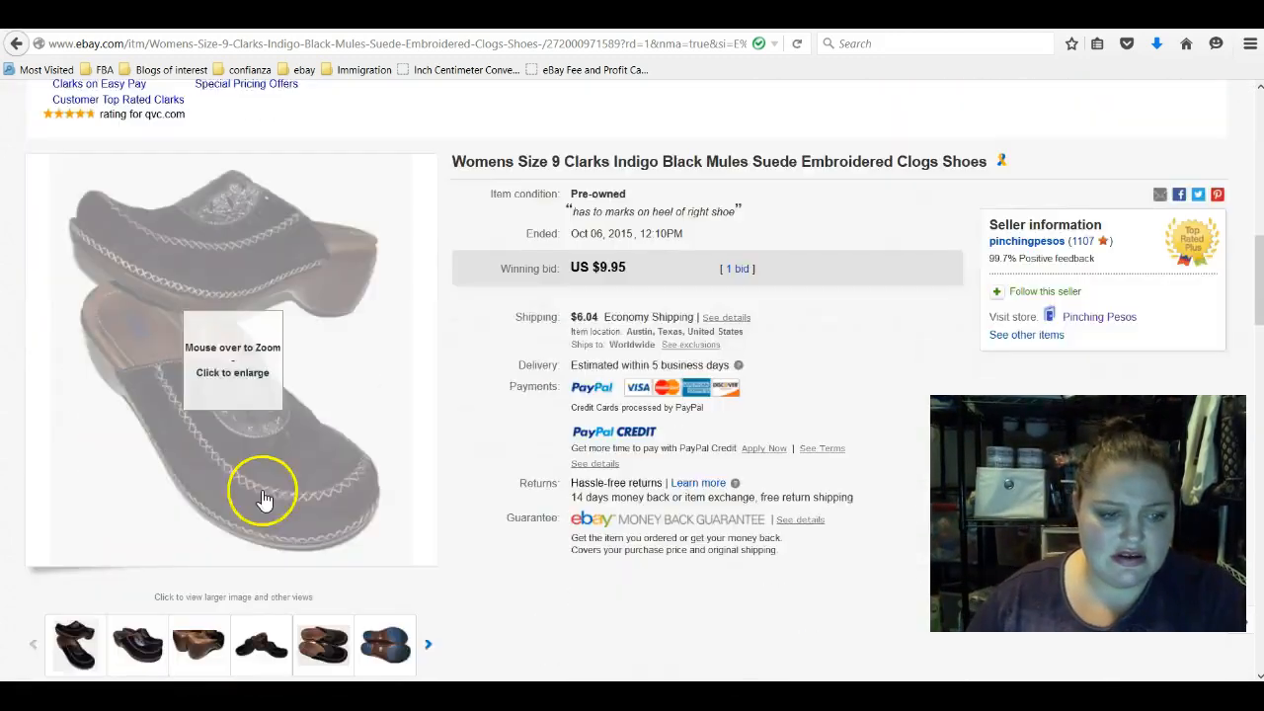
left_click(137, 617)
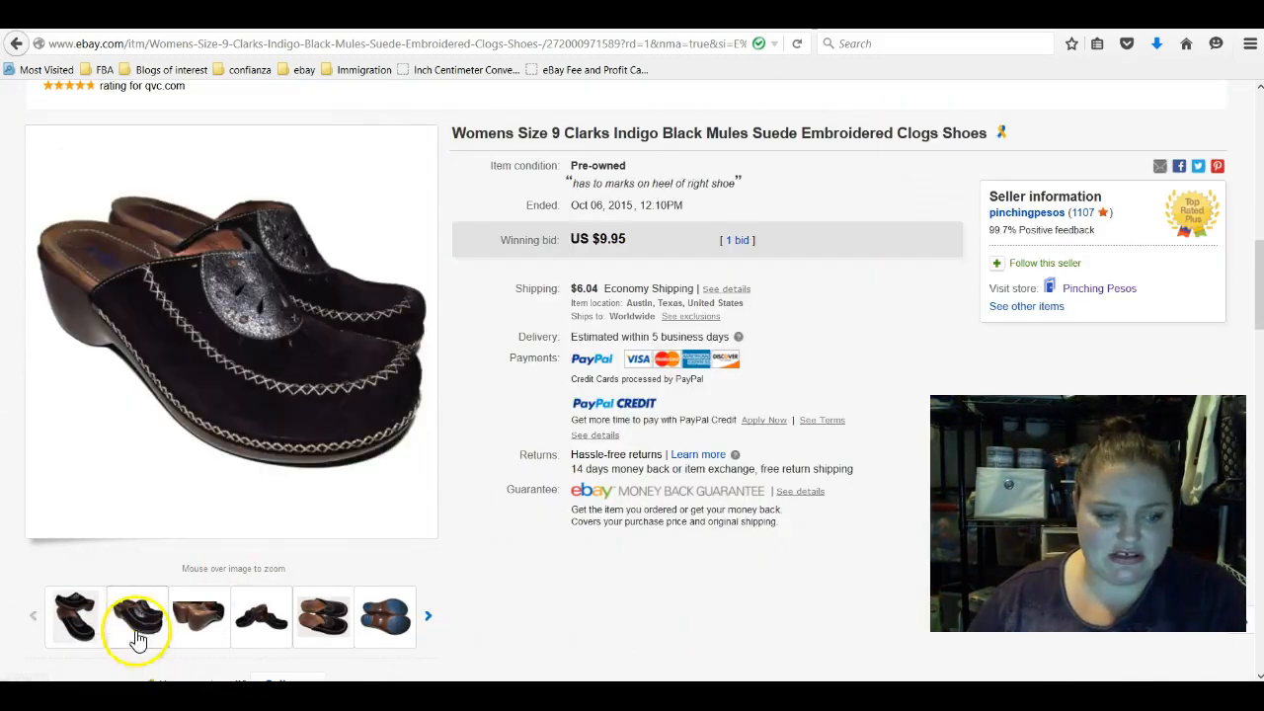
left_click(323, 618)
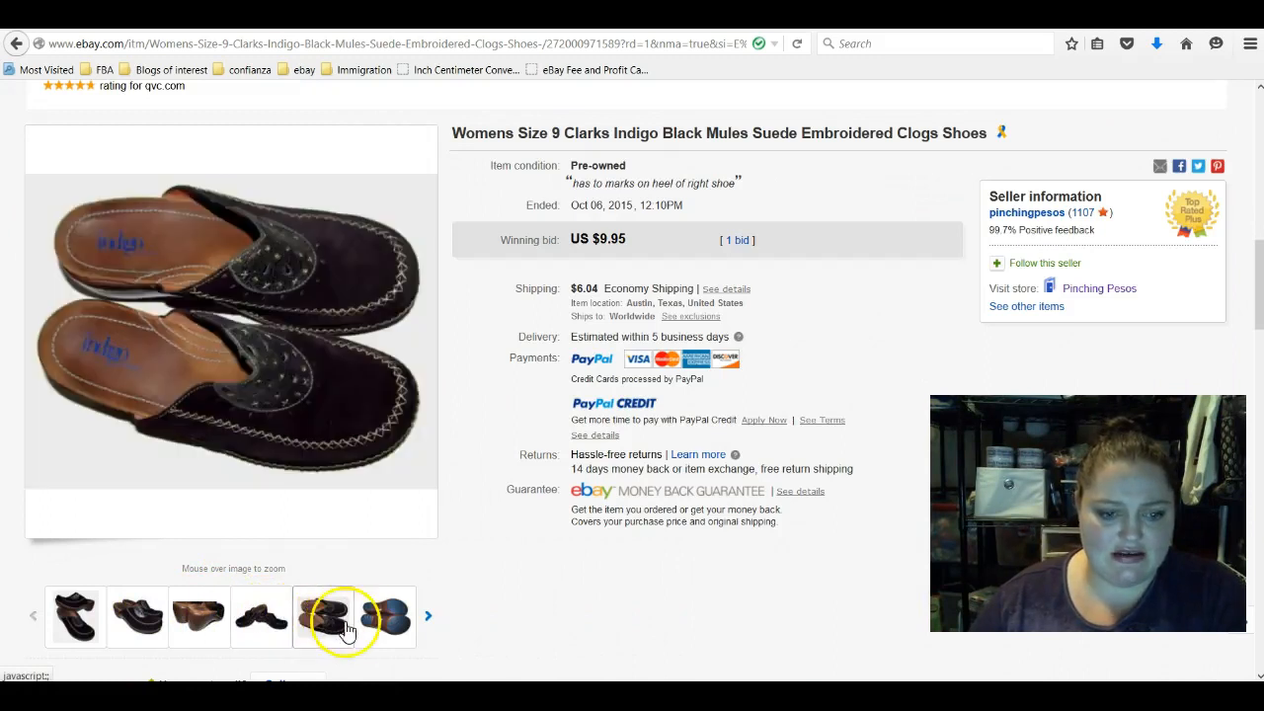
left_click(384, 617)
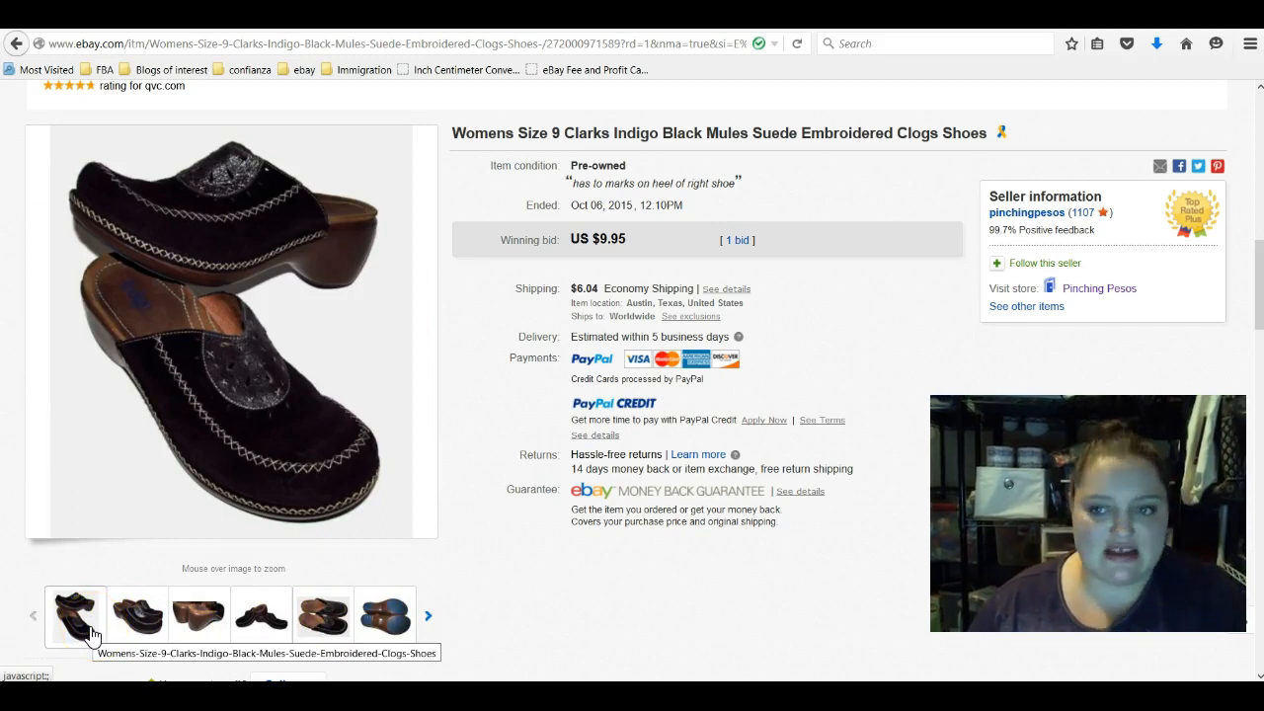
mouse_move(484, 268)
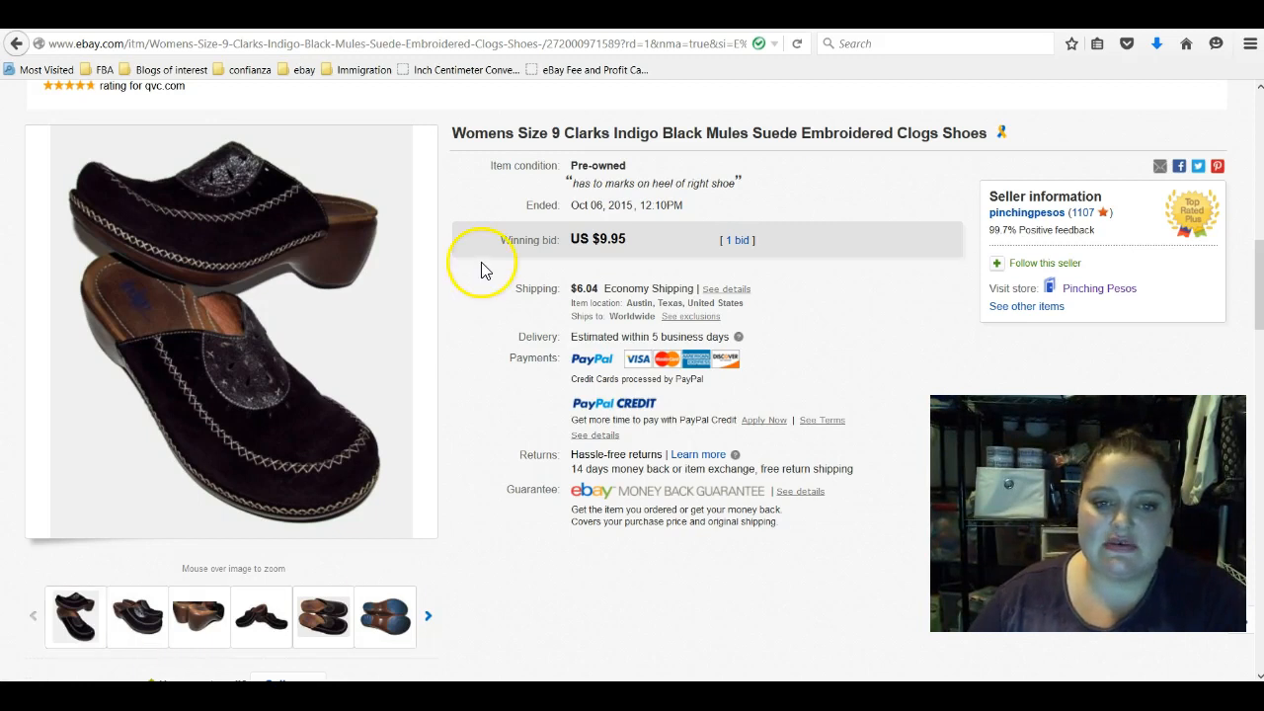
mouse_move(681, 282)
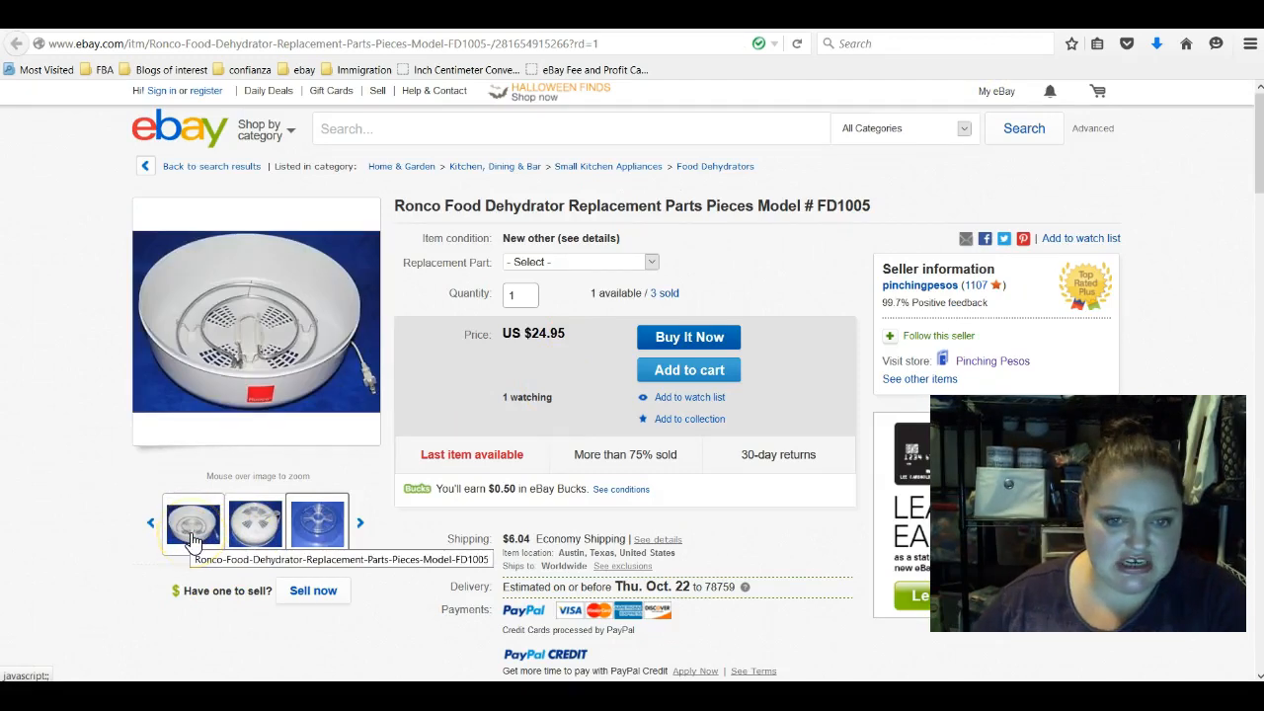
- View the Ronco dehydrator's tray photos, then scroll down the listing
left_click(581, 261)
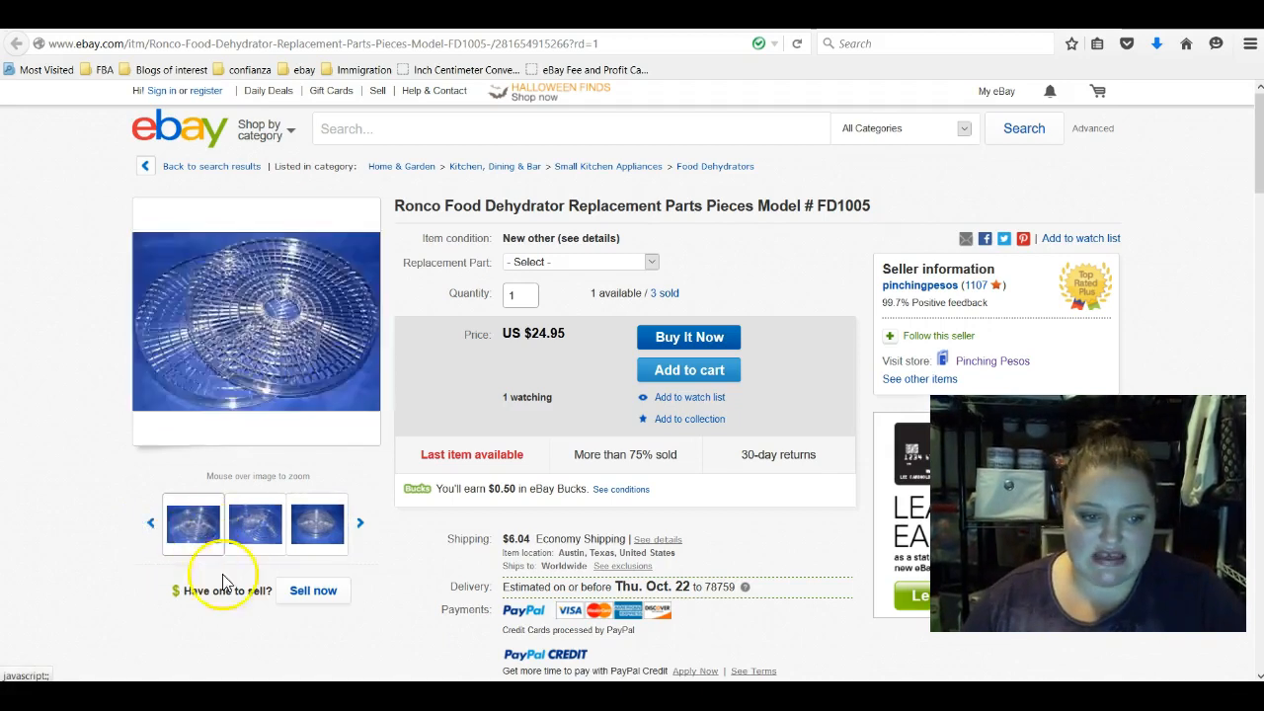
left_click(255, 523)
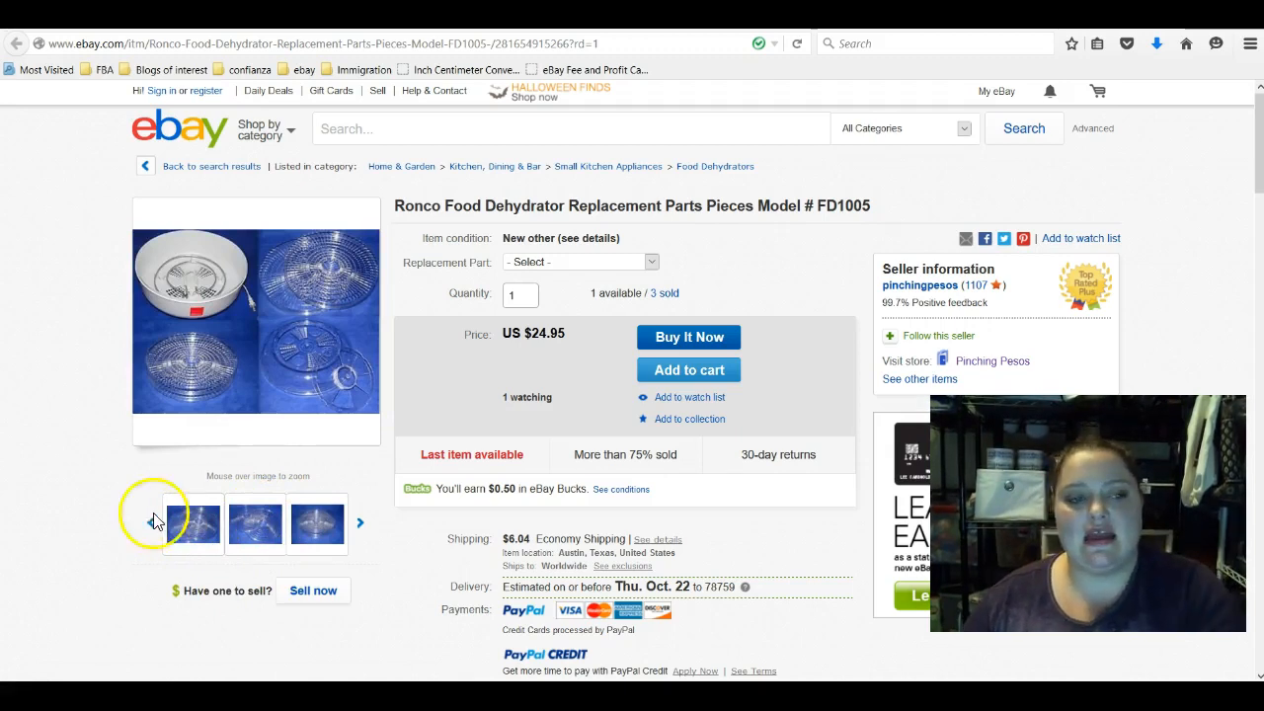
mouse_move(271, 405)
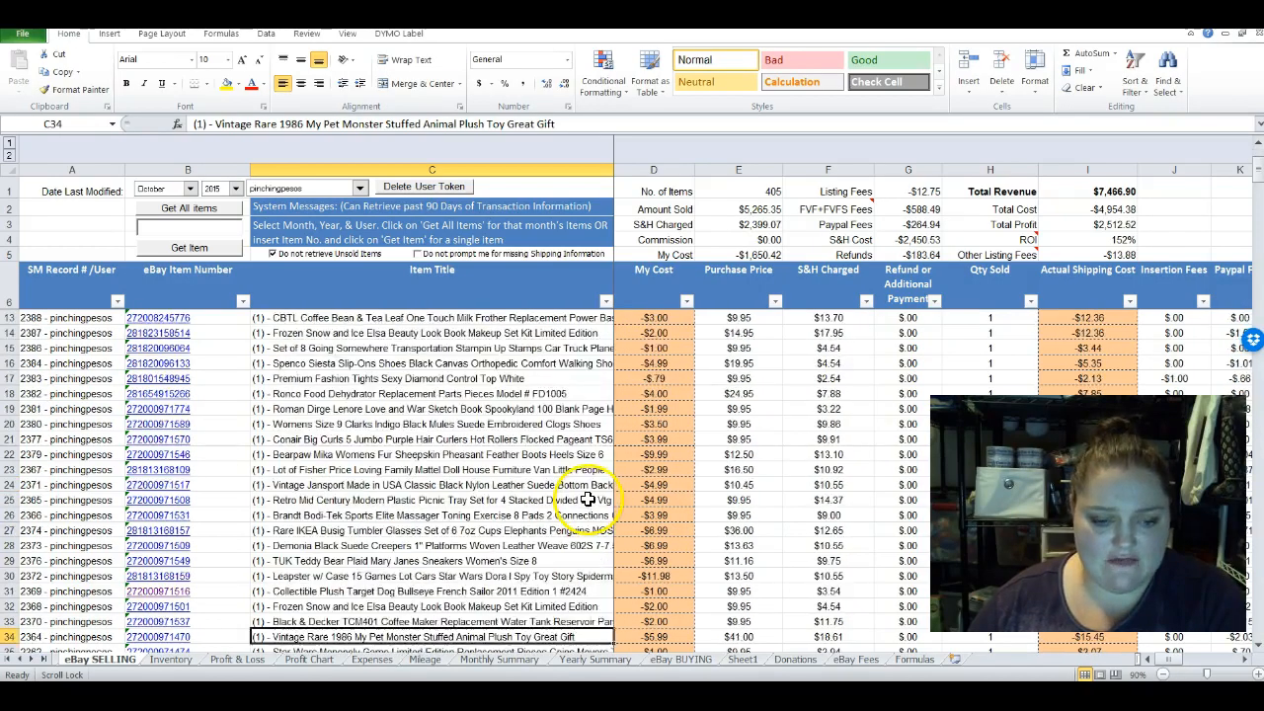
scroll("down", 3)
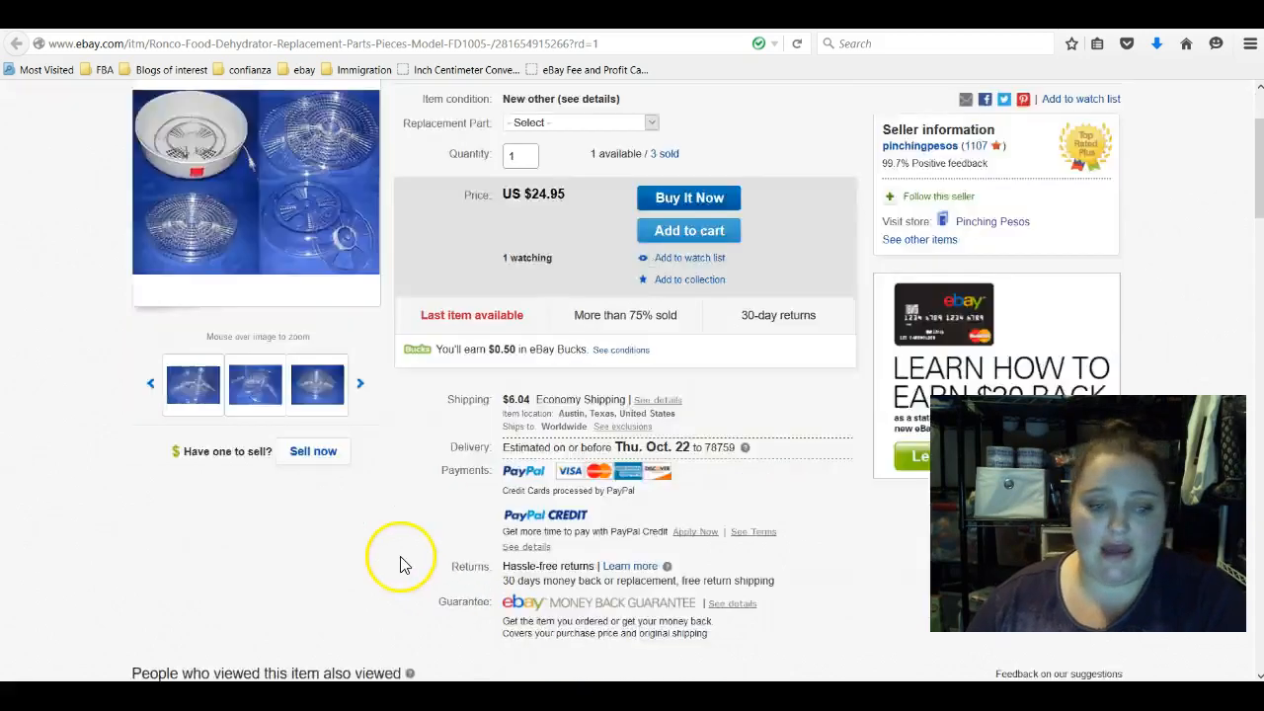
scroll("down", 3)
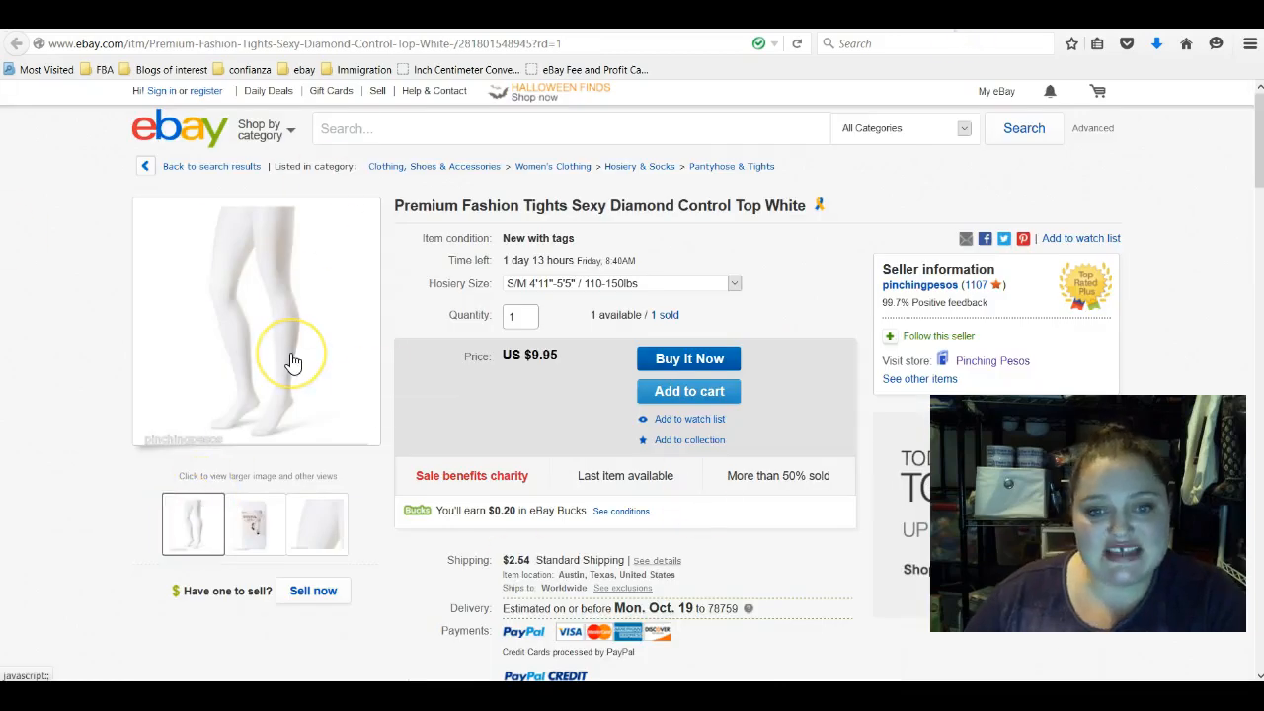
mouse_move(294, 360)
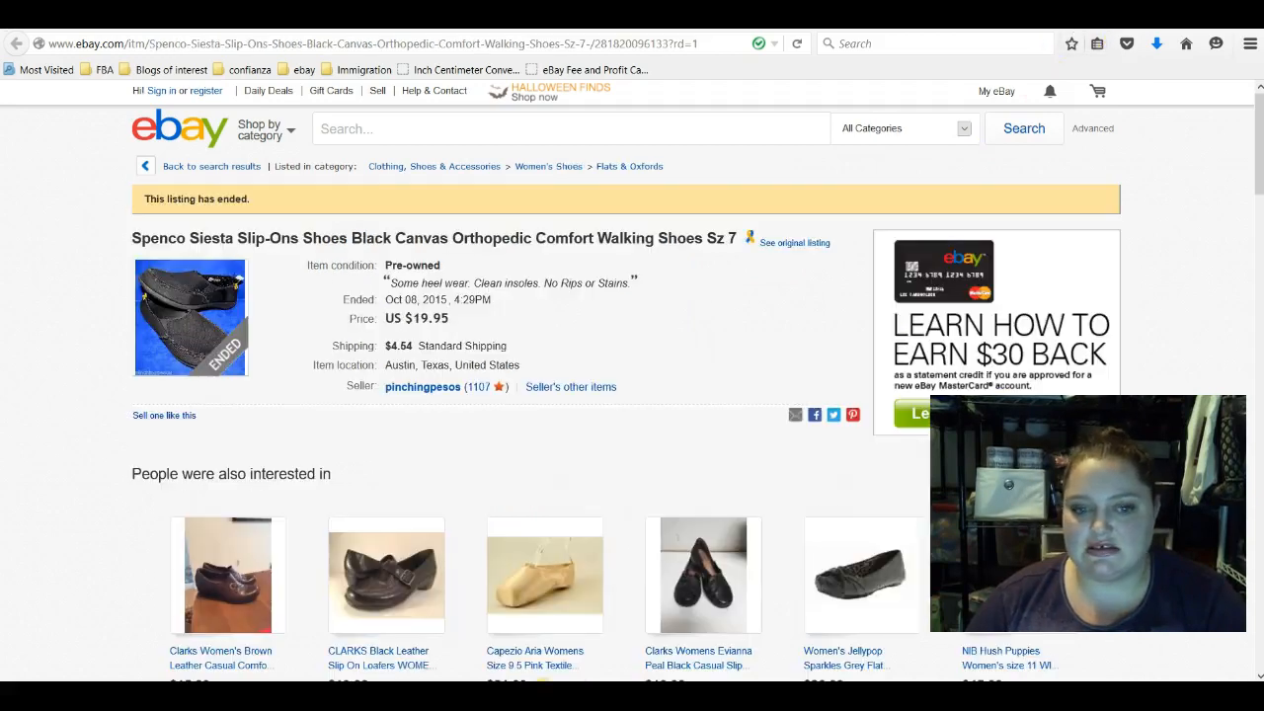
mouse_move(215, 326)
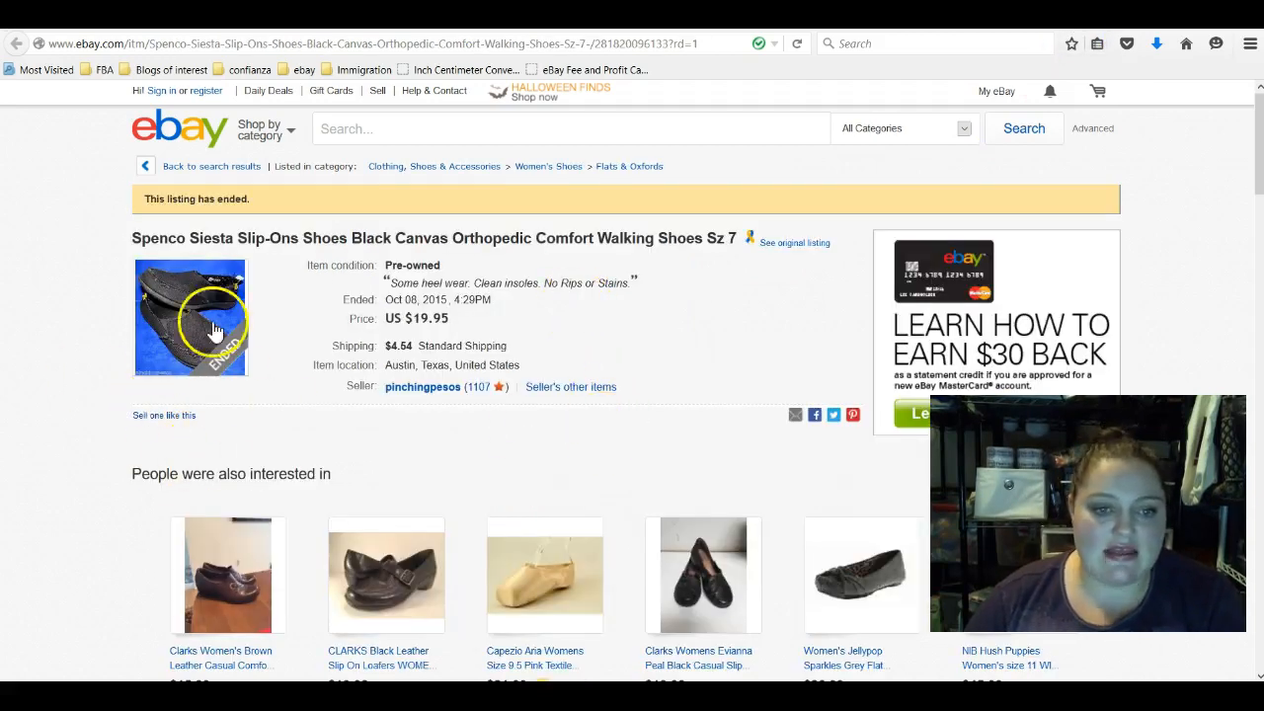
mouse_move(587, 589)
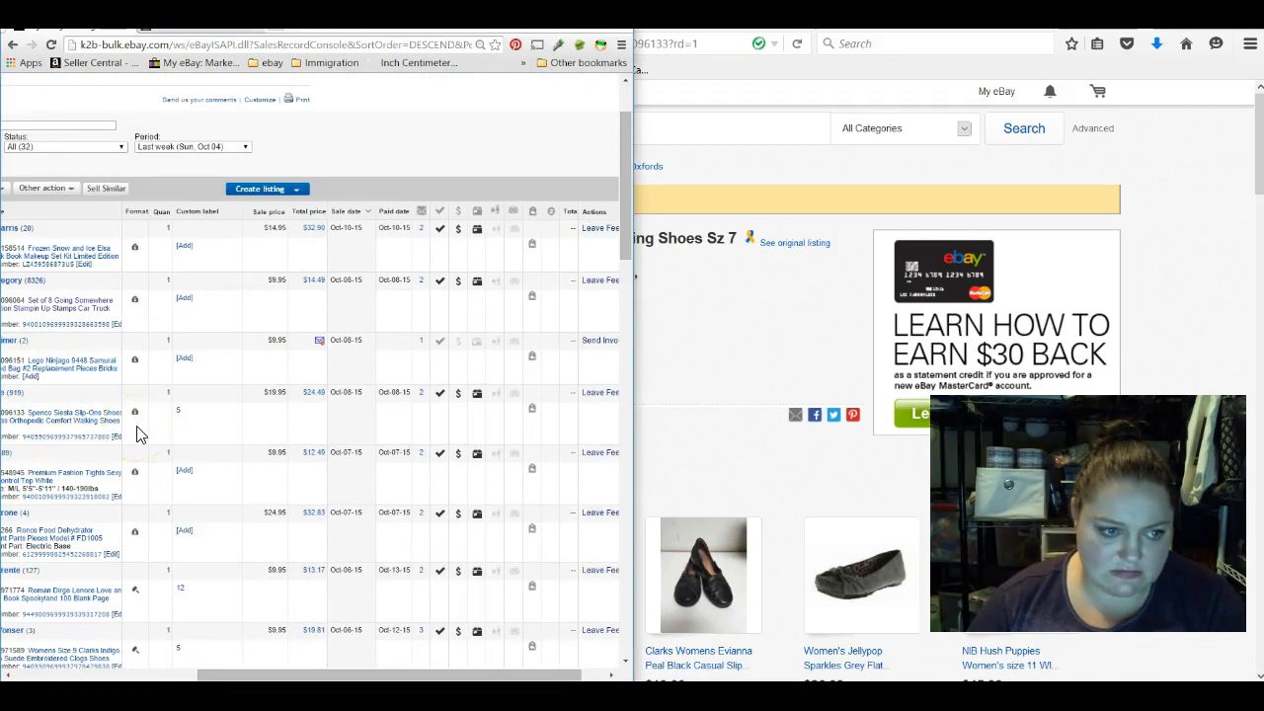
mouse_move(260, 415)
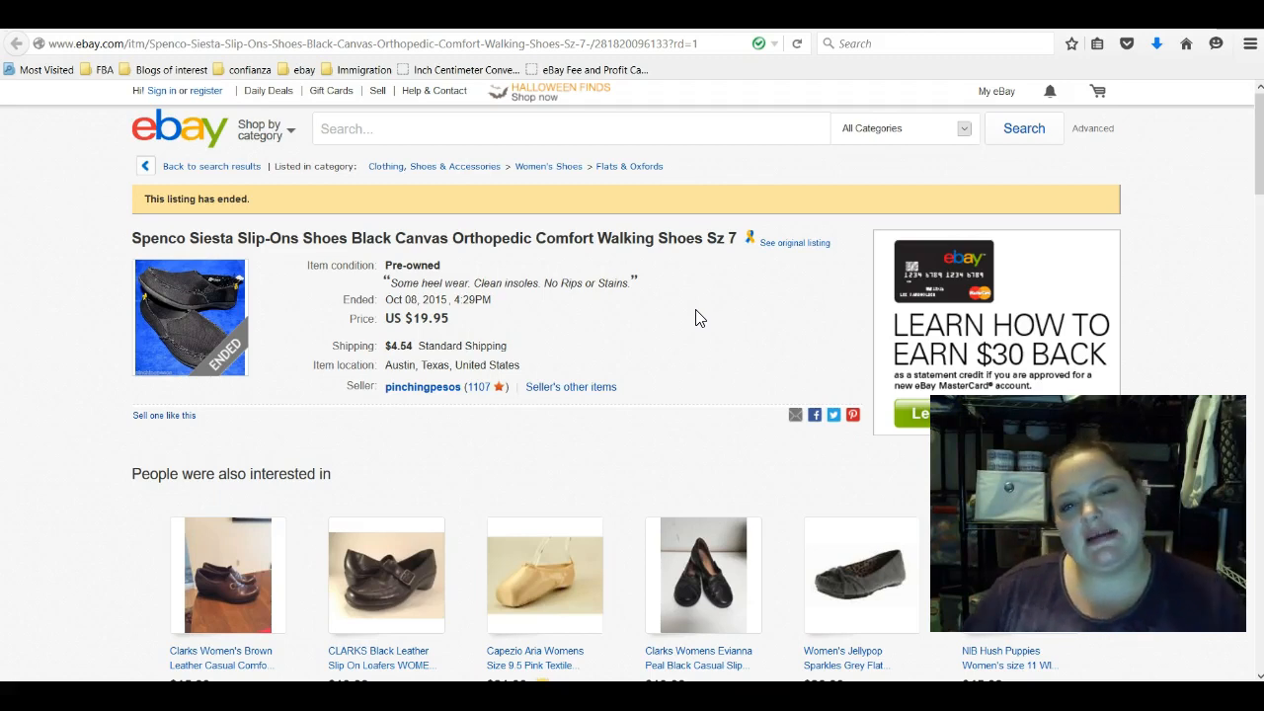
- Open the ended Lego Ninjago 9448 Samurai Mech bag listing ($9.95, $3.74 shipping)
left_click(706, 310)
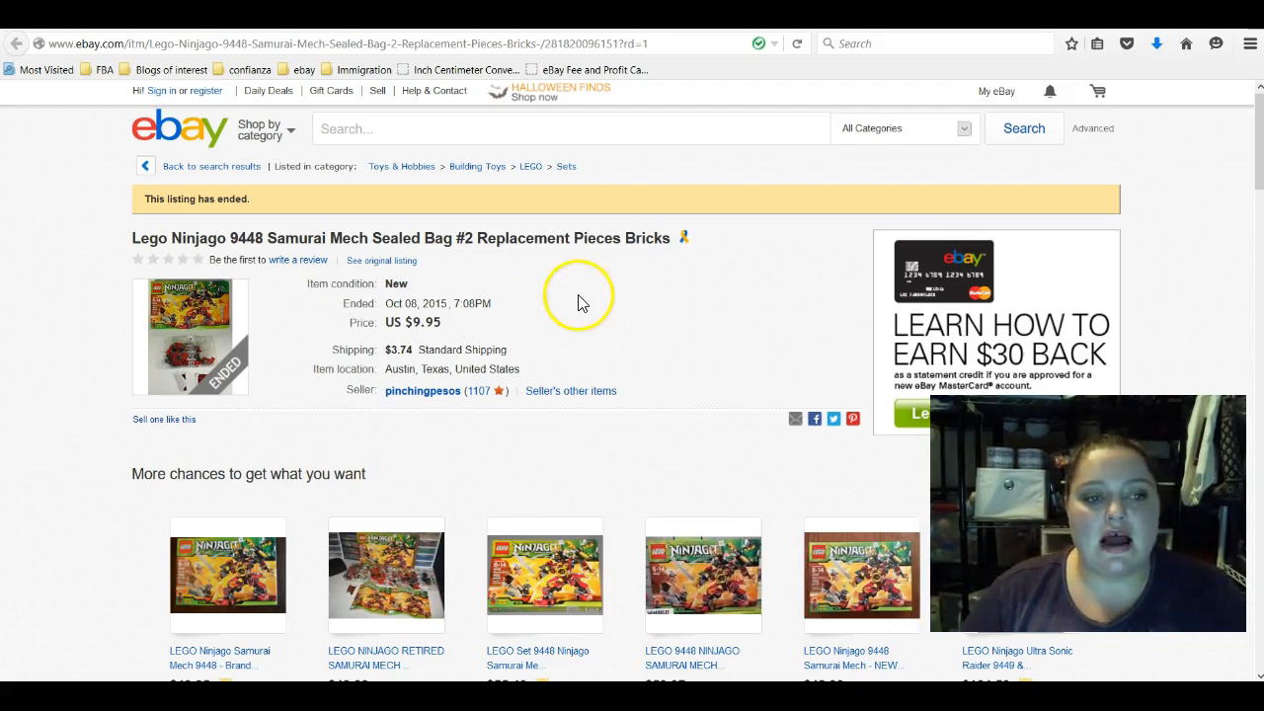
mouse_move(133, 296)
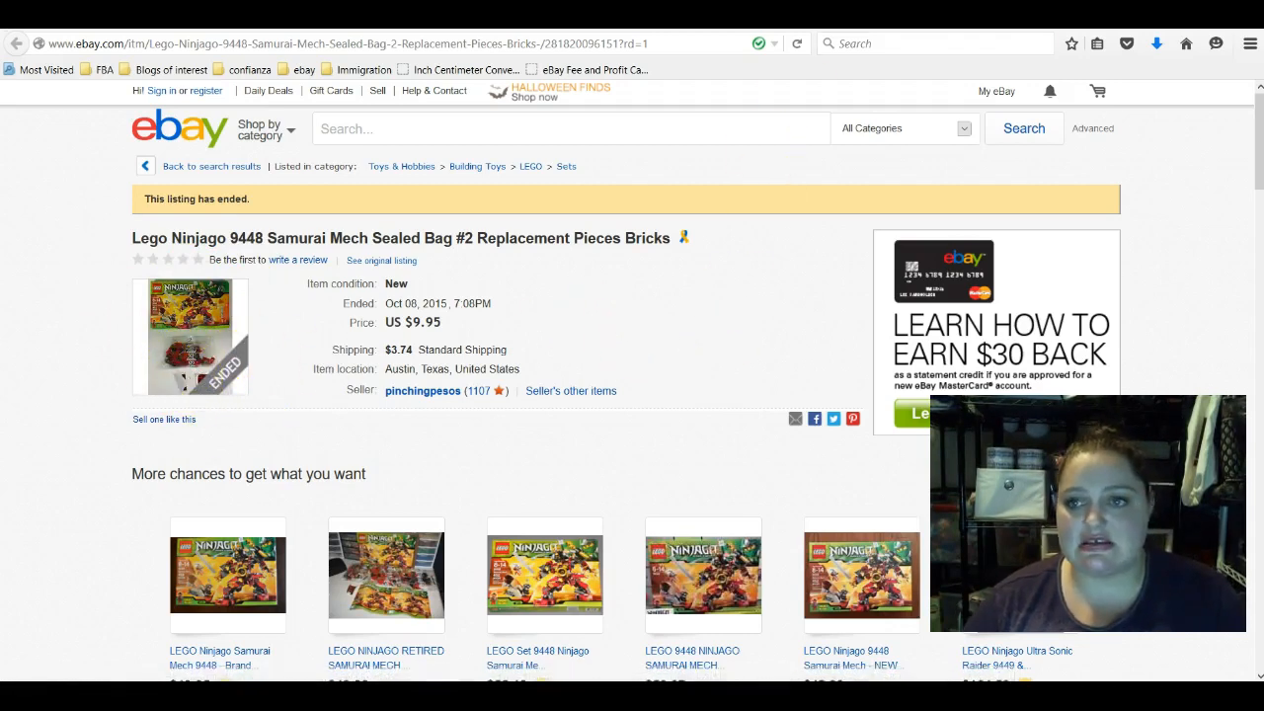
- Open the ended Stampin Up Going Somewhere transportation stamps listing and scroll down it
left_click(227, 576)
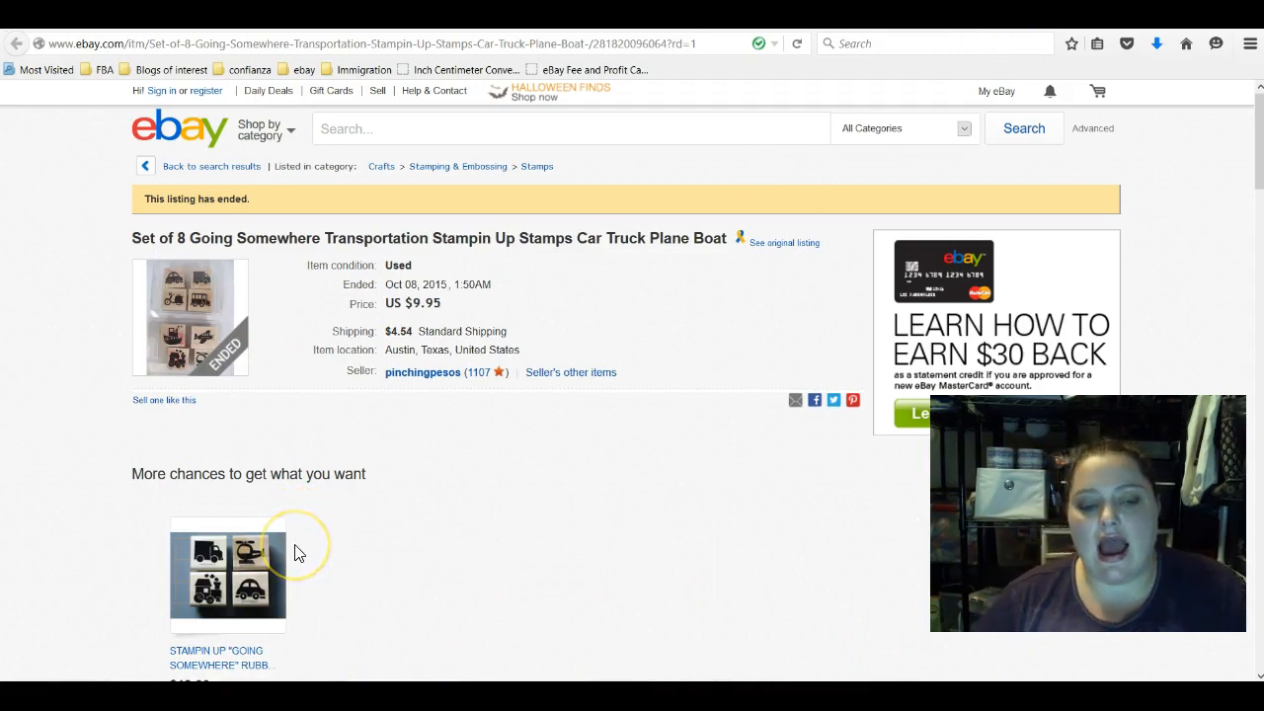
scroll("down", 3)
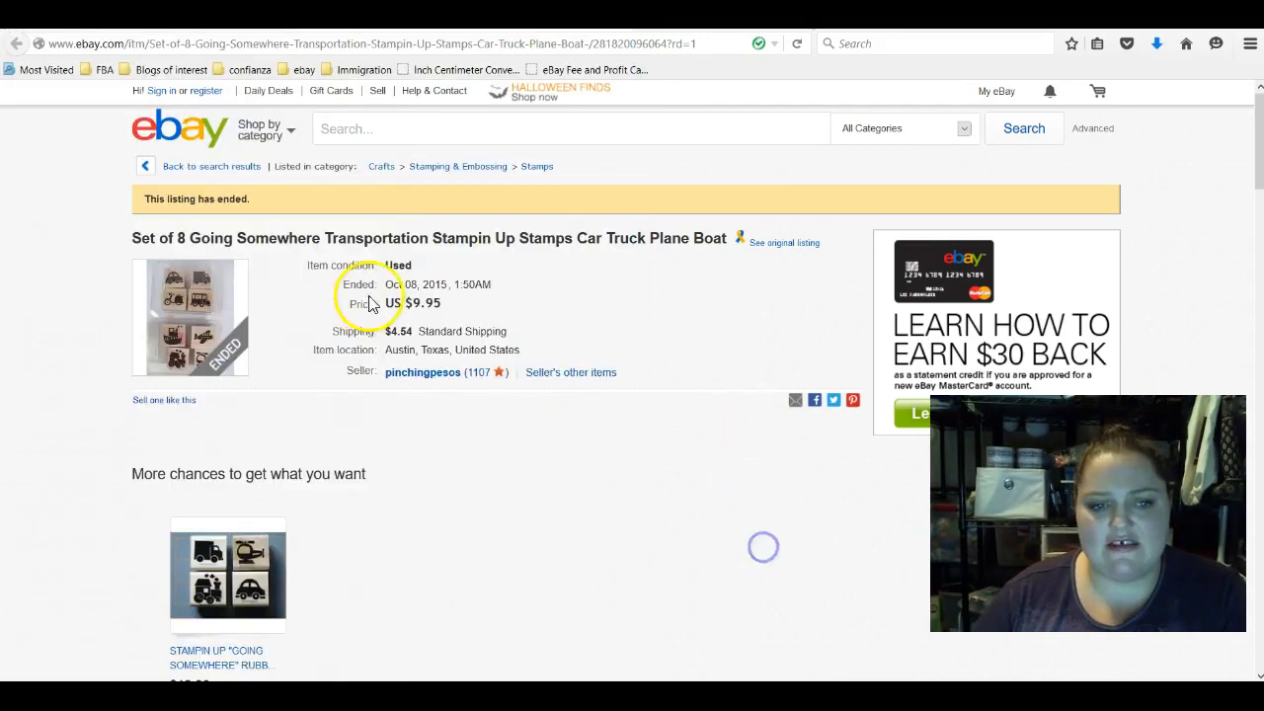
mouse_move(906, 89)
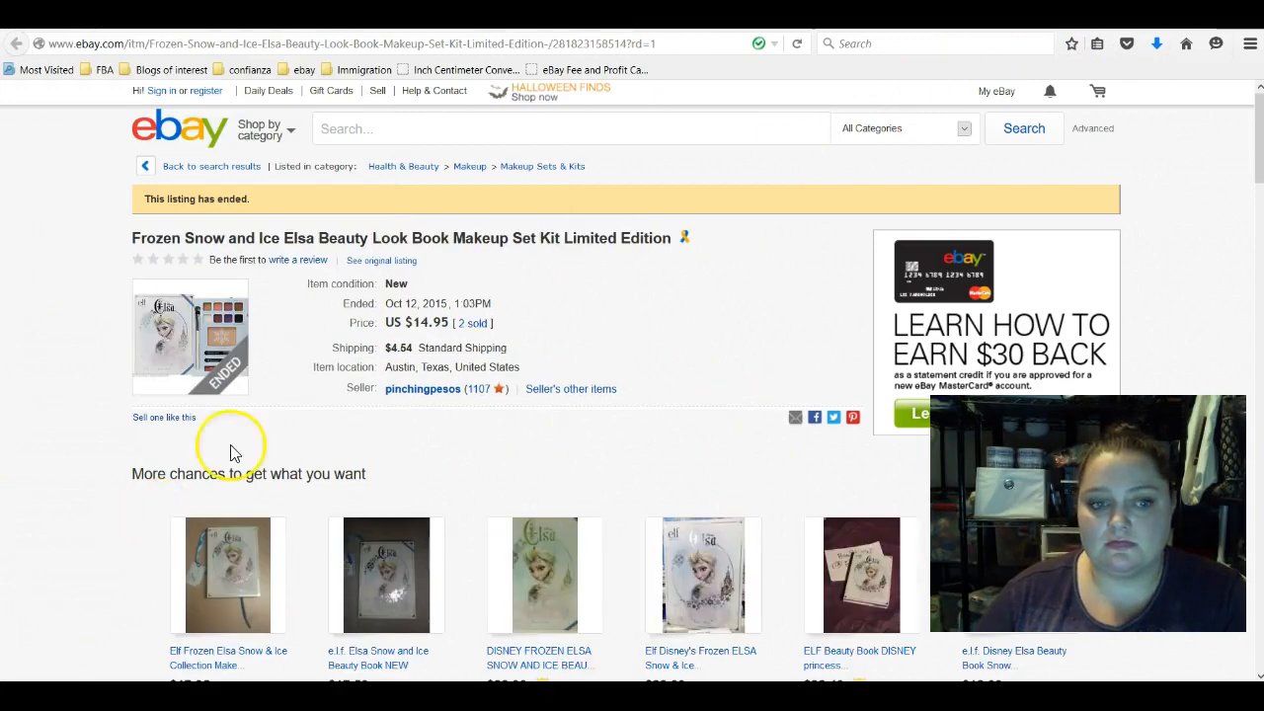
mouse_move(563, 378)
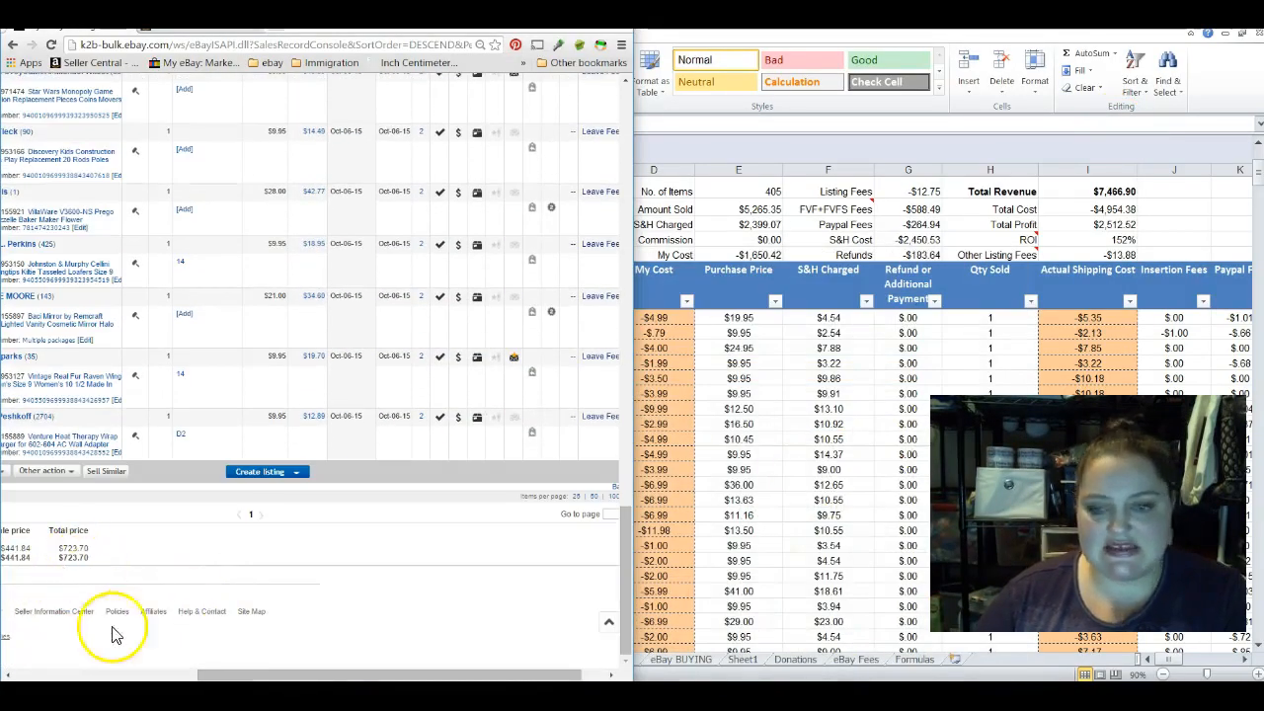
- Show Excel's Profit & Loss sheet with $10,669.62 total income
scroll("down", 3)
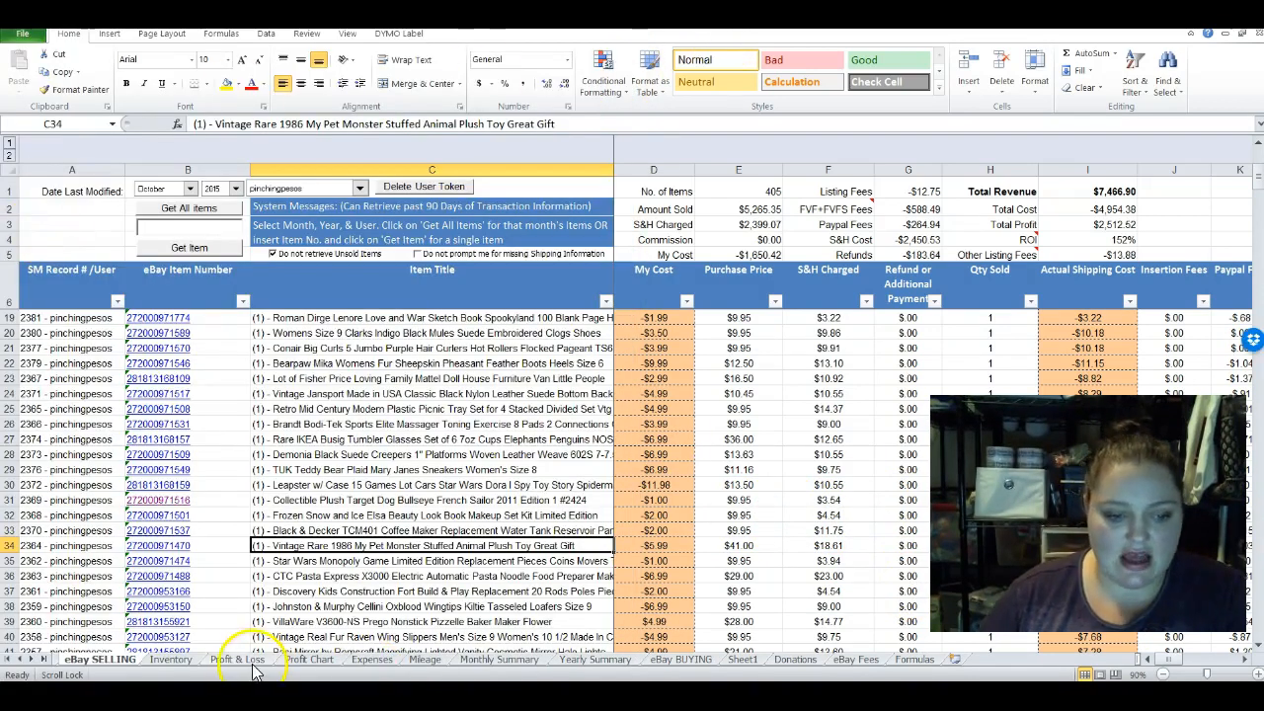
left_click(237, 659)
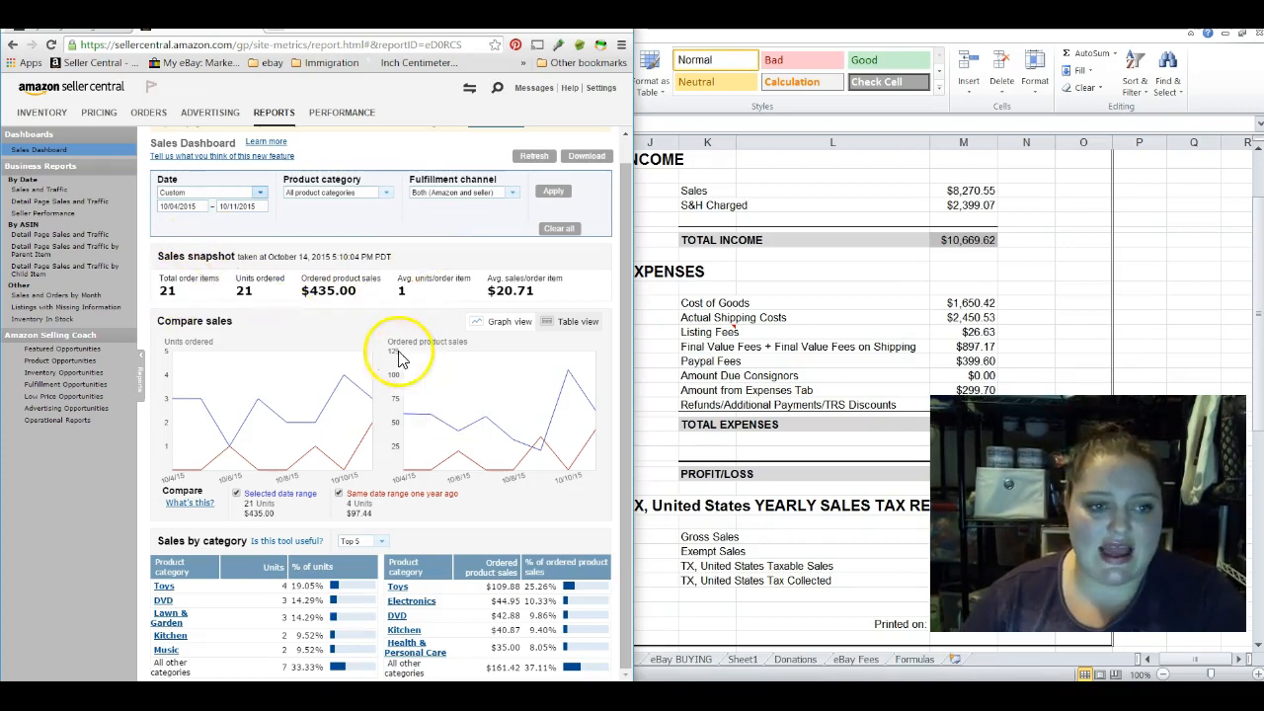
mouse_move(360, 311)
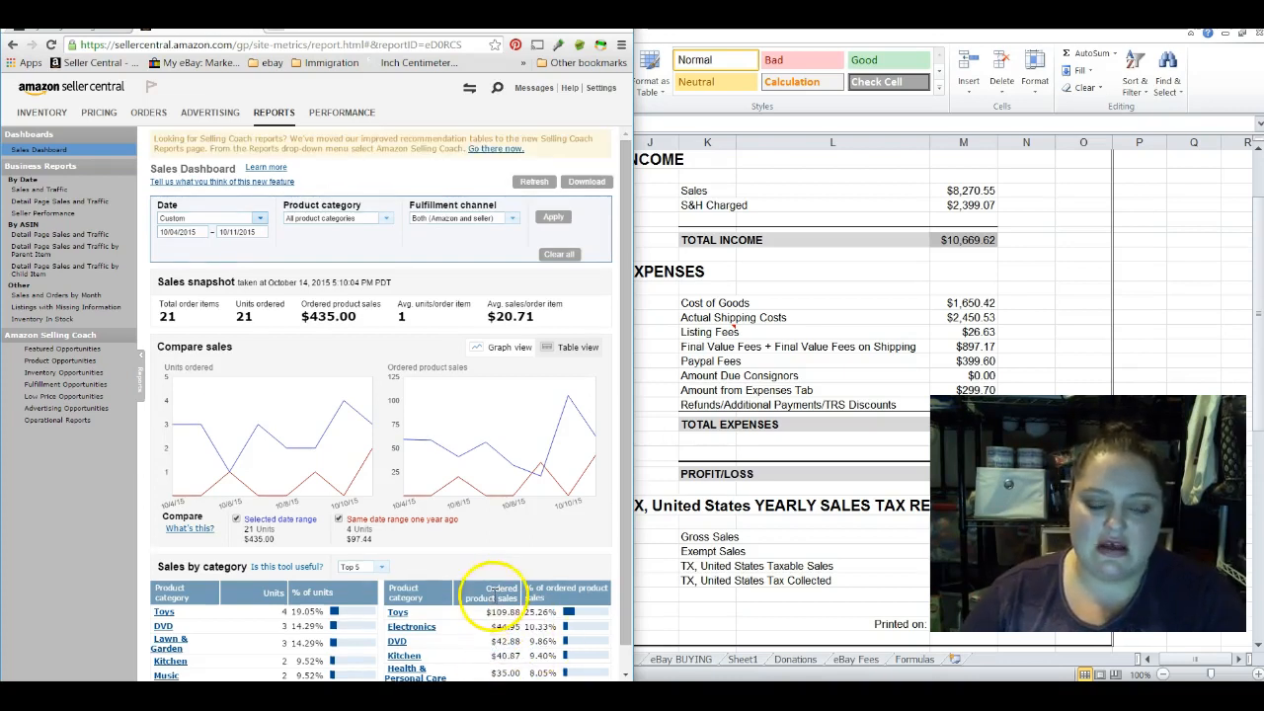
- Scroll the Seller Central sales dashboard (21 units, $435.00), then go to InventoryLab's homepage
scroll("down", 3)
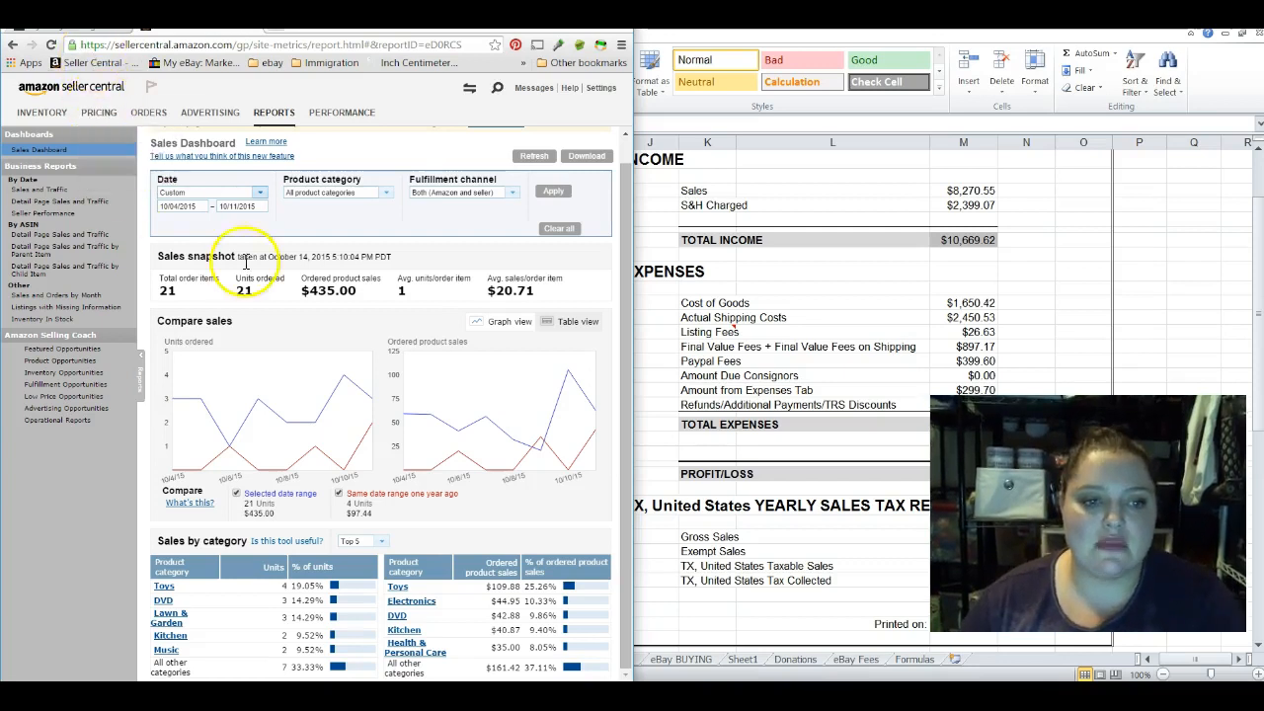
mouse_move(370, 297)
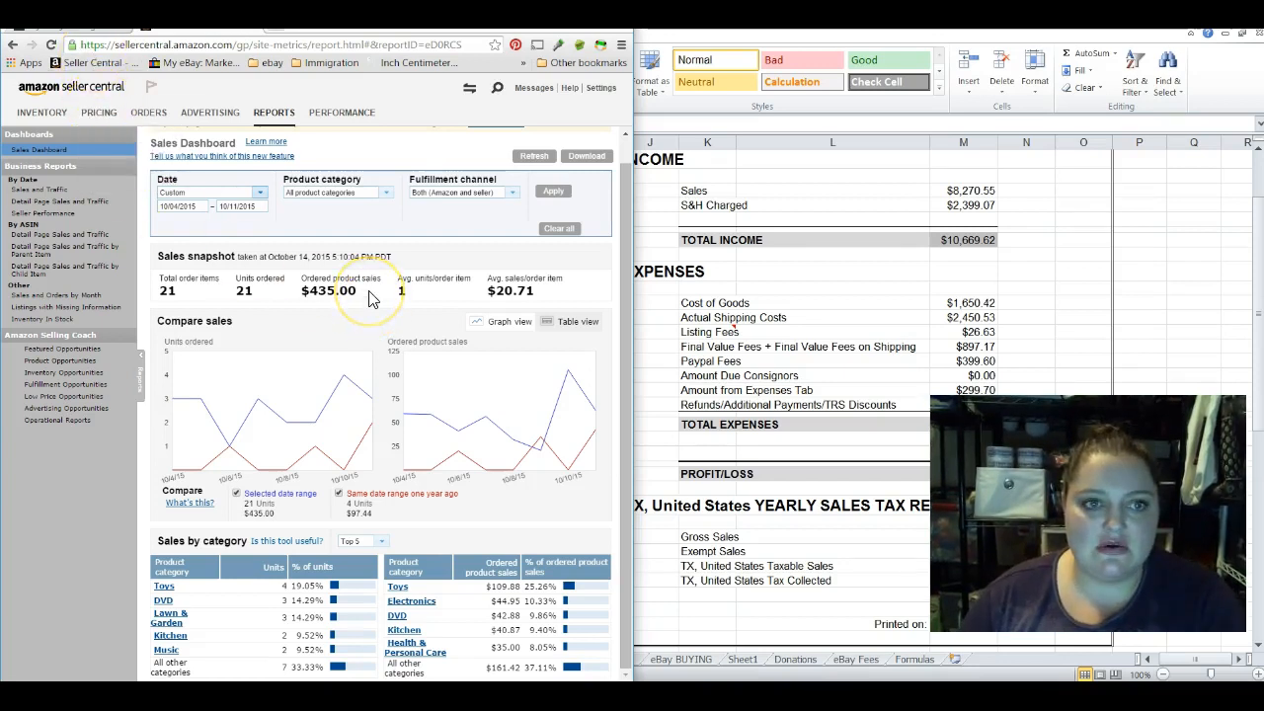
mouse_move(242, 237)
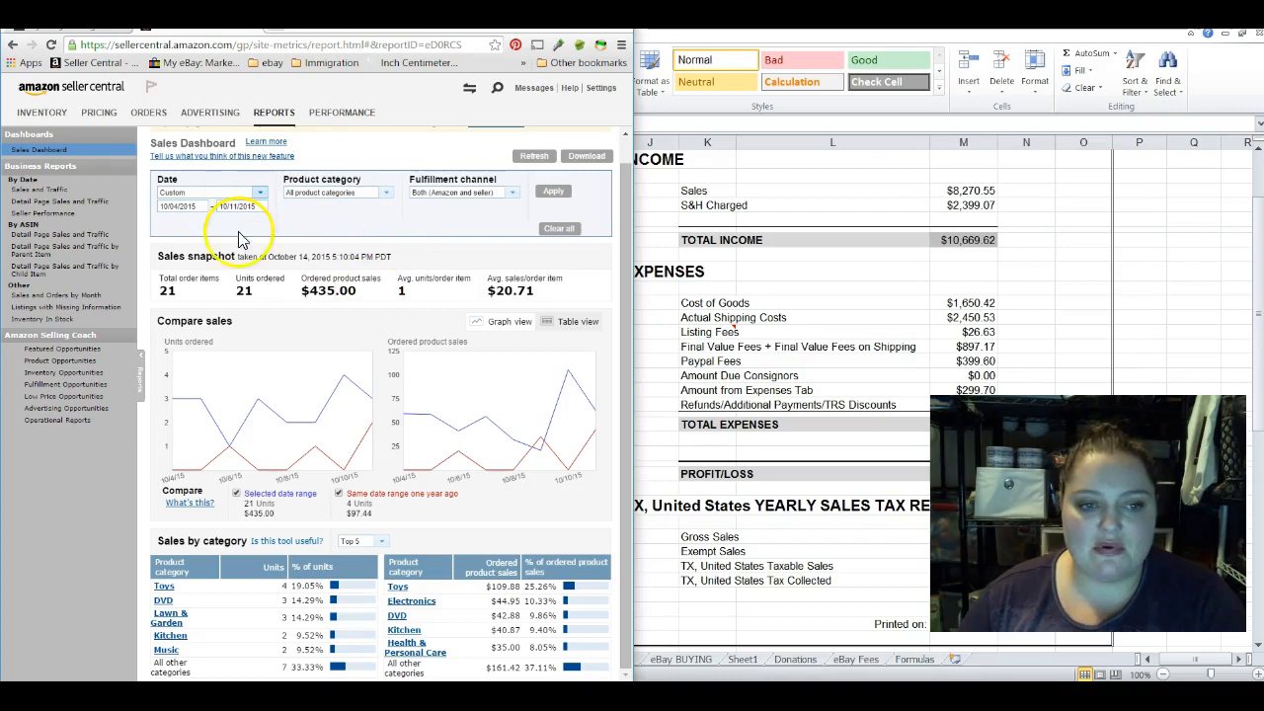
mouse_move(430, 368)
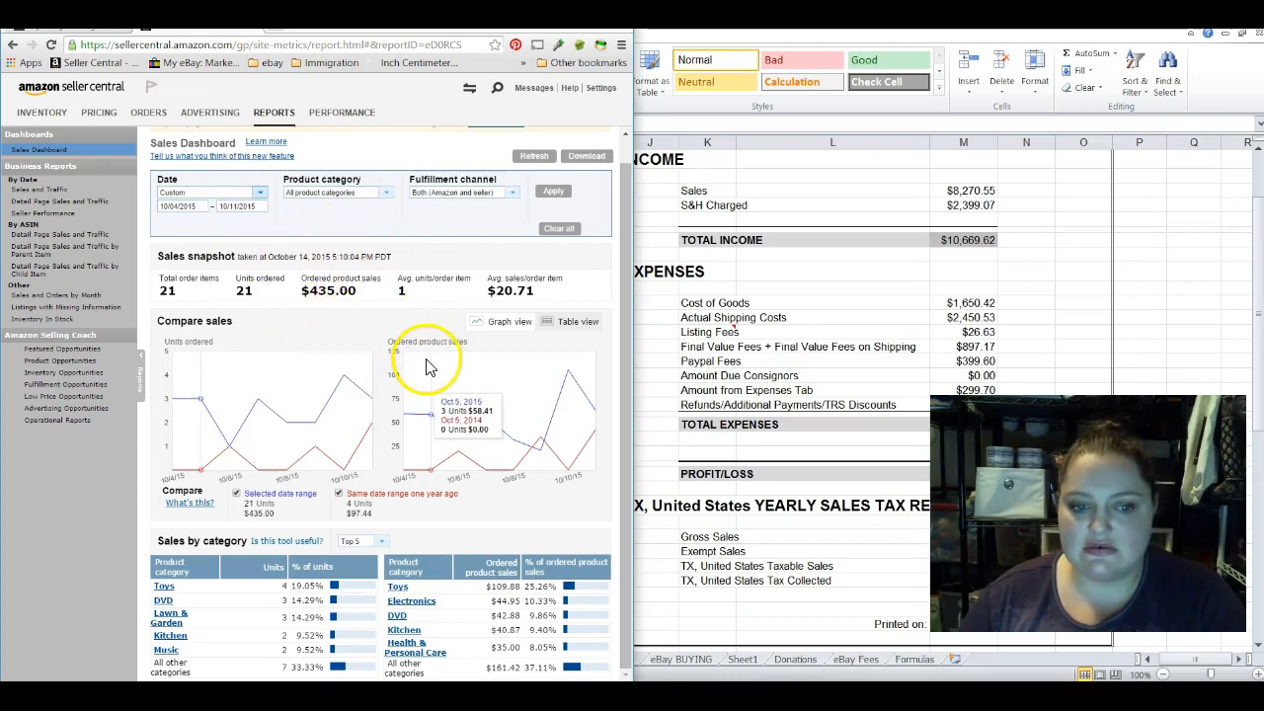
left_click(272, 62)
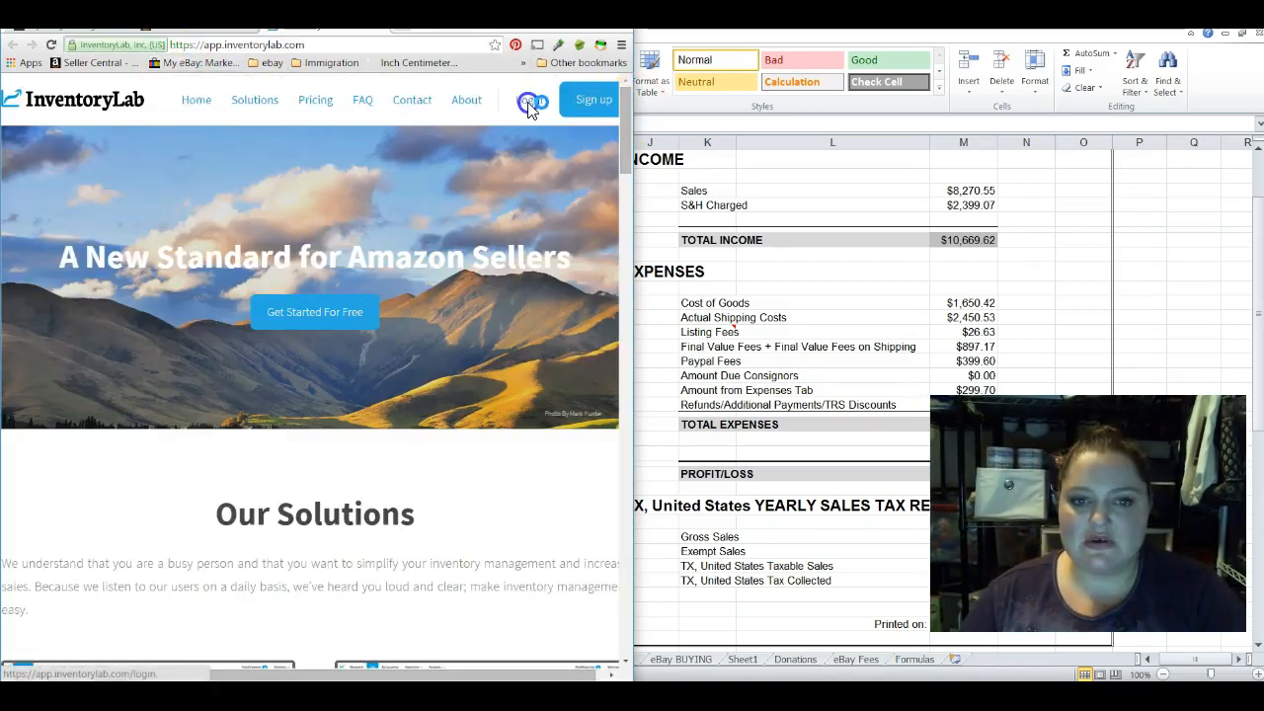
- Log in to InventoryLab to view October 2015 sales, profit and expense charts
left_click(531, 98)
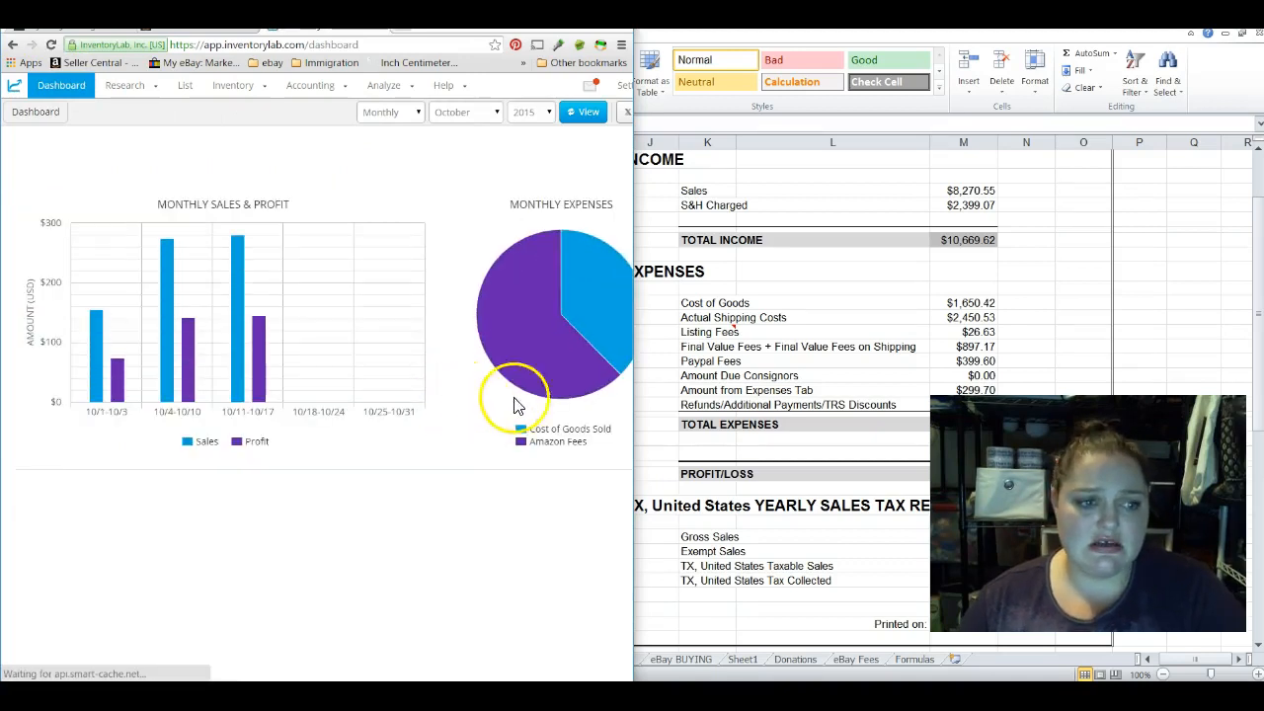
mouse_move(551, 336)
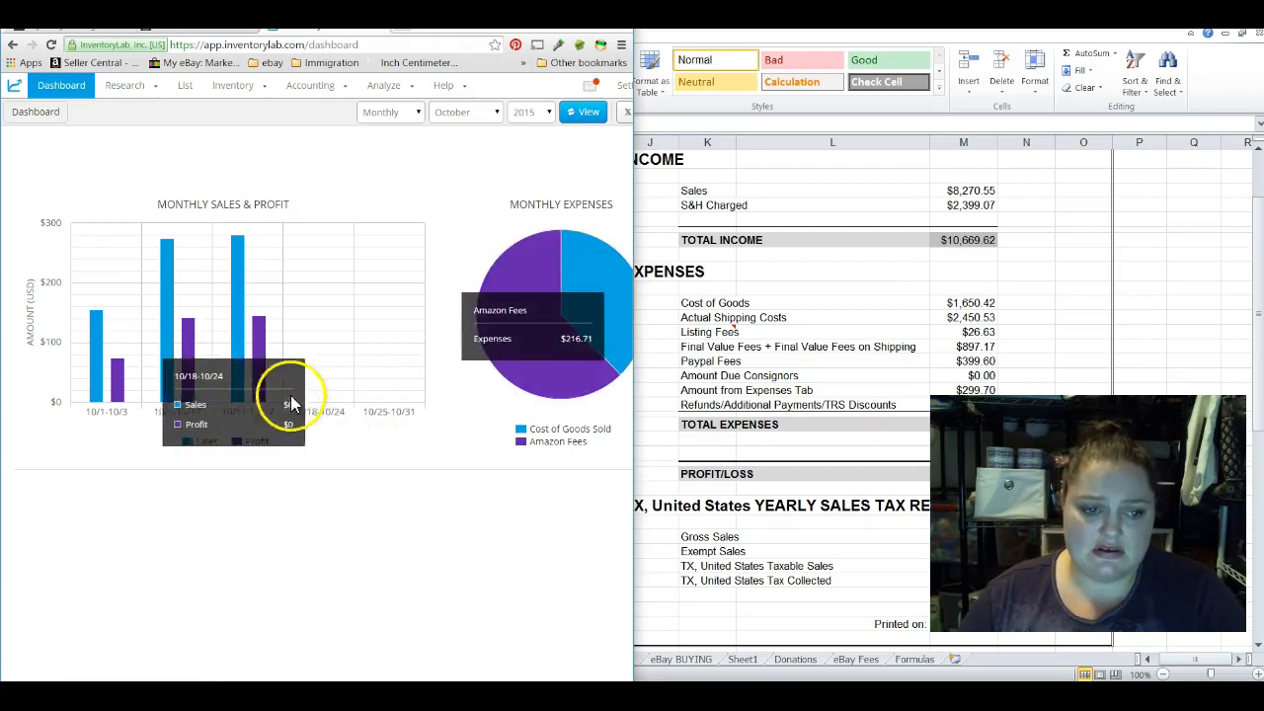
mouse_move(167, 375)
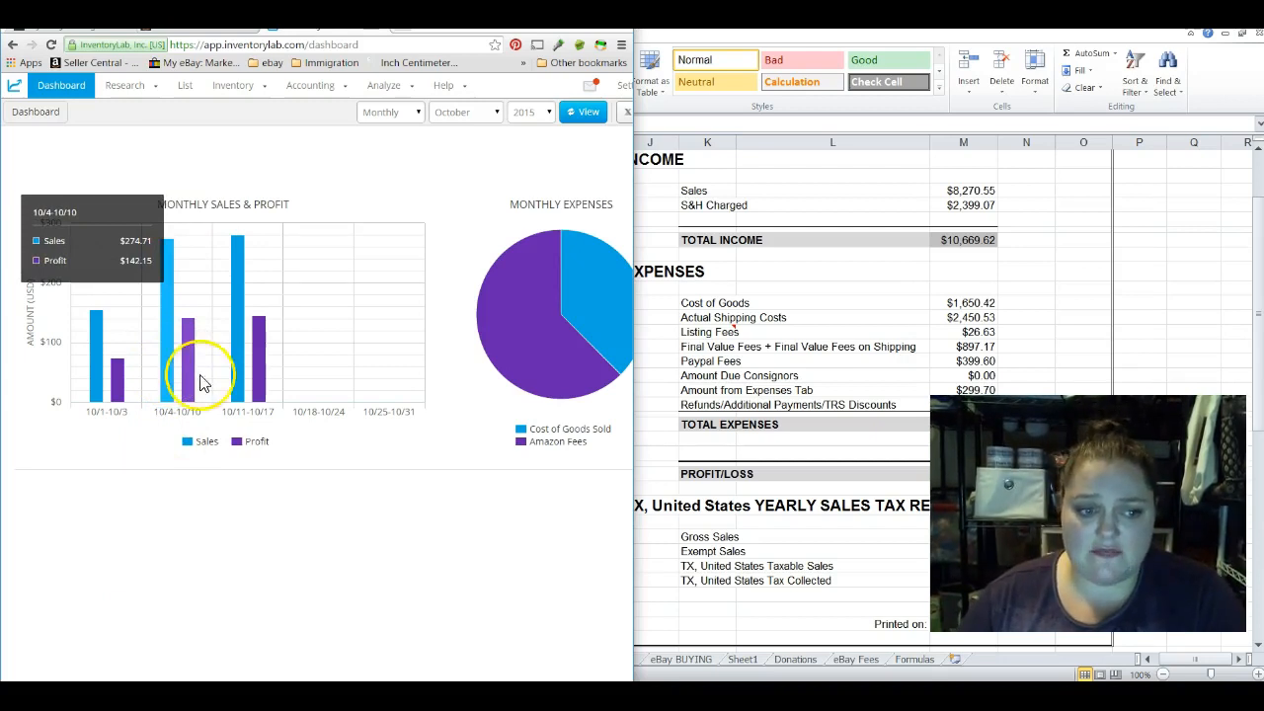
mouse_move(88, 374)
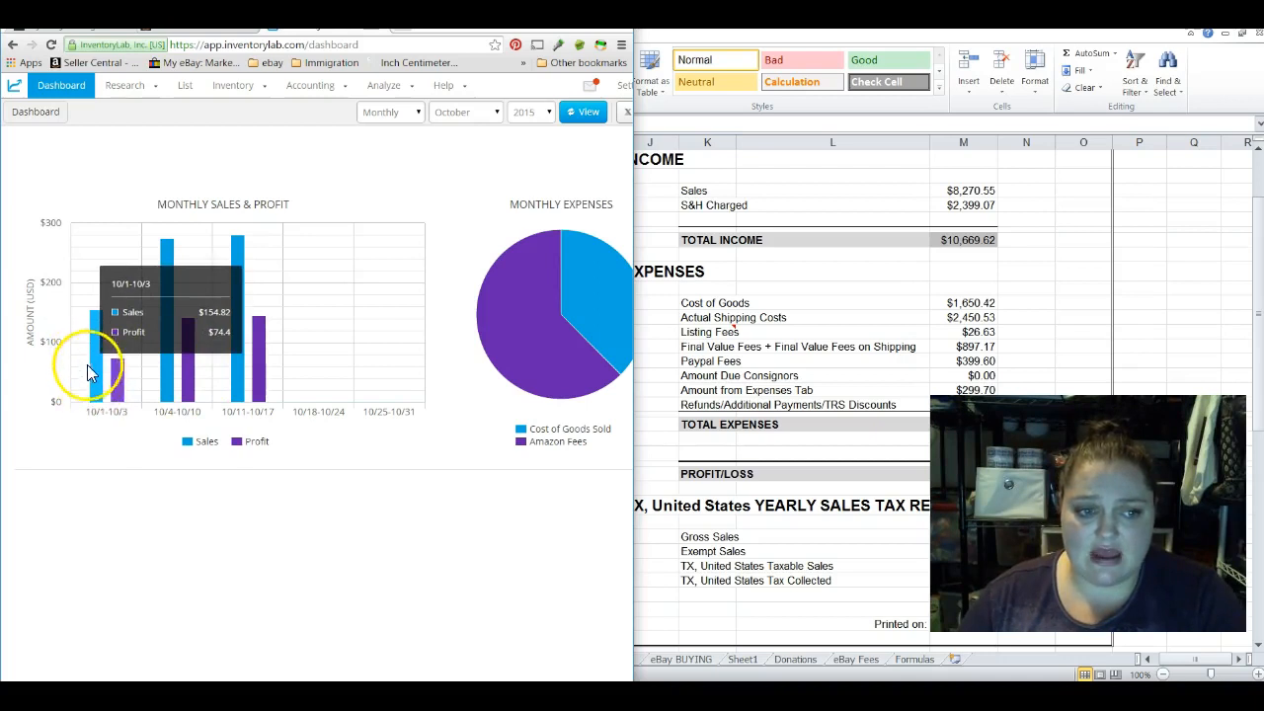
mouse_move(266, 385)
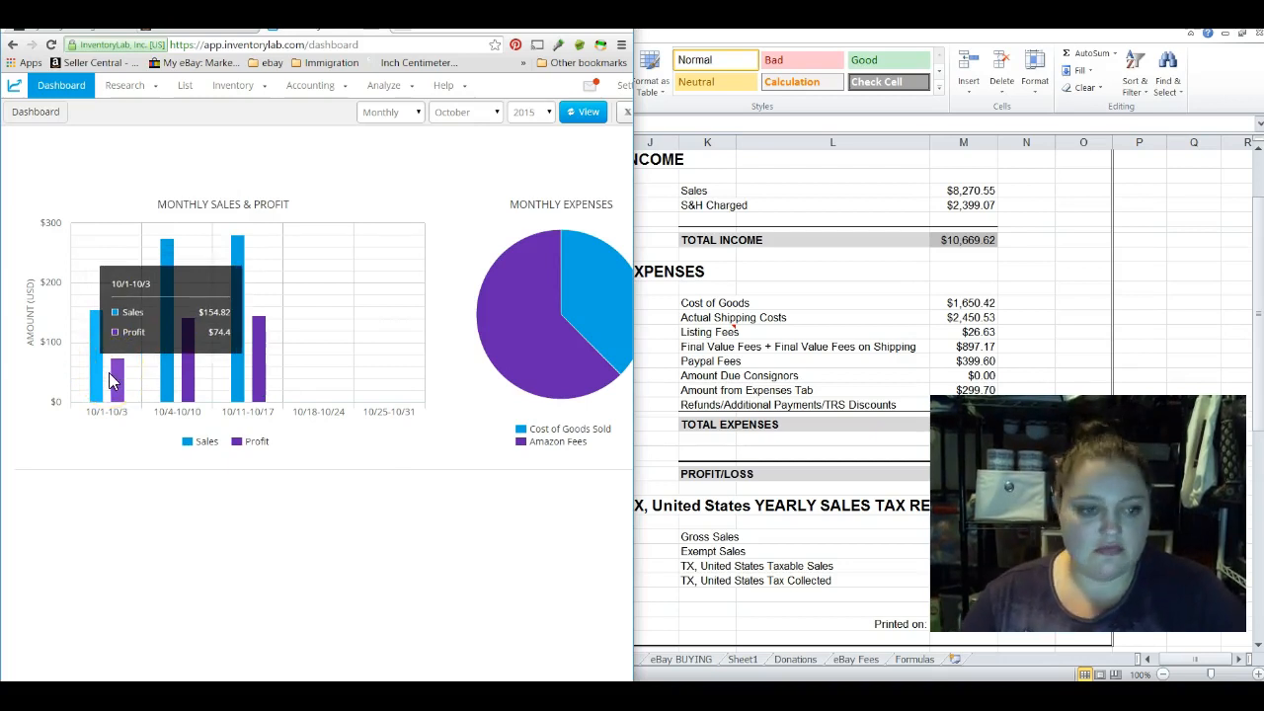
mouse_move(190, 373)
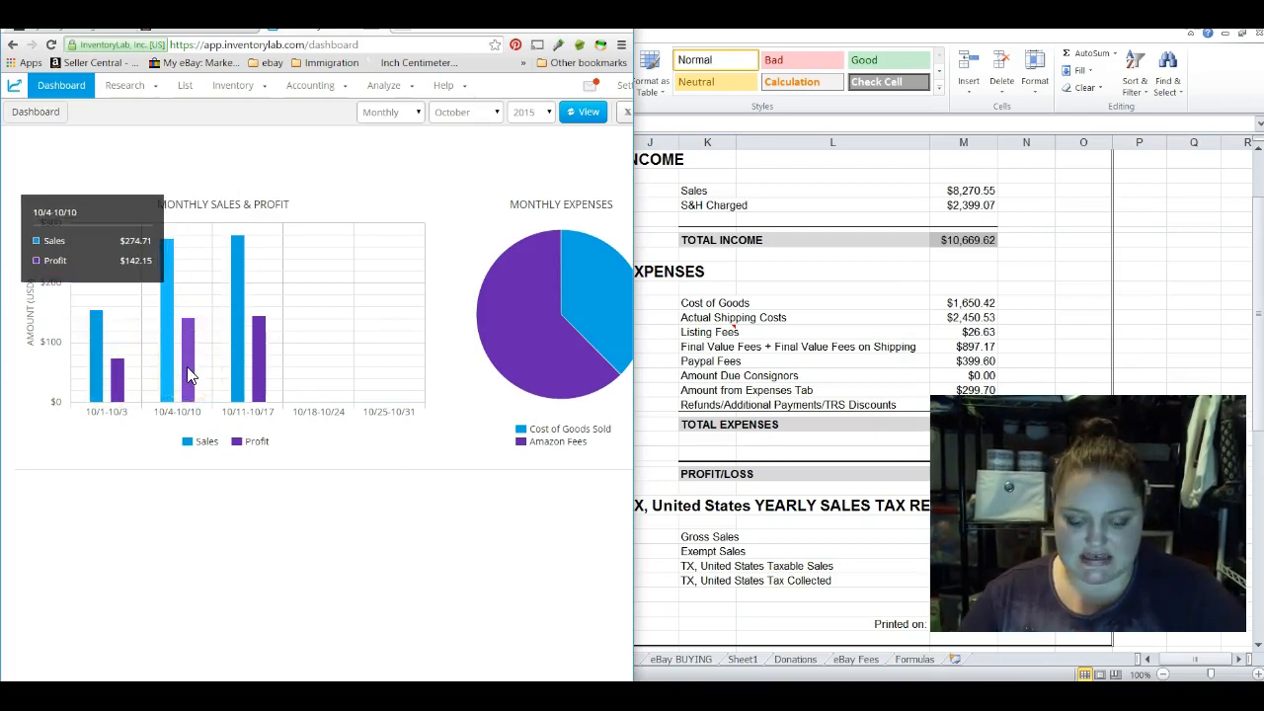
mouse_move(262, 370)
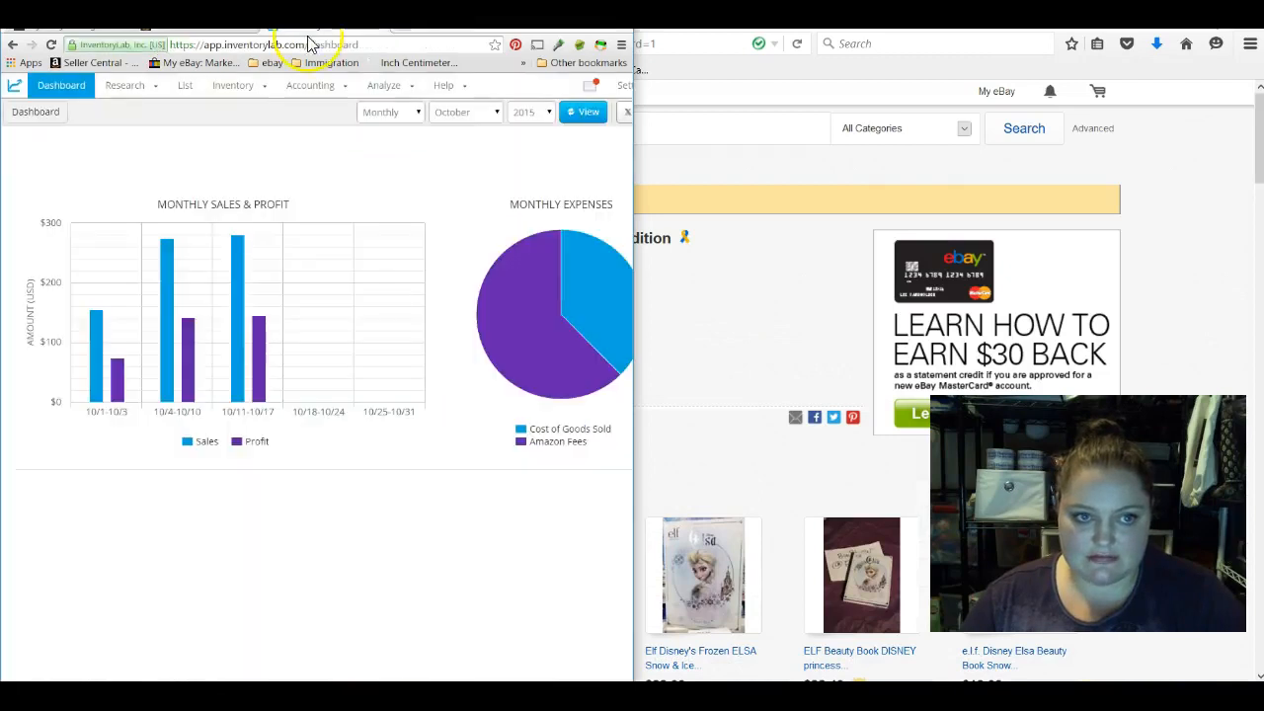
mouse_move(133, 341)
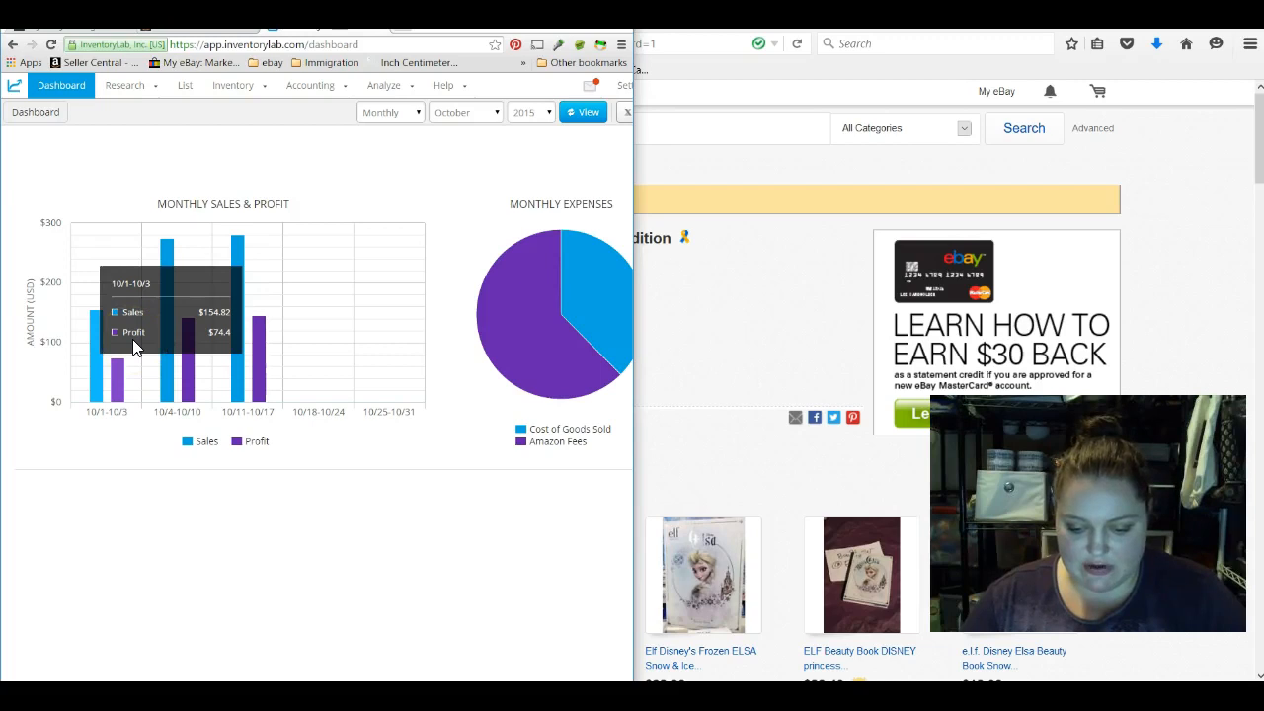
mouse_move(176, 326)
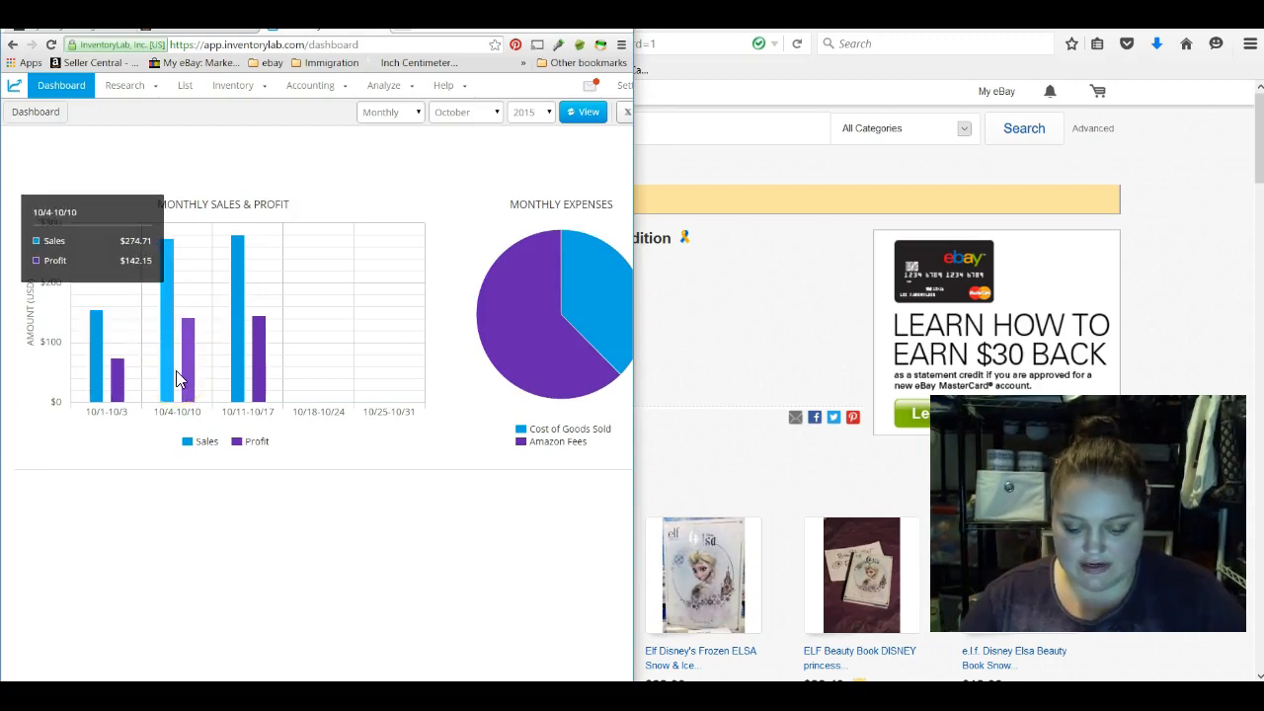
mouse_move(267, 360)
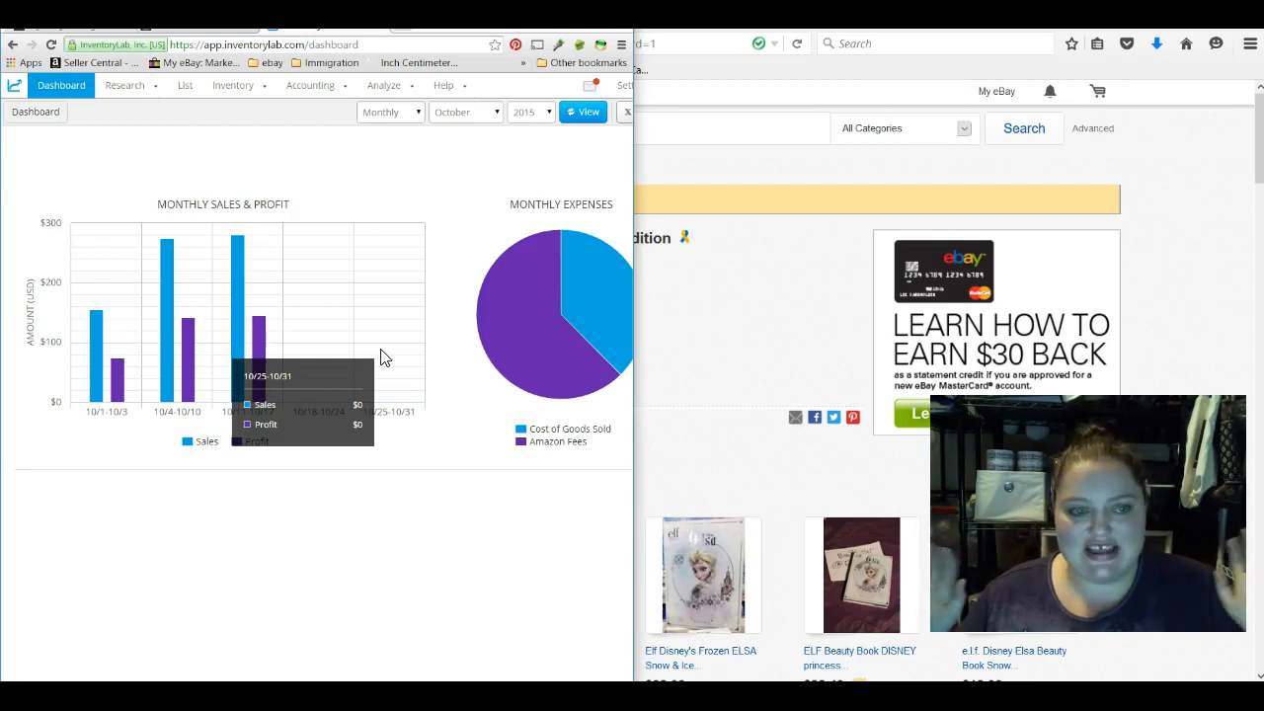
mouse_move(402, 280)
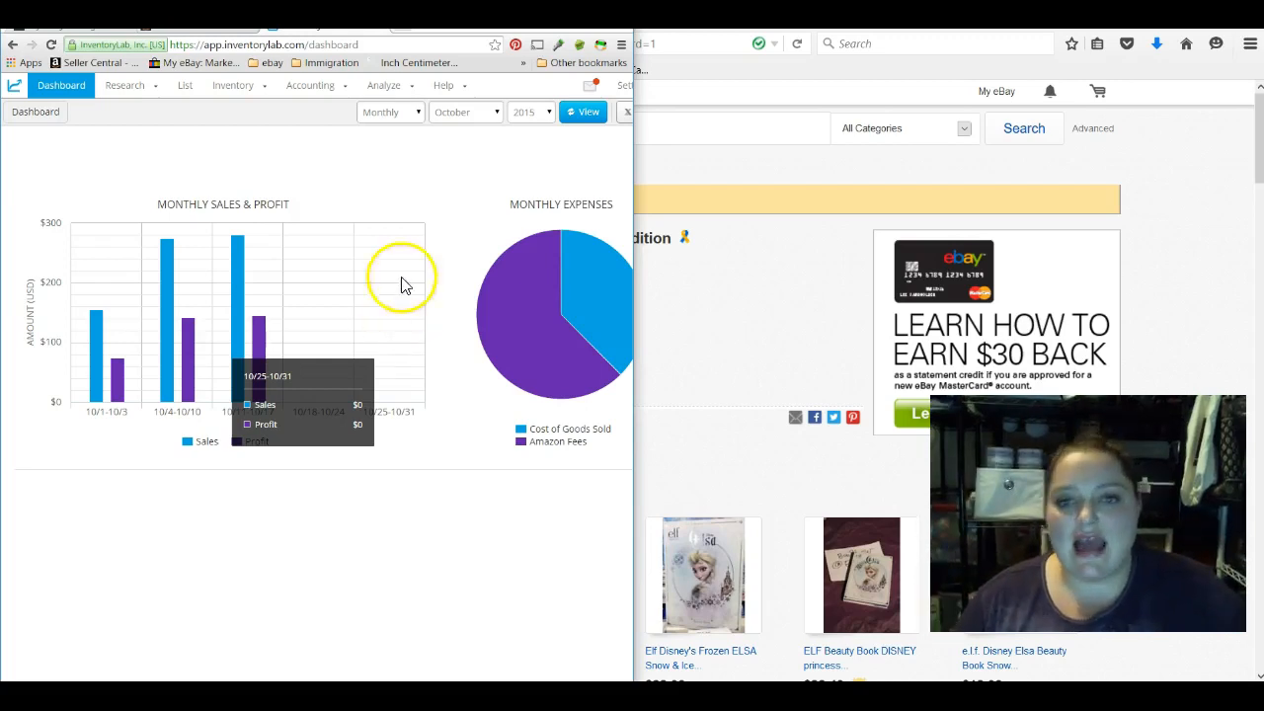
mouse_move(729, 356)
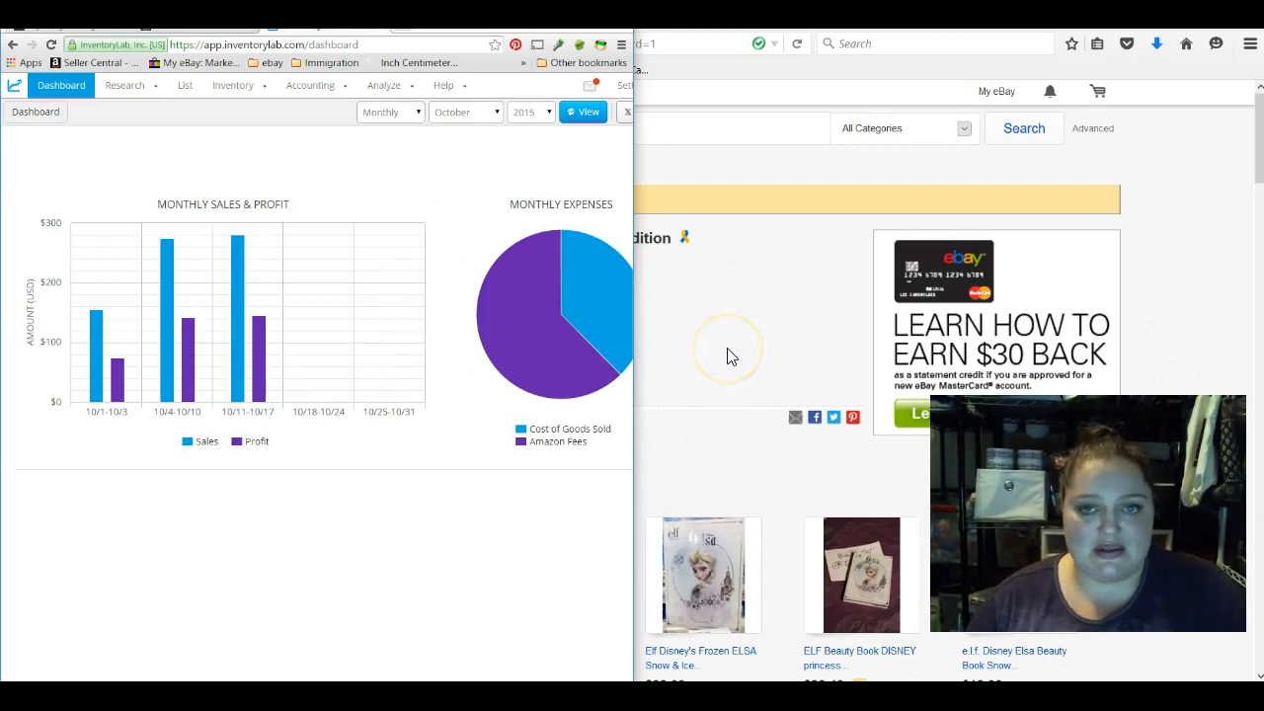